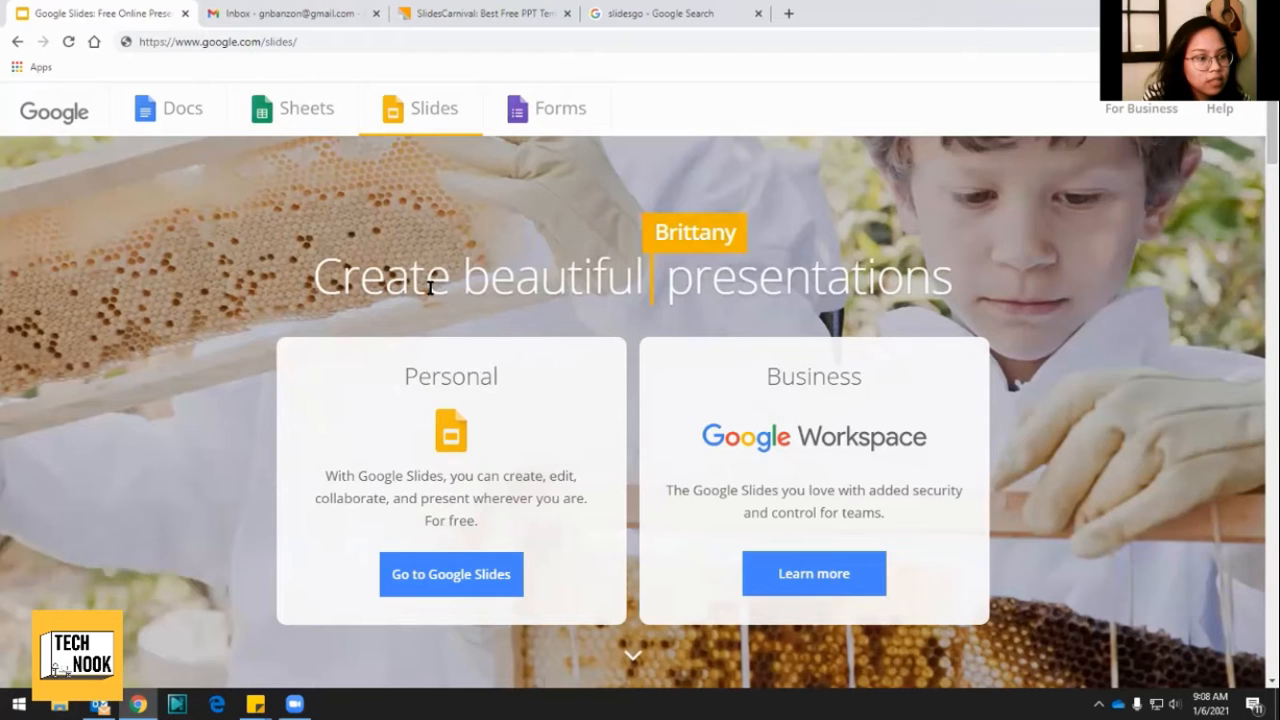
mouse_move(450, 500)
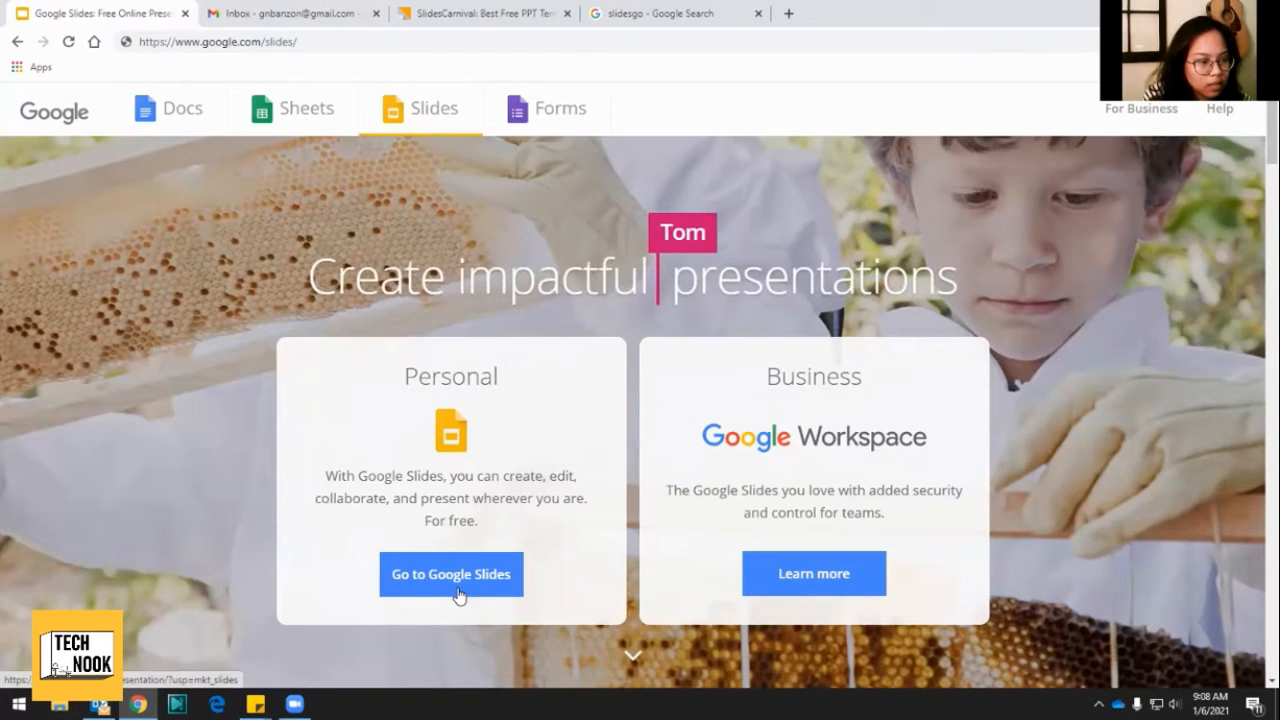
Go from the Google Slides landing page to the Slides home screen.
click(450, 572)
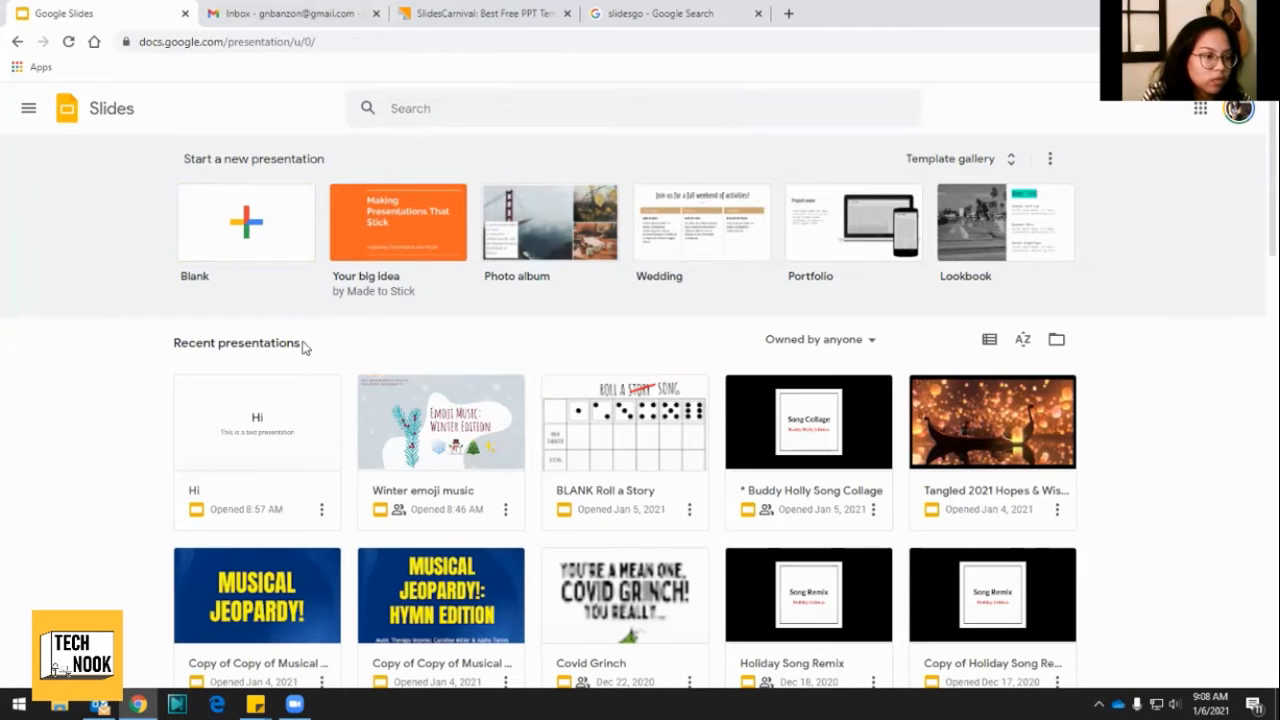
mouse_move(180, 276)
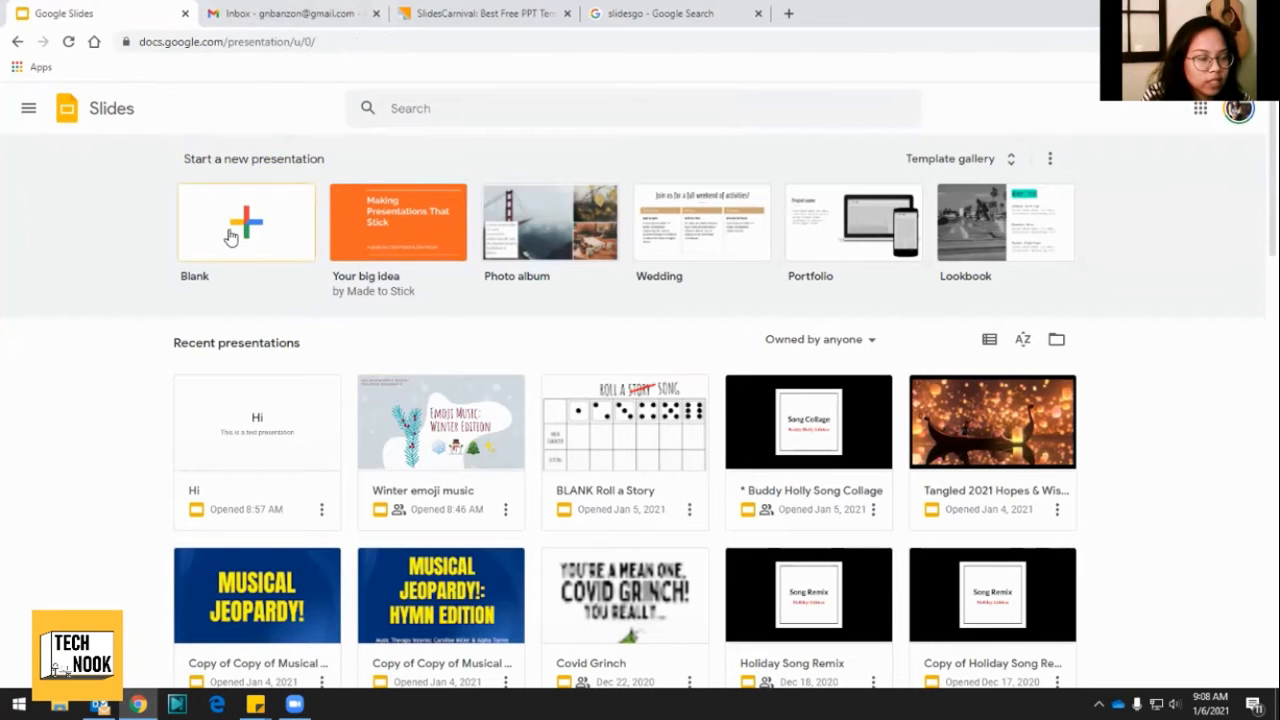
mouse_move(702, 222)
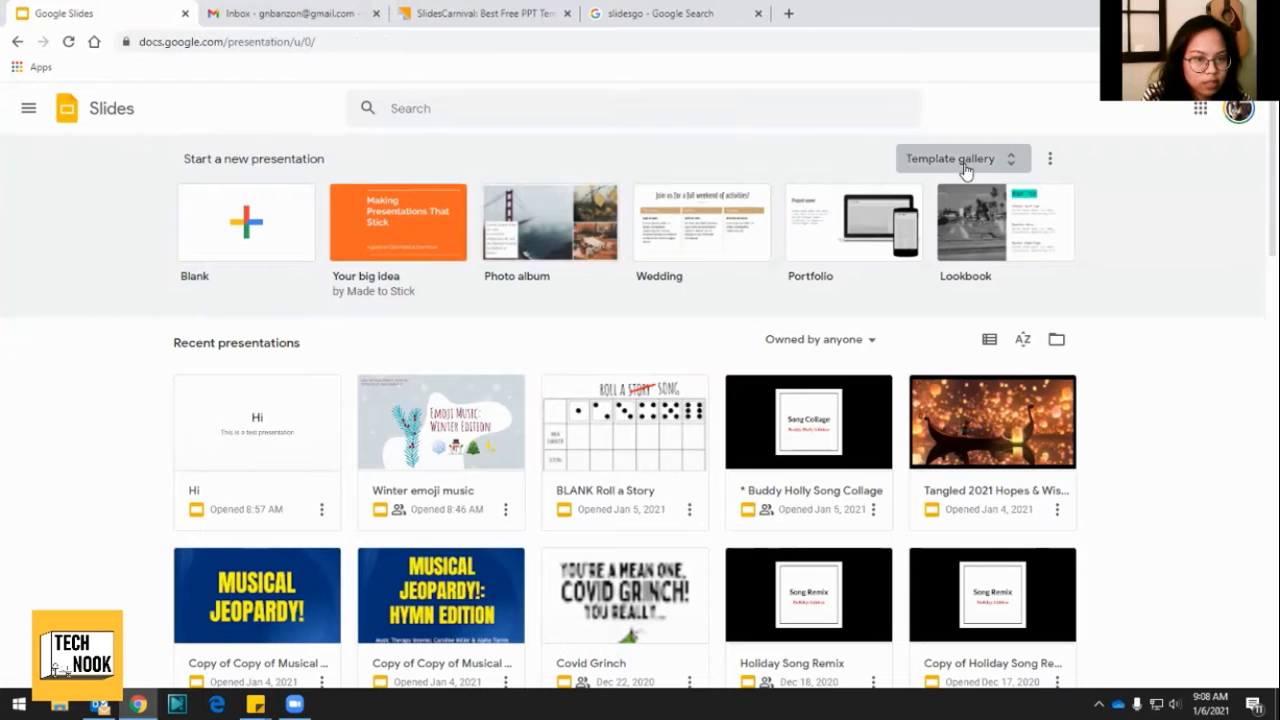
Show the full Slides template gallery and scroll down to the Work templates.
click(948, 158)
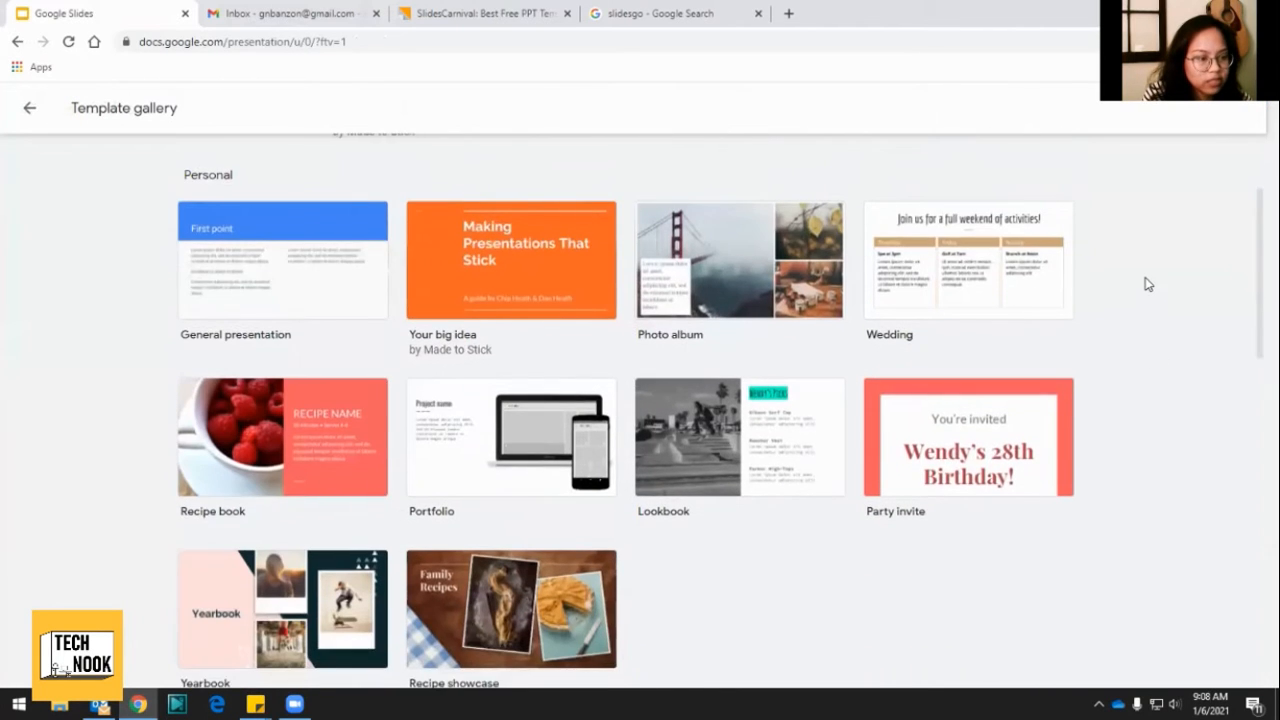
scroll(down, 3)
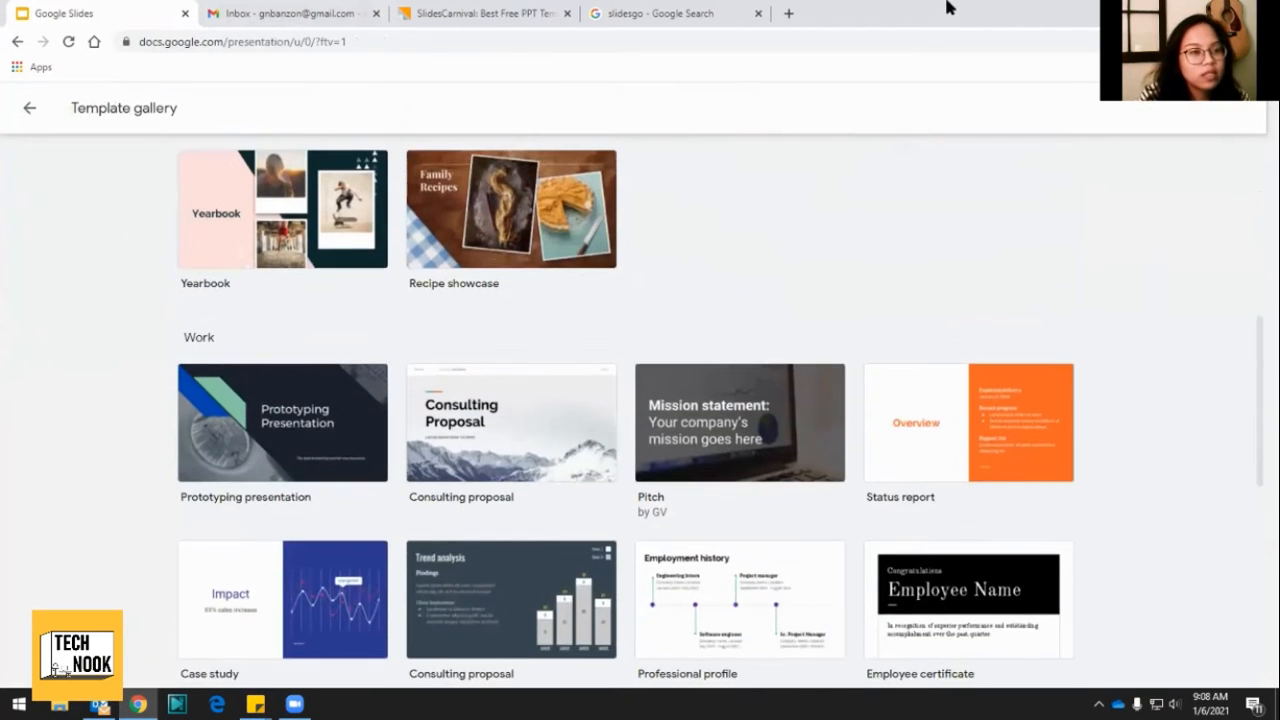
mouse_move(984, 8)
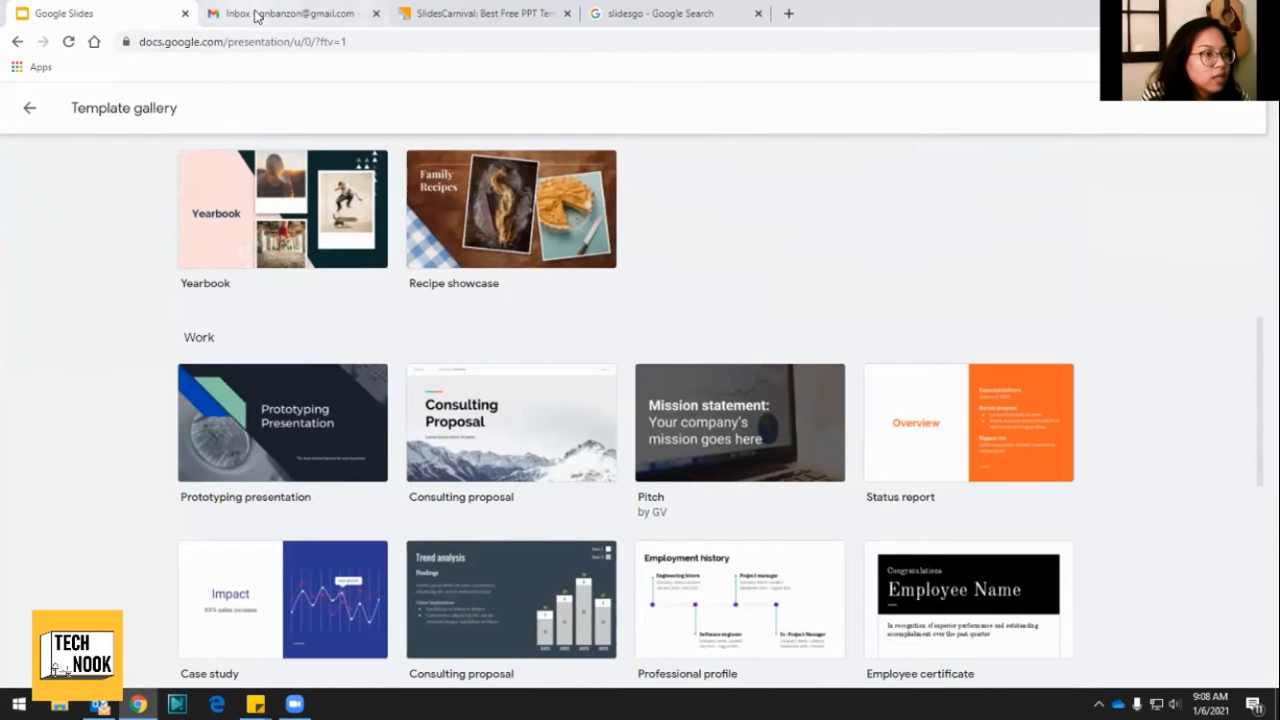
Switch to the Gmail inbox and look through the Google apps launcher list.
click(290, 12)
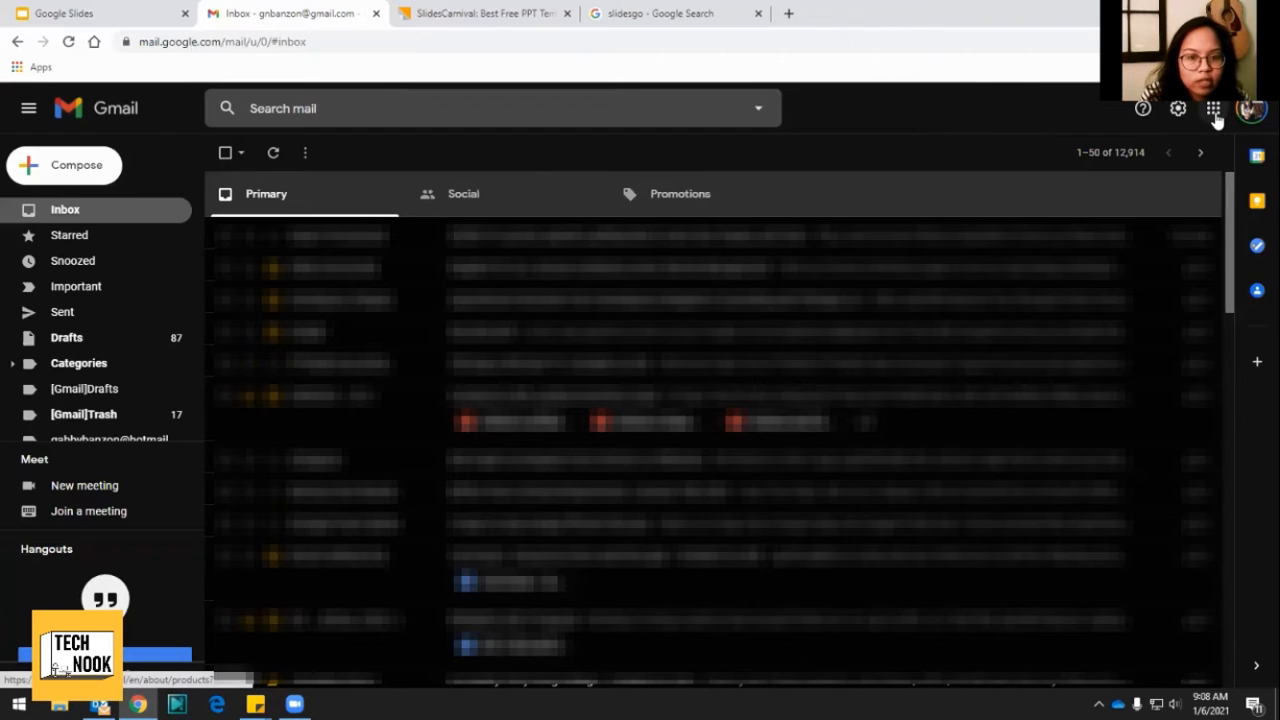
mouse_move(1212, 108)
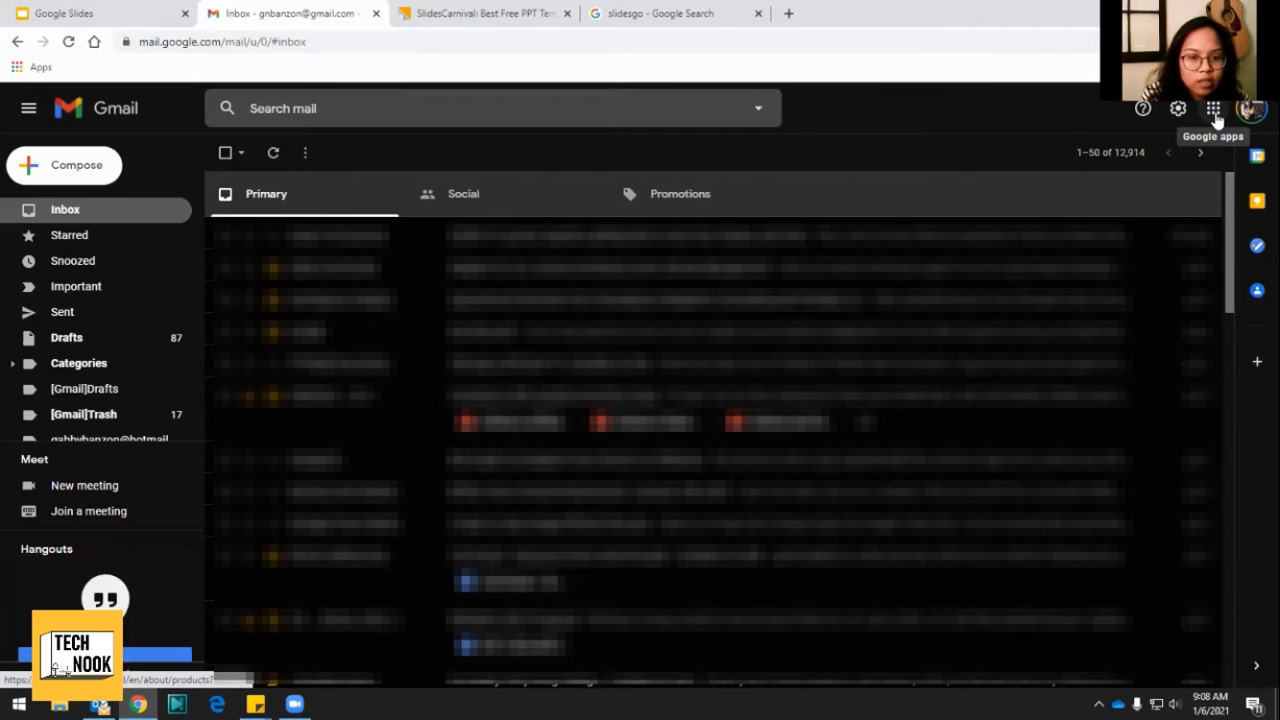
click(1212, 108)
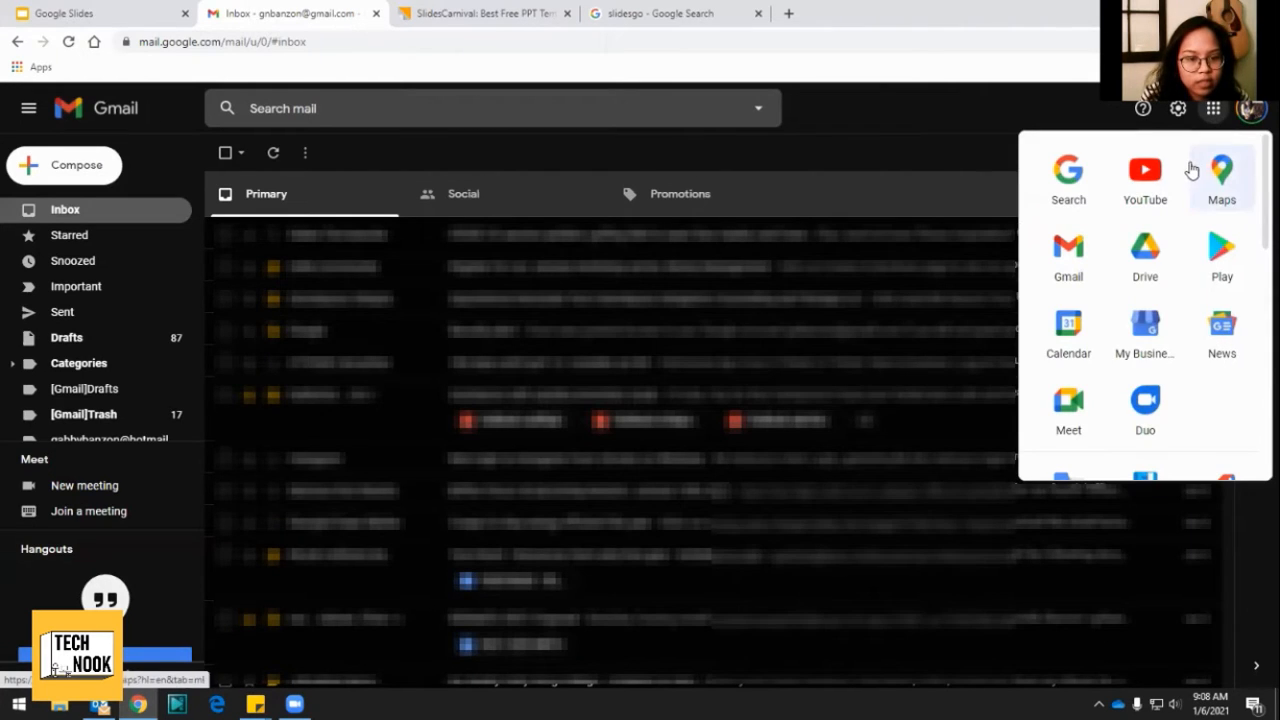
scroll(down, 3)
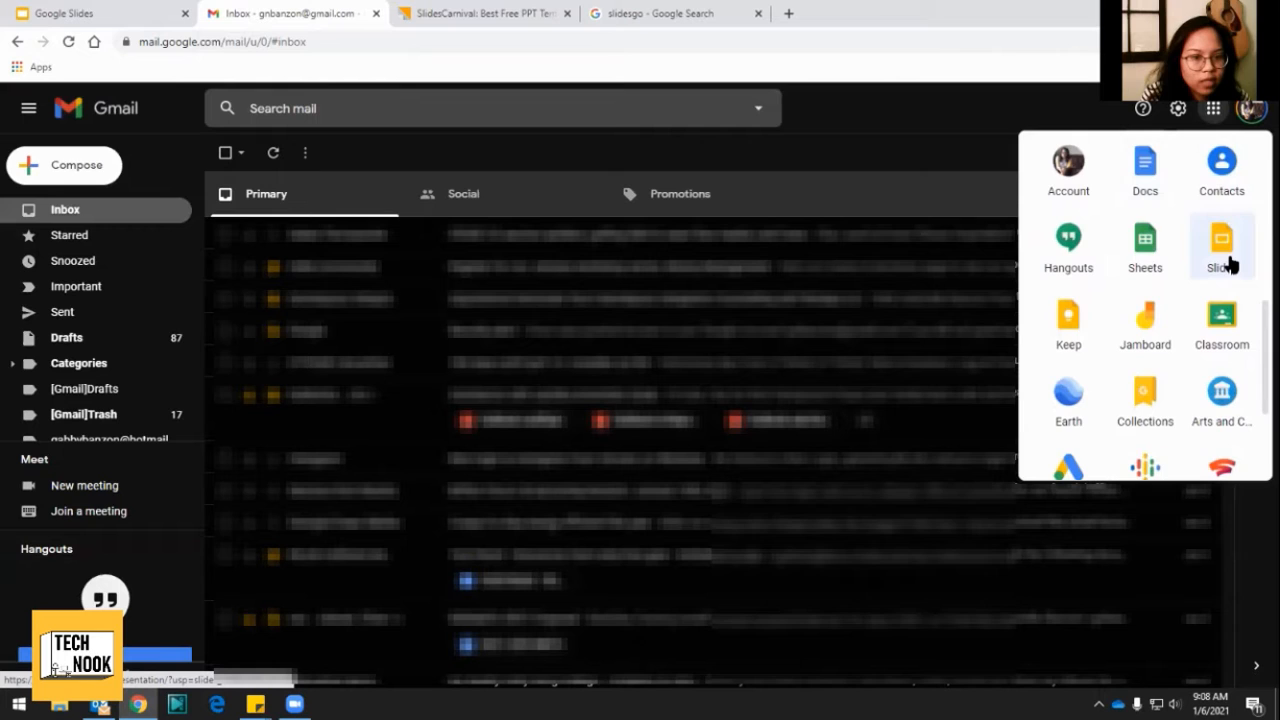
scroll(down, 3)
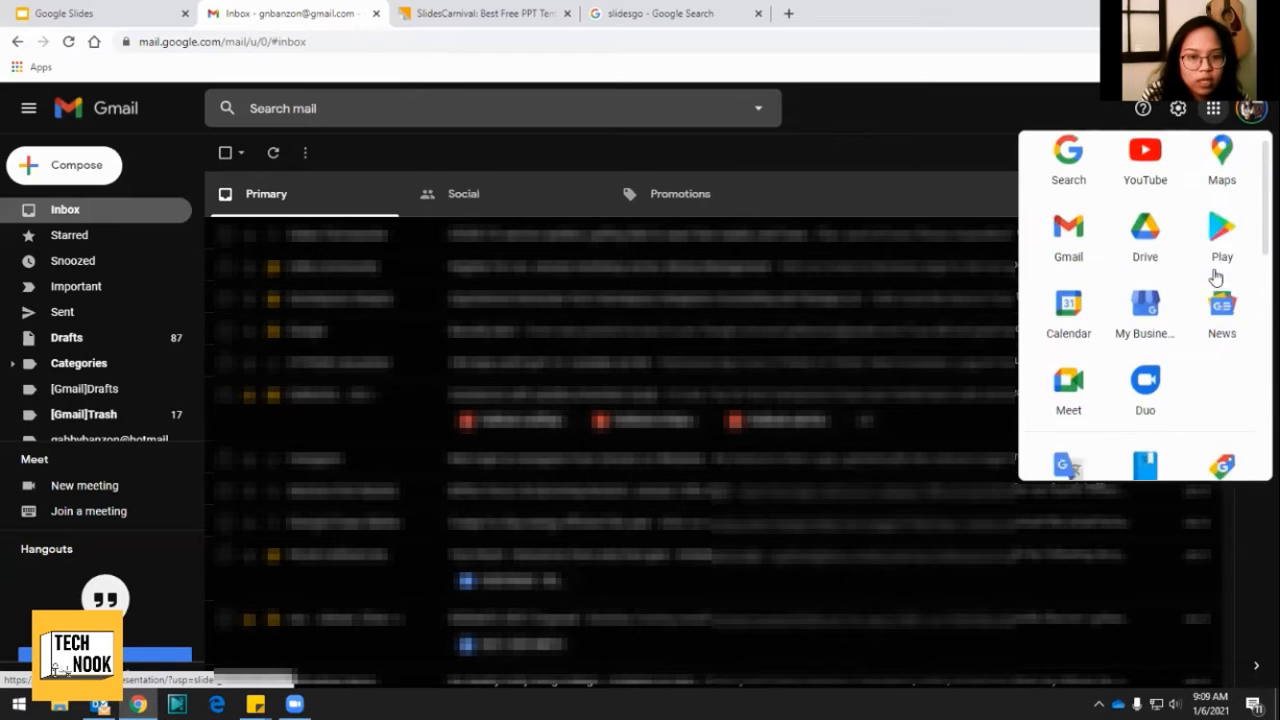
Open Google Drive from the apps launcher and start creating a new file in My Drive.
click(1144, 236)
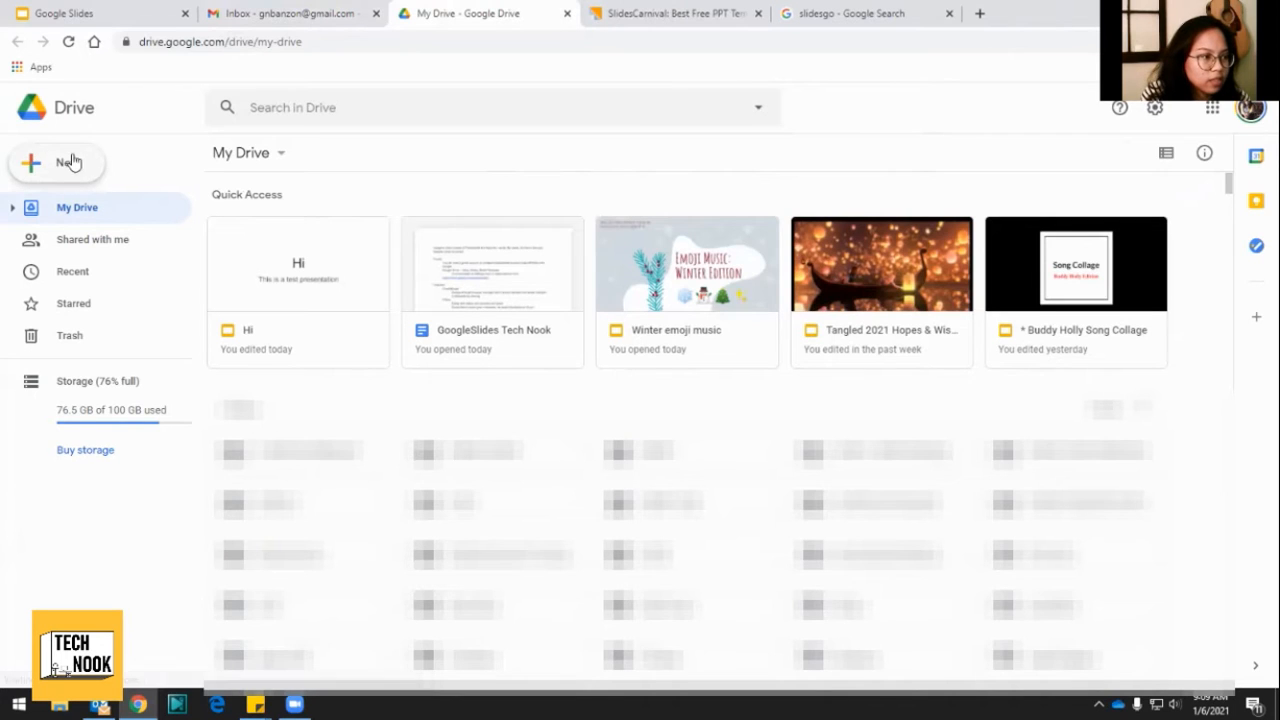
click(56, 164)
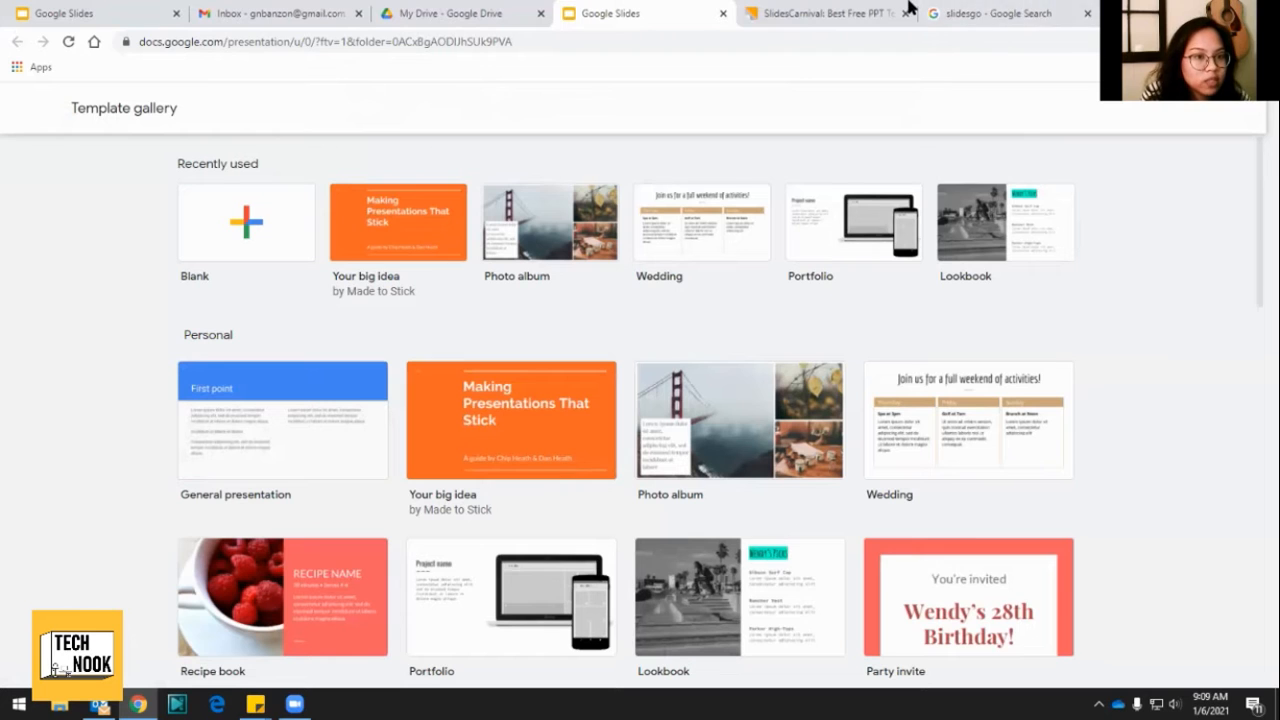
Browse the SlidesCarnival site's recent and popular free presentation templates.
click(810, 12)
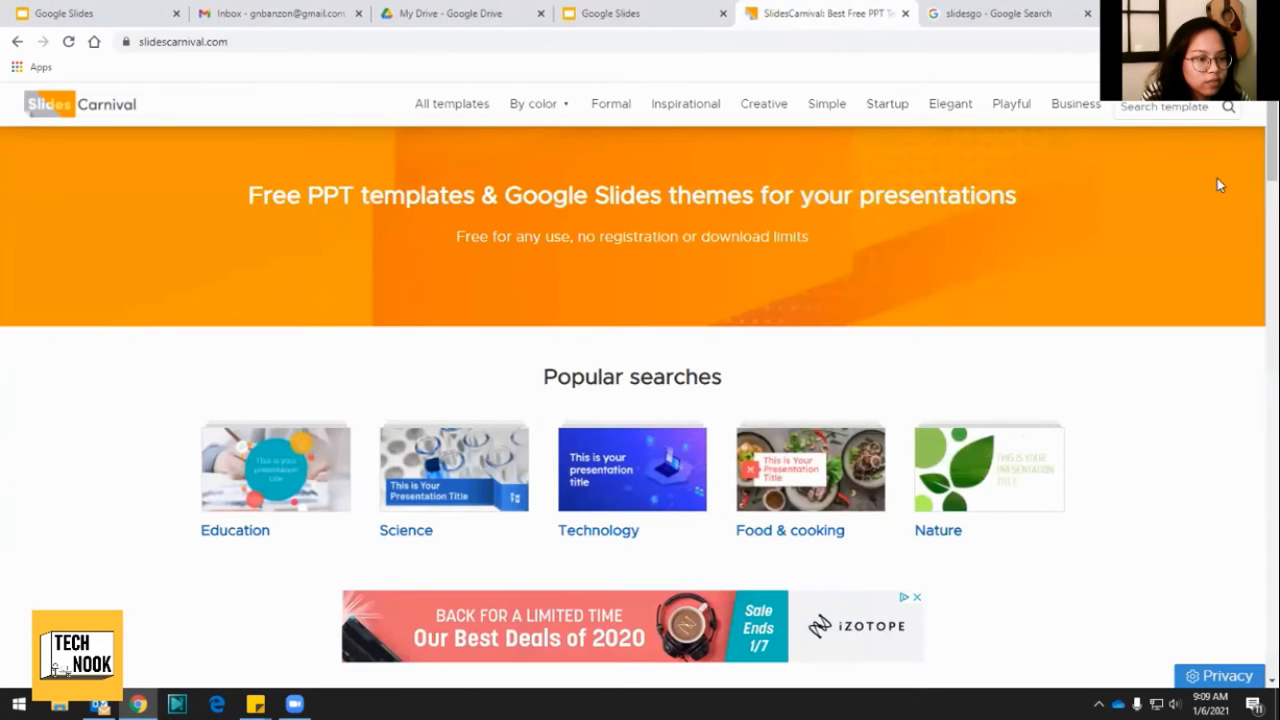
scroll(down, 3)
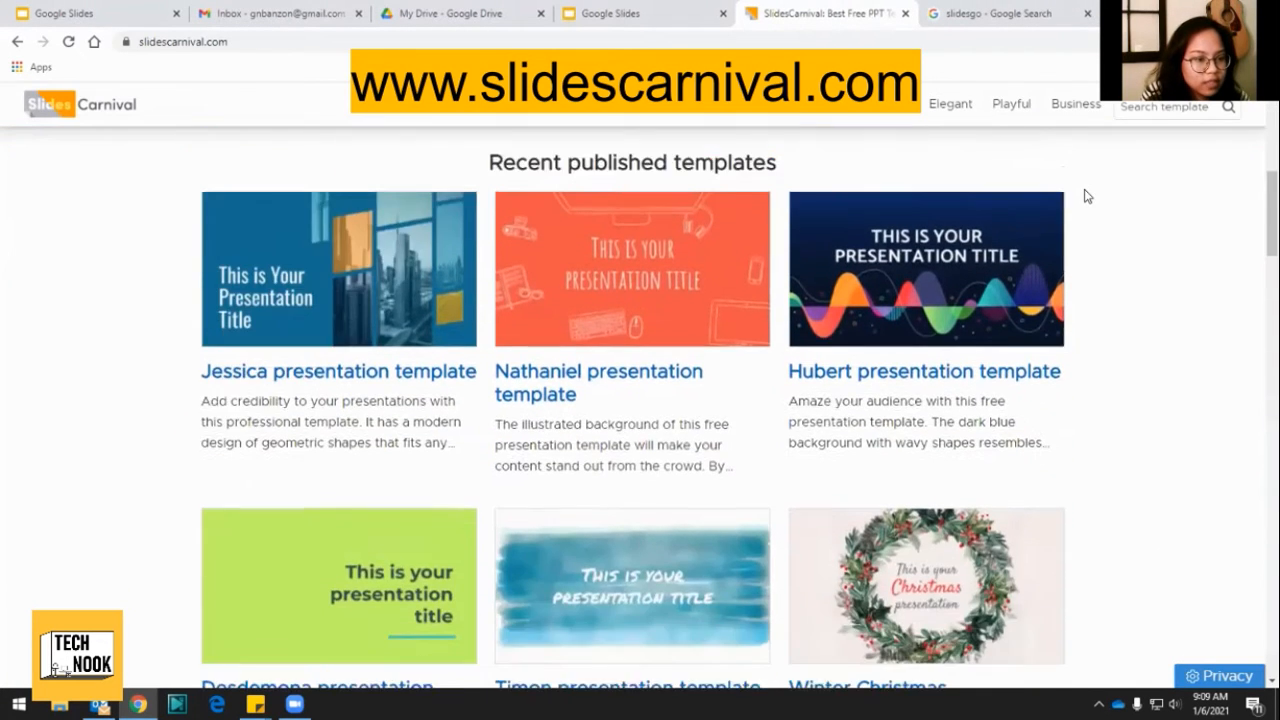
scroll(down, 3)
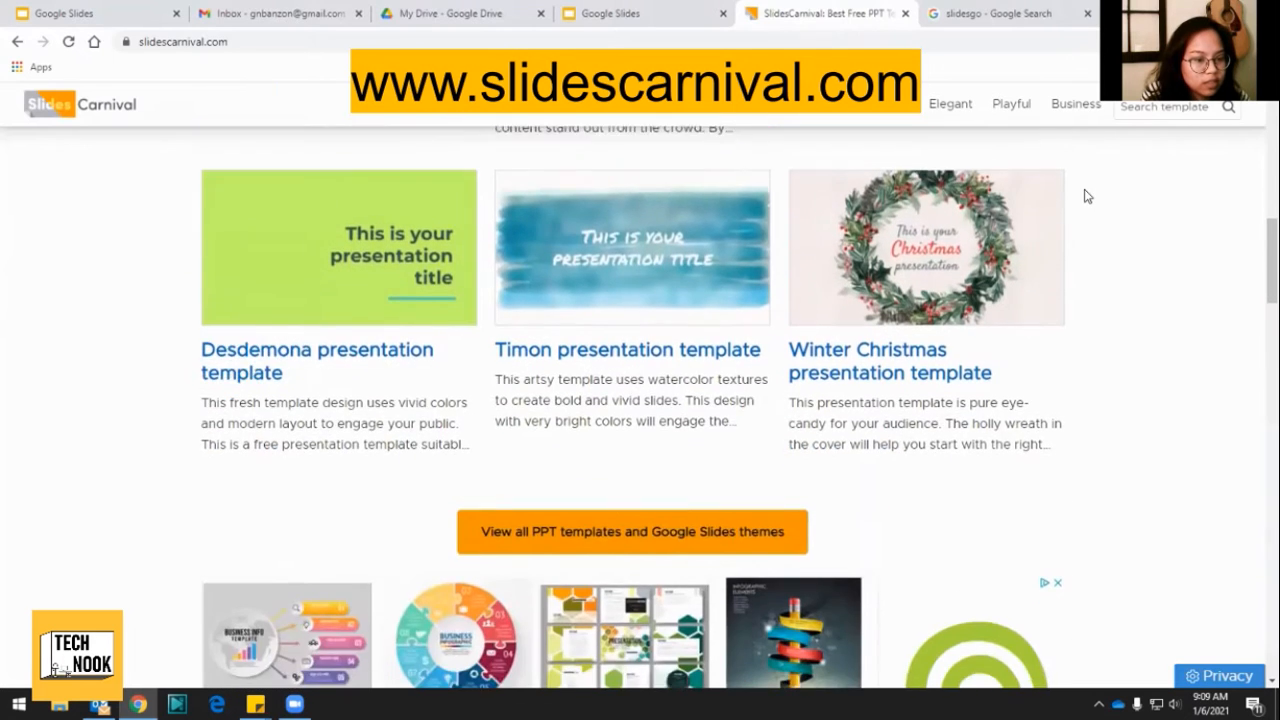
scroll(down, 3)
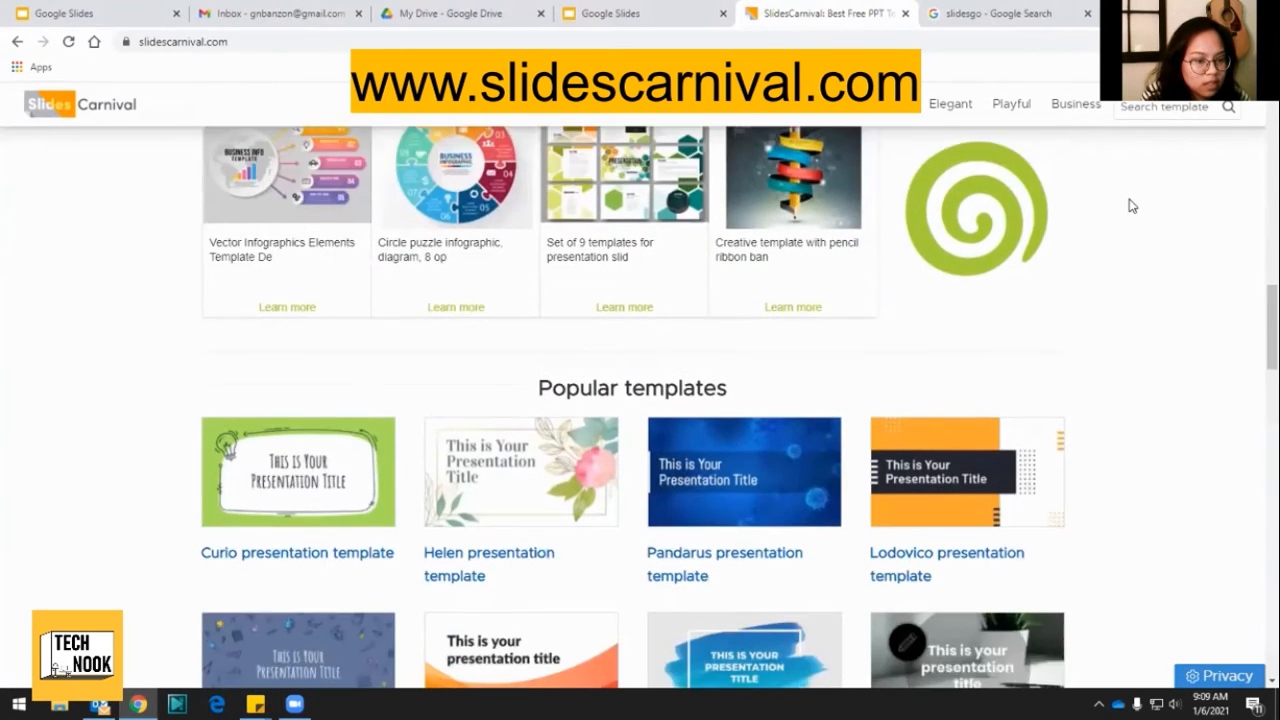
scroll(down, 3)
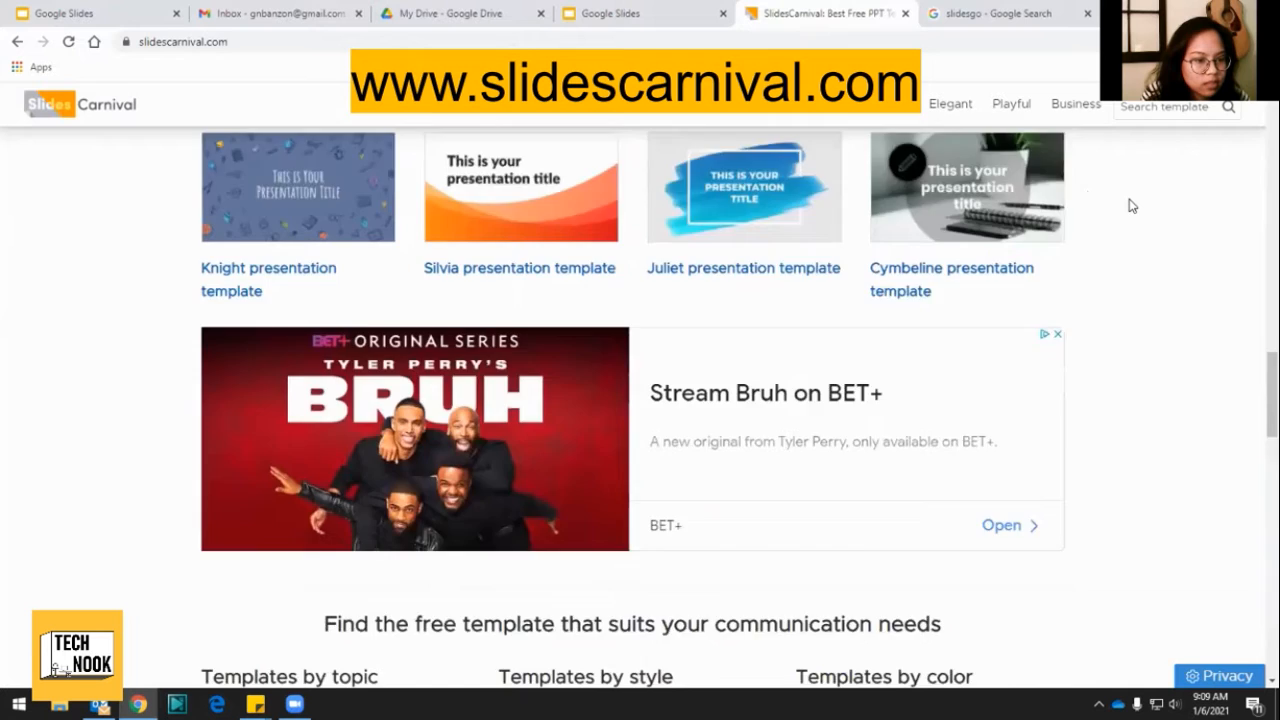
scroll(down, 3)
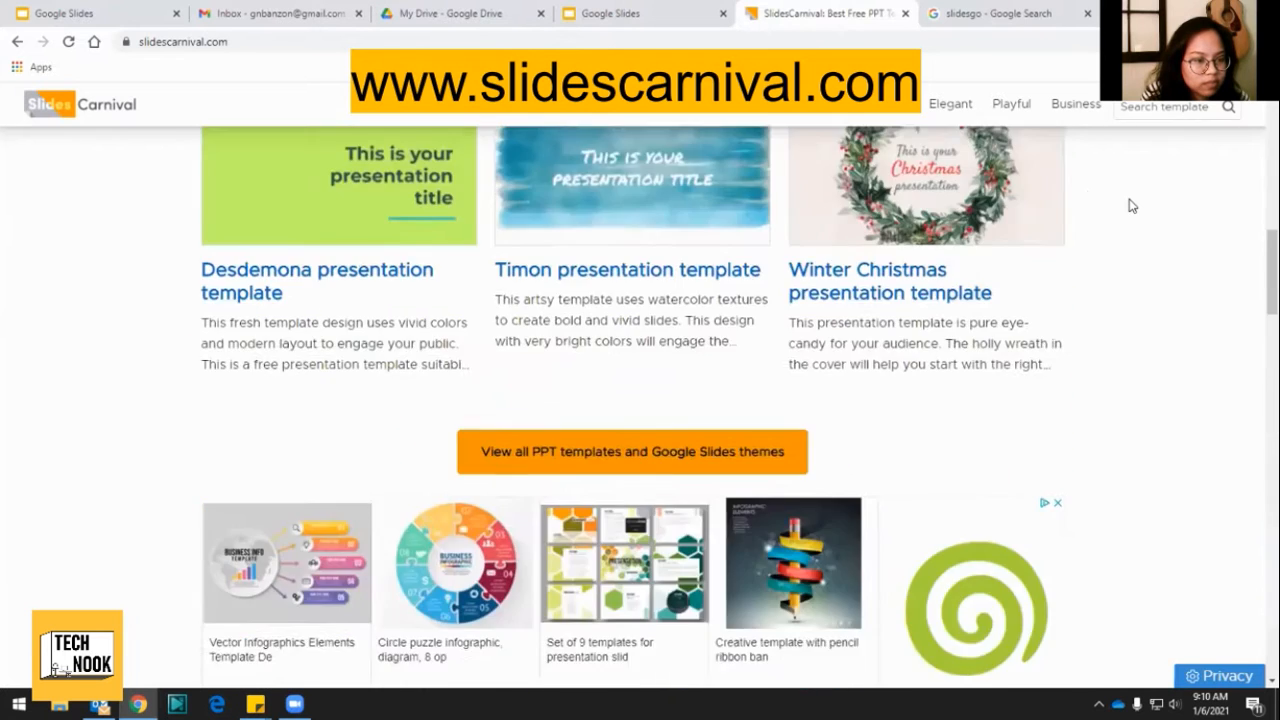
scroll(up, 3)
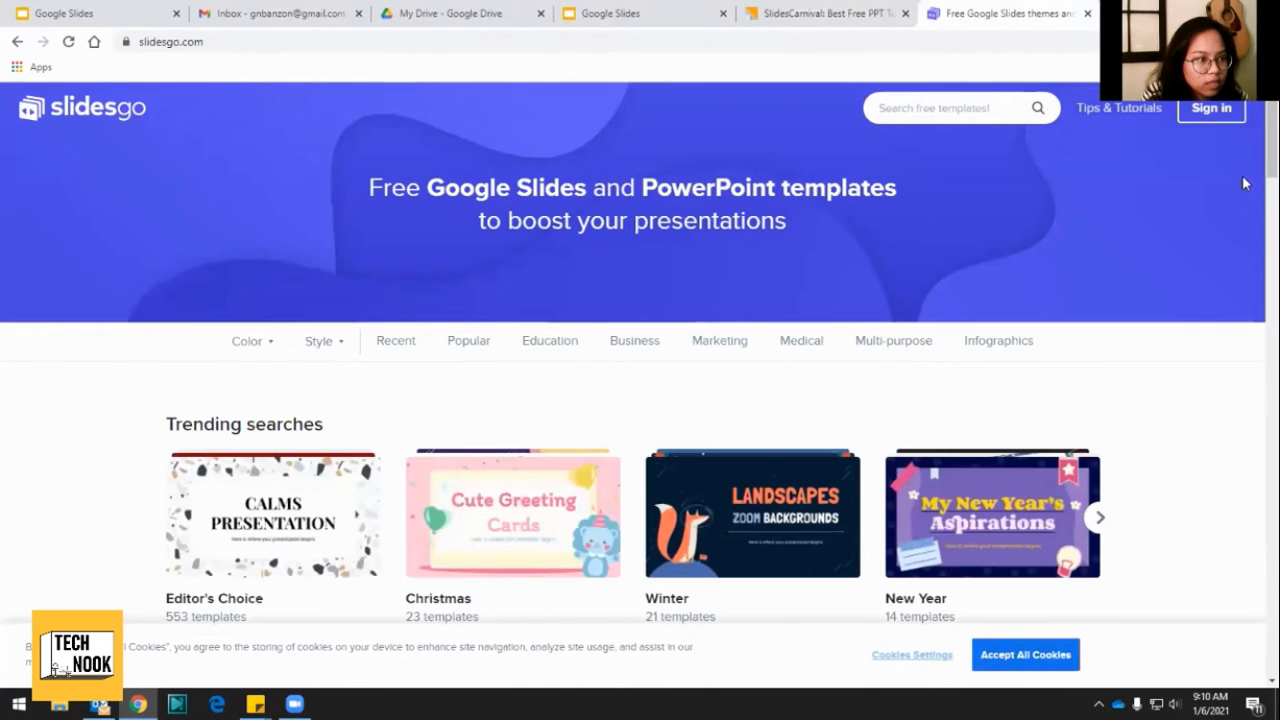
Scroll Slidesgo's homepage through trending searches and latest themes down to its infographics.
scroll(down, 3)
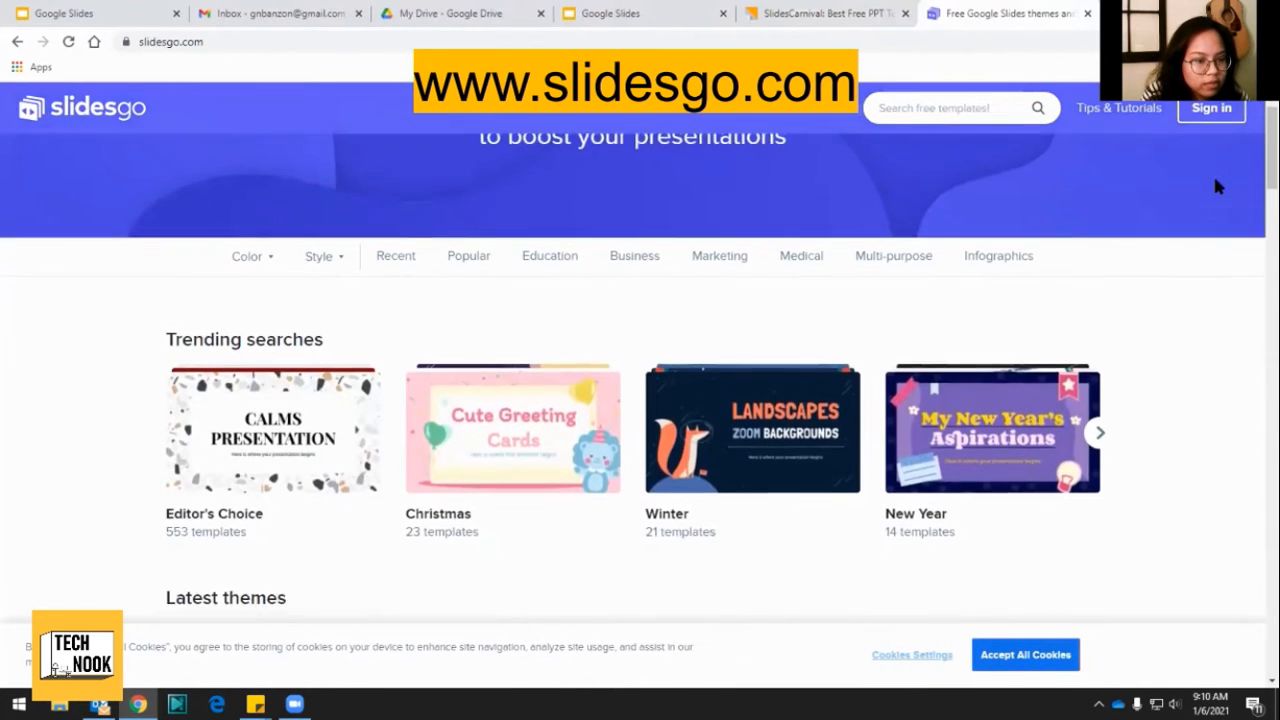
scroll(down, 3)
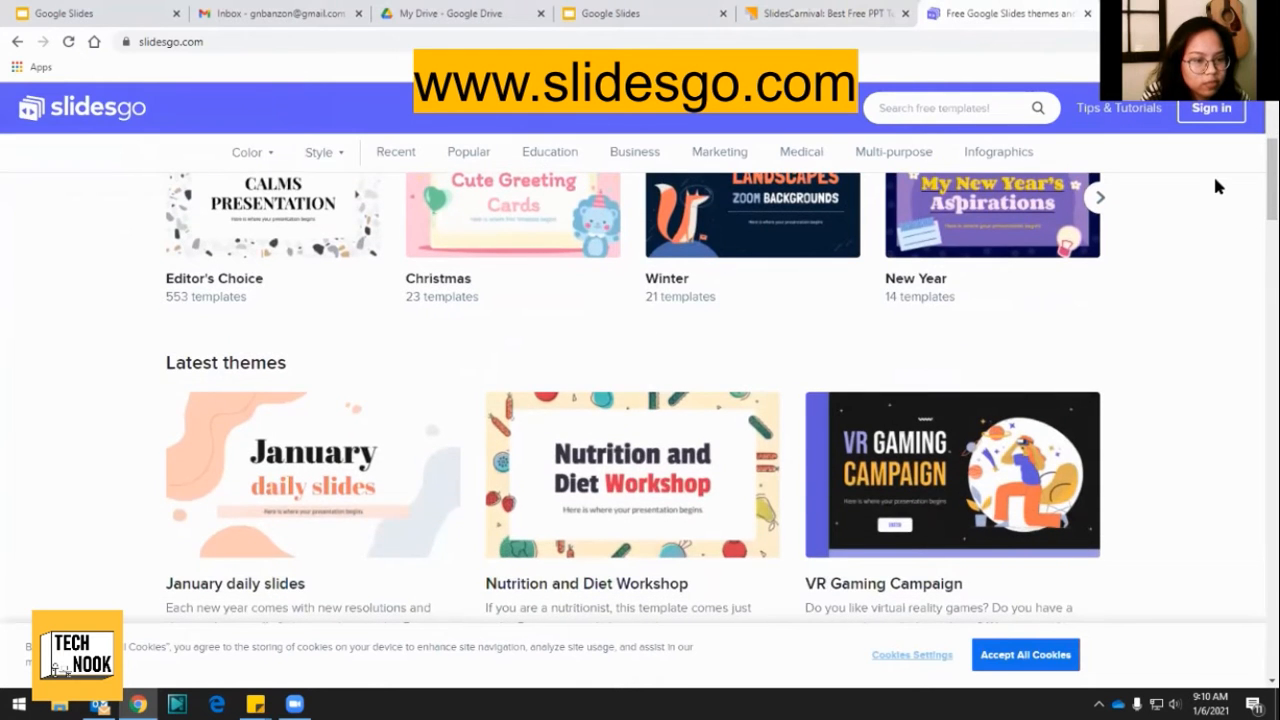
scroll(down, 3)
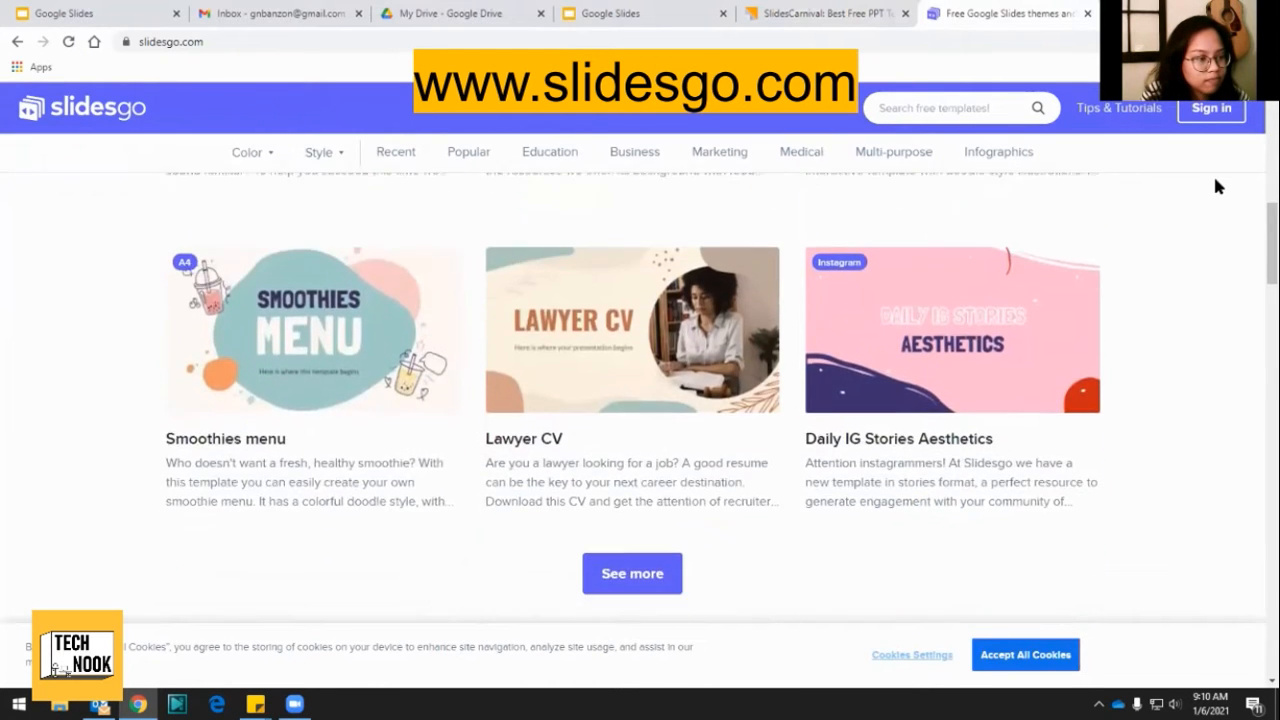
scroll(down, 3)
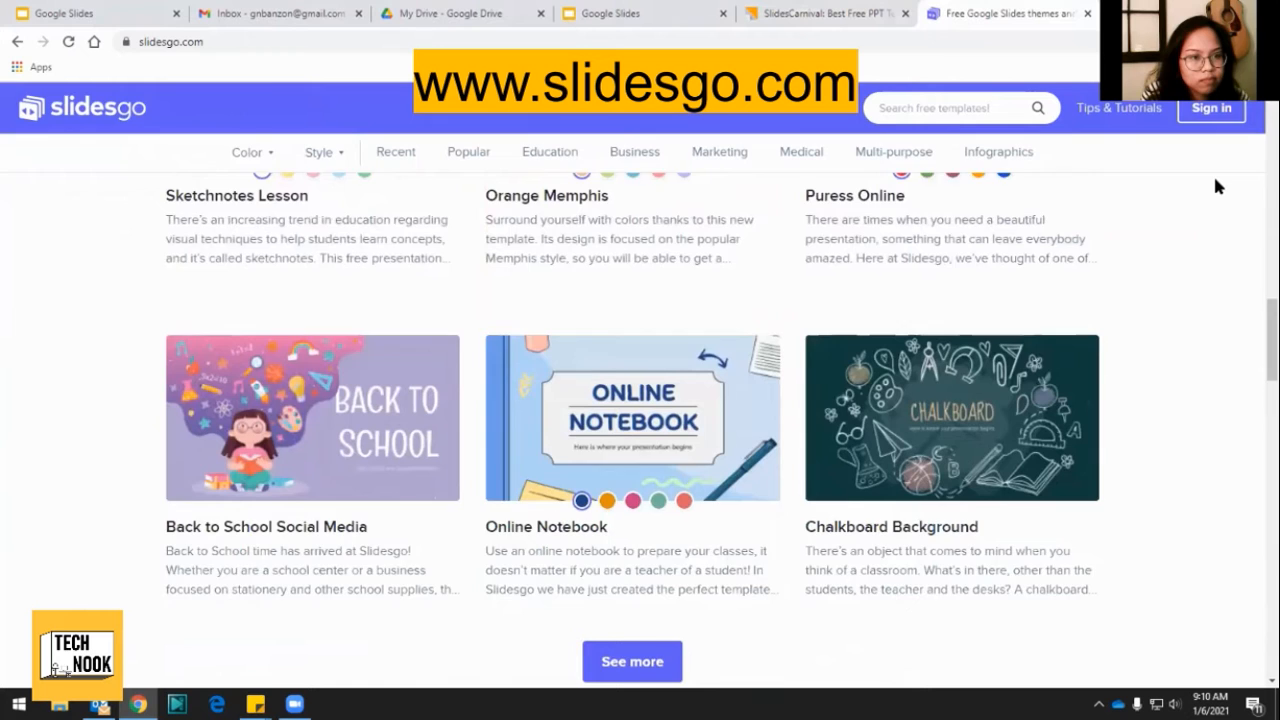
scroll(down, 3)
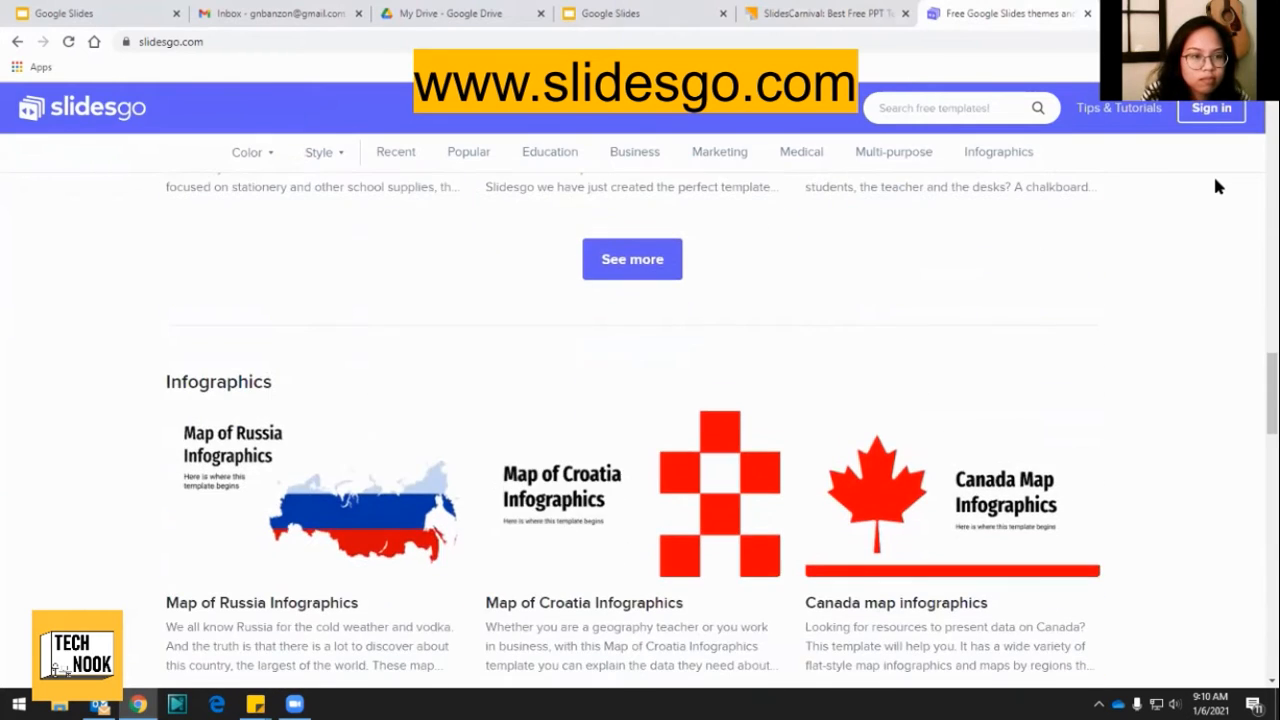
mouse_move(484, 112)
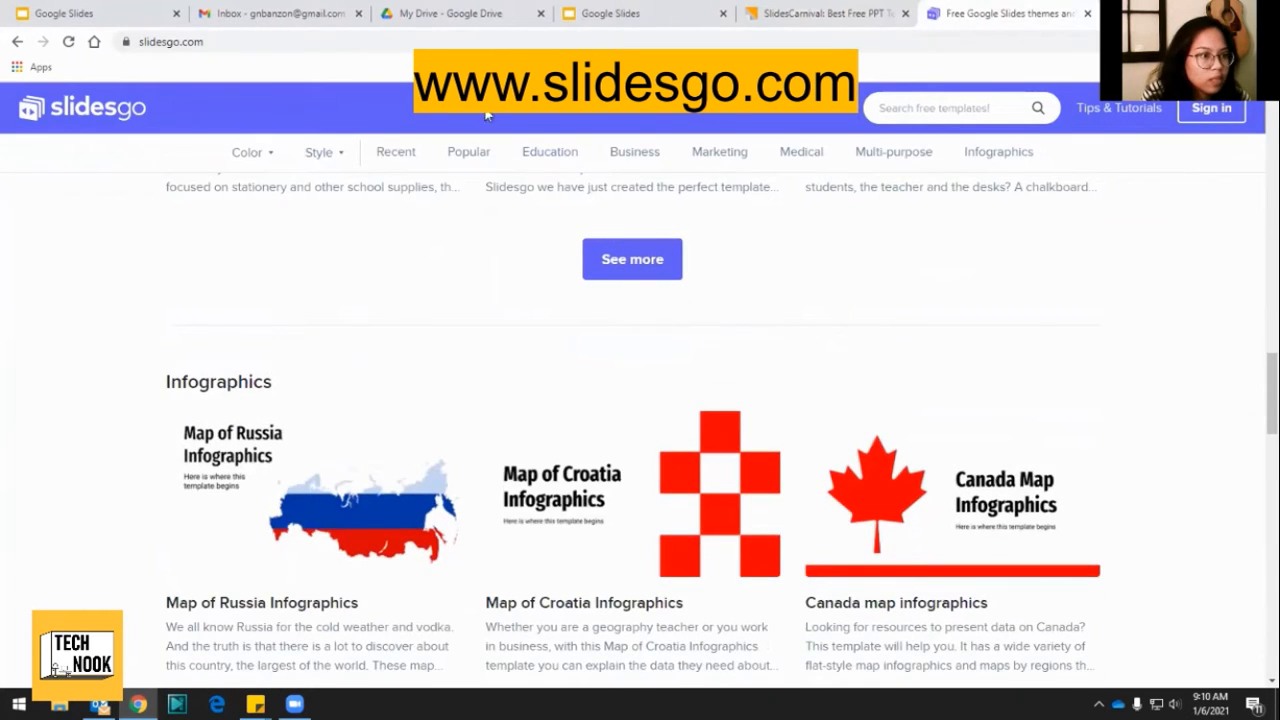
mouse_move(396, 32)
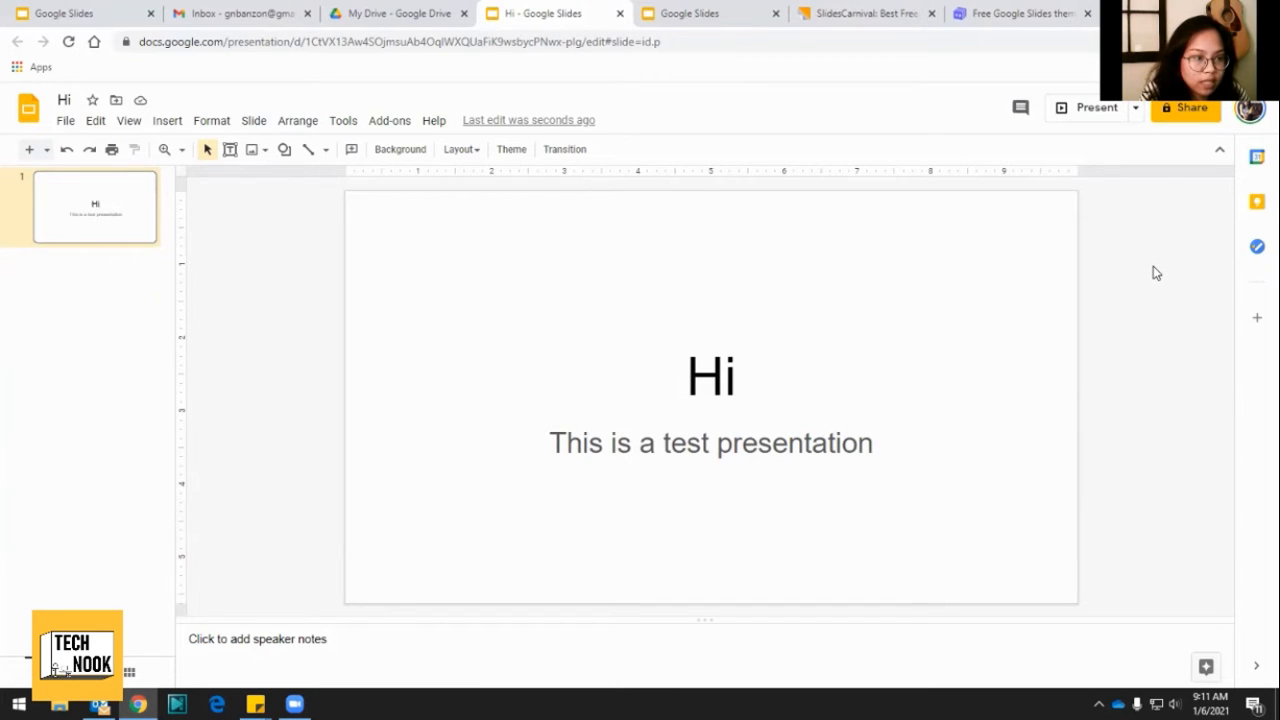
Add an exclamation mark so the subtitle reads 'This is a test presentation!'.
click(712, 444)
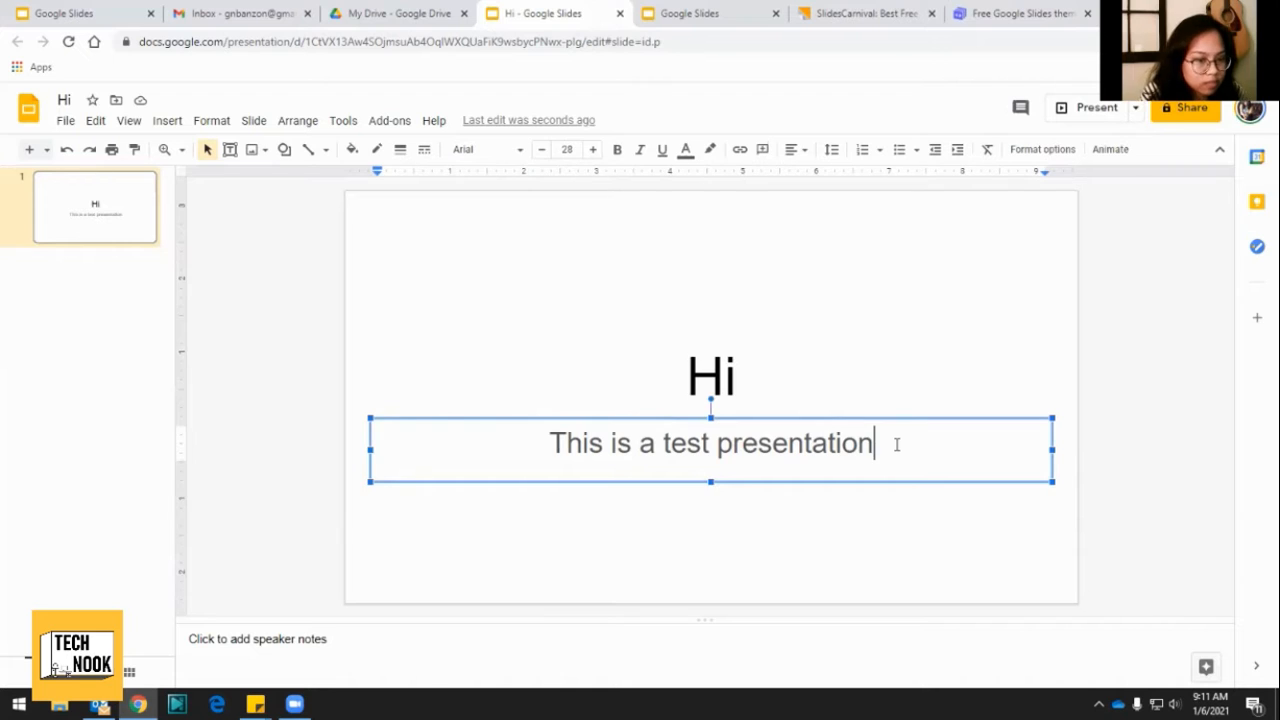
text(!)
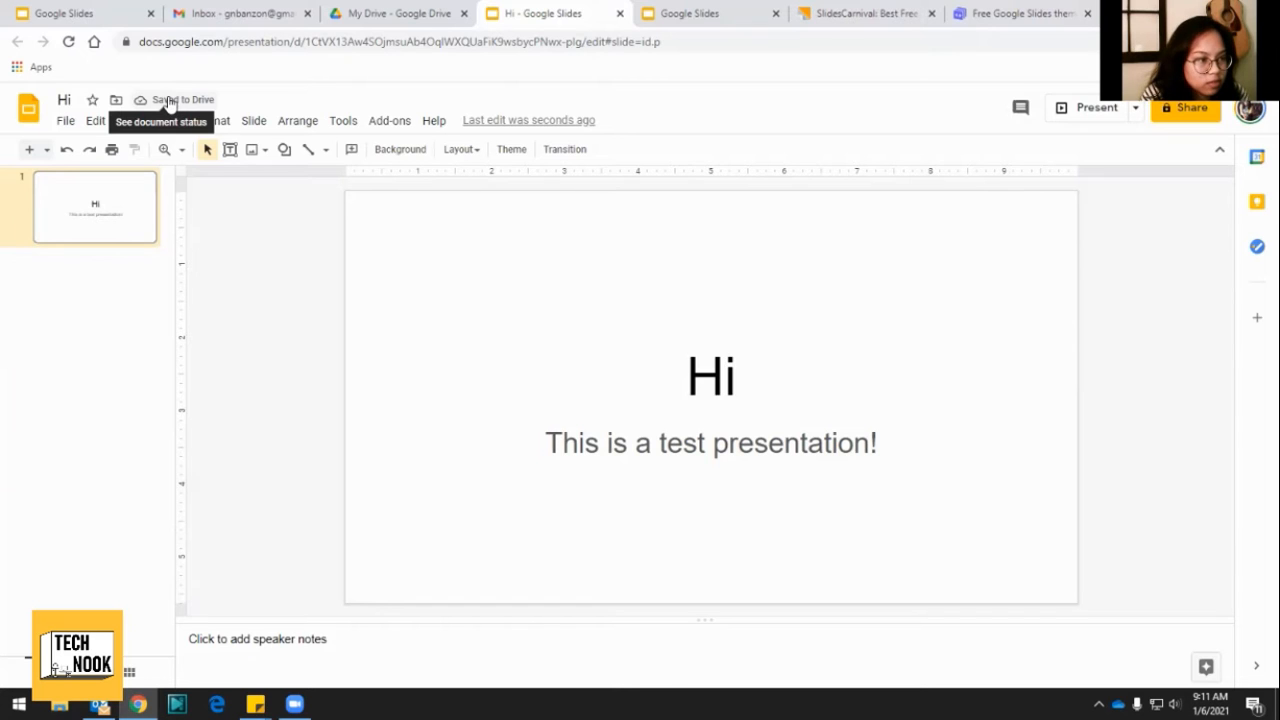
mouse_move(256, 368)
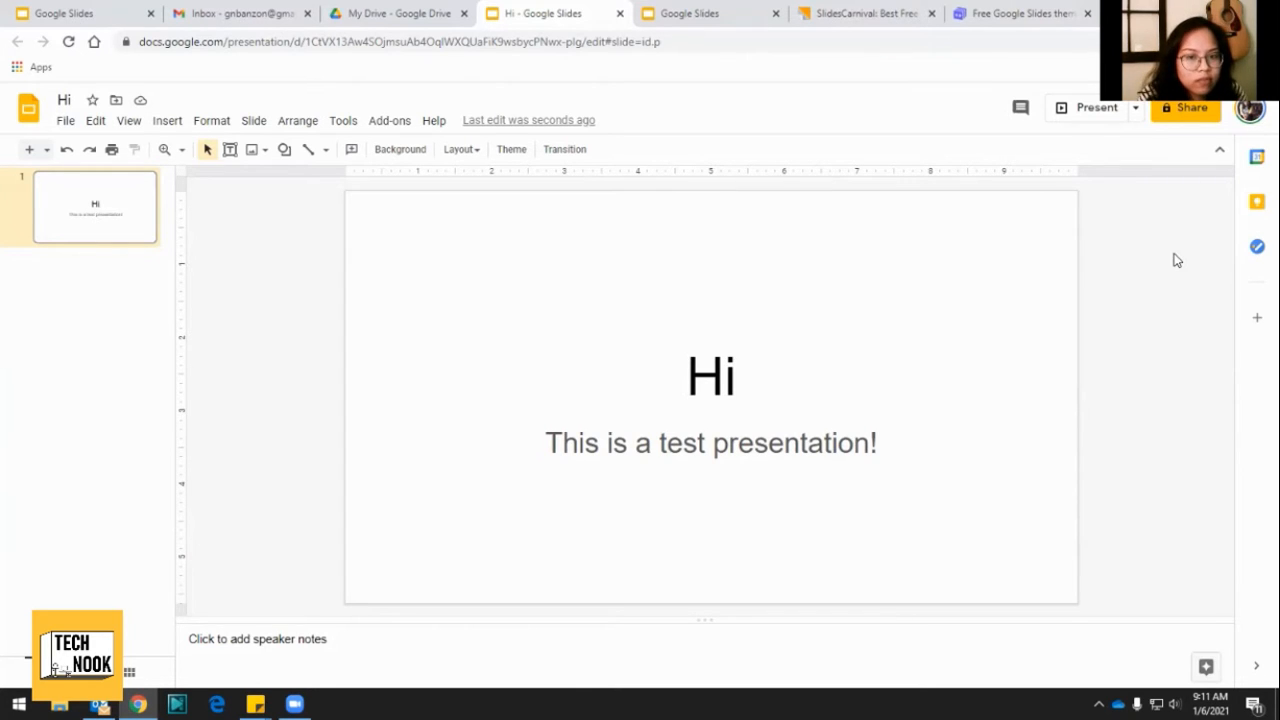
mouse_move(1088, 276)
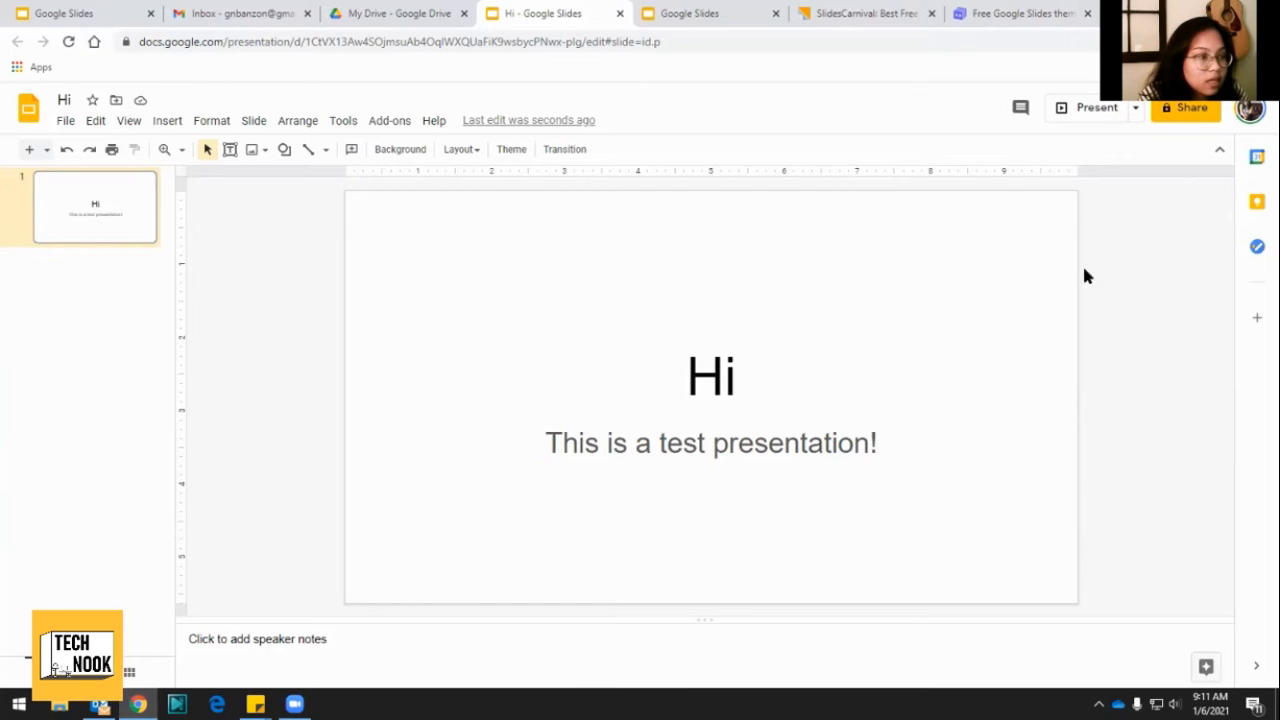
mouse_move(1190, 312)
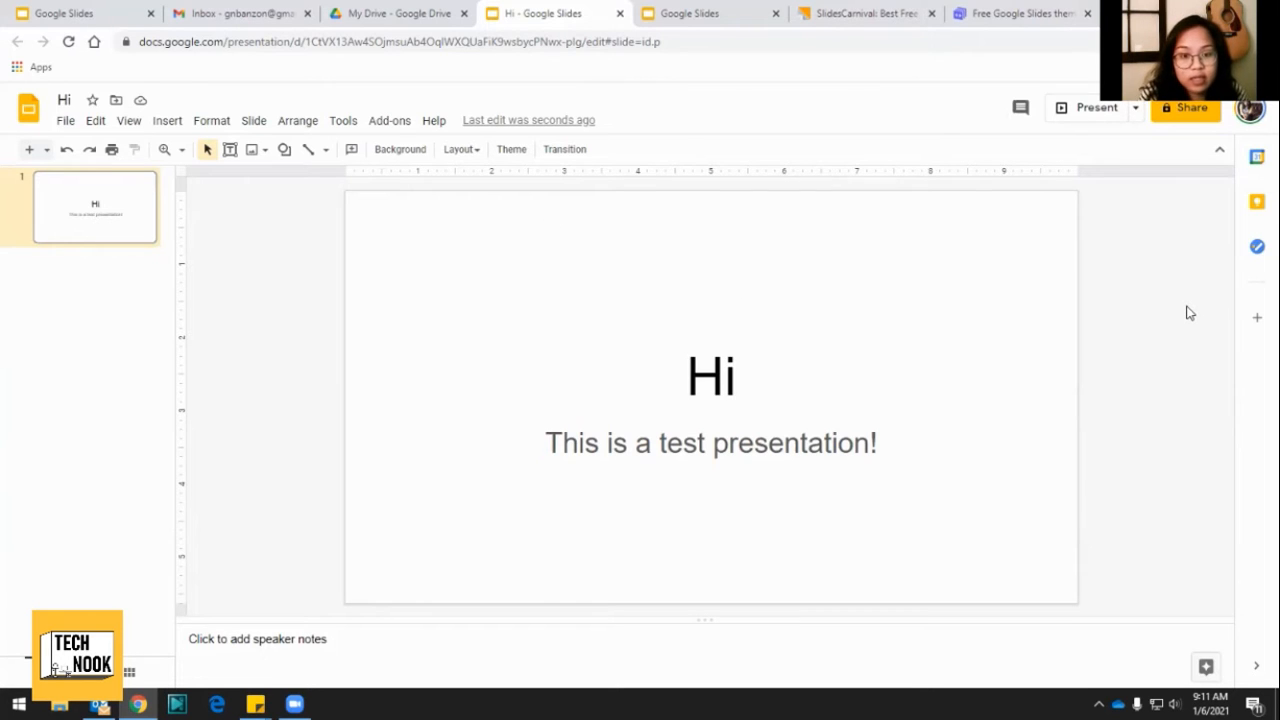
mouse_move(1190, 152)
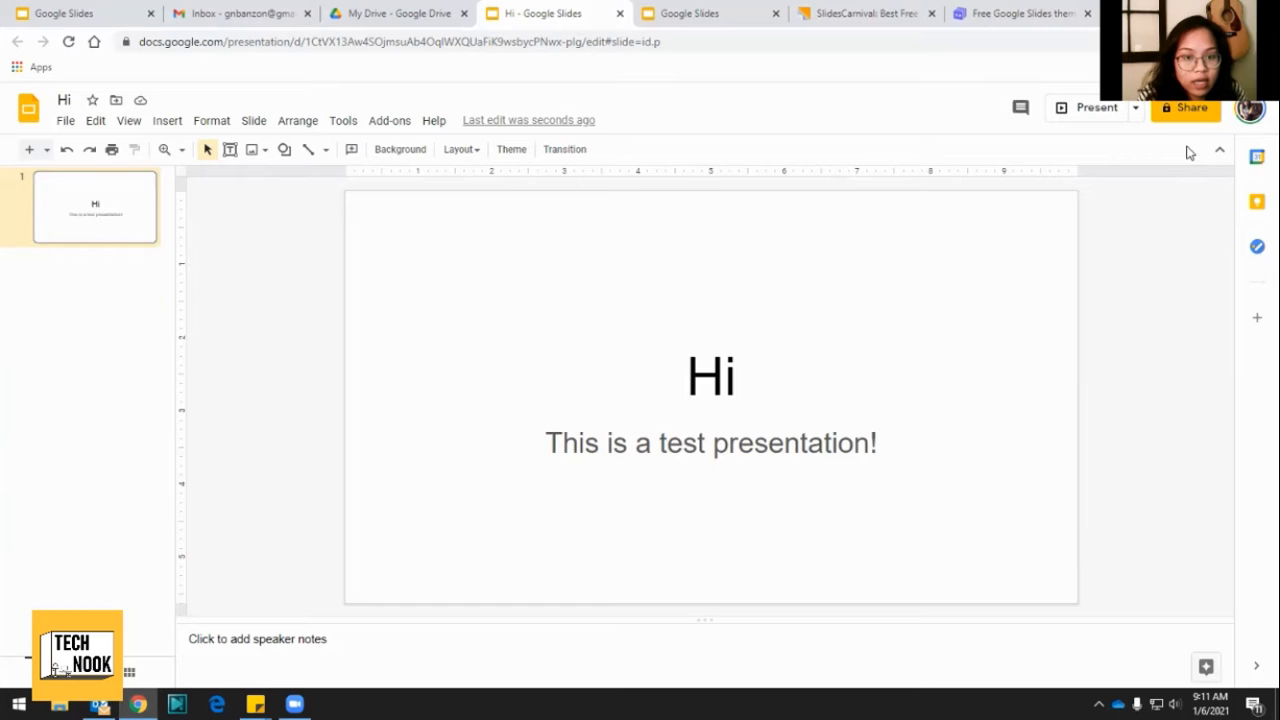
mouse_move(1186, 108)
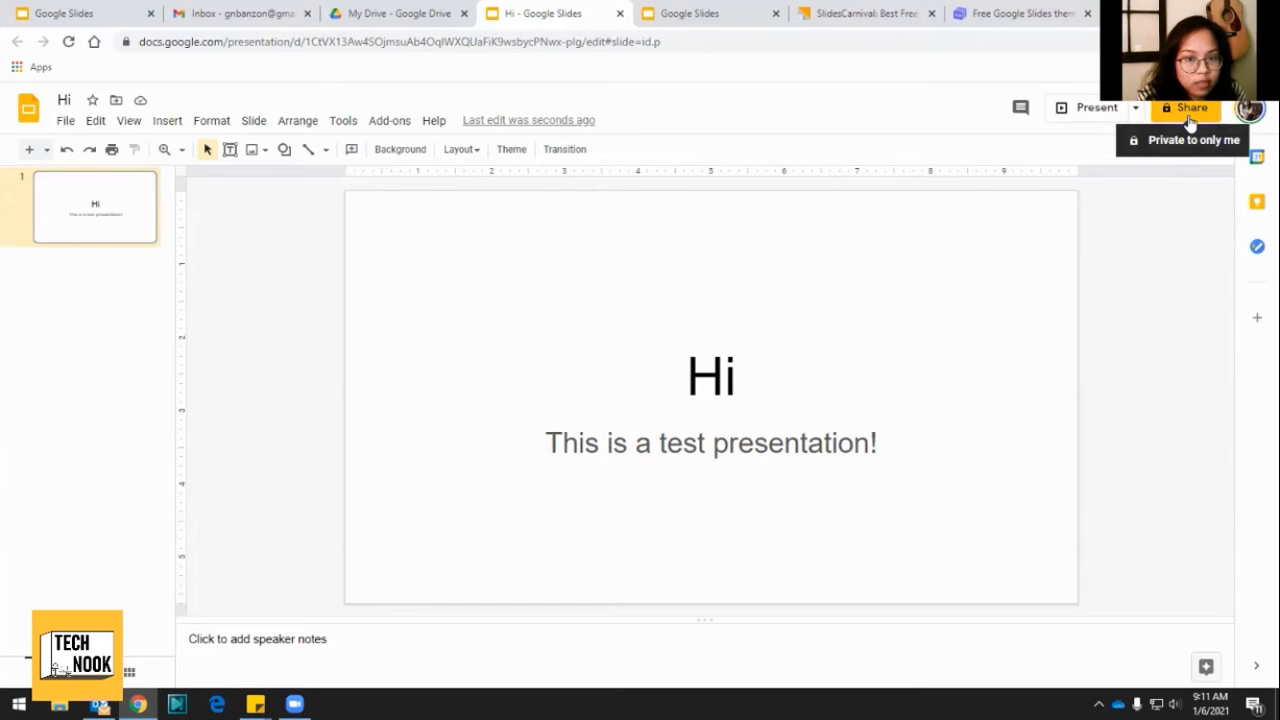
Share the Hi presentation so anyone with the link is an Editor, and copy the link.
click(1186, 108)
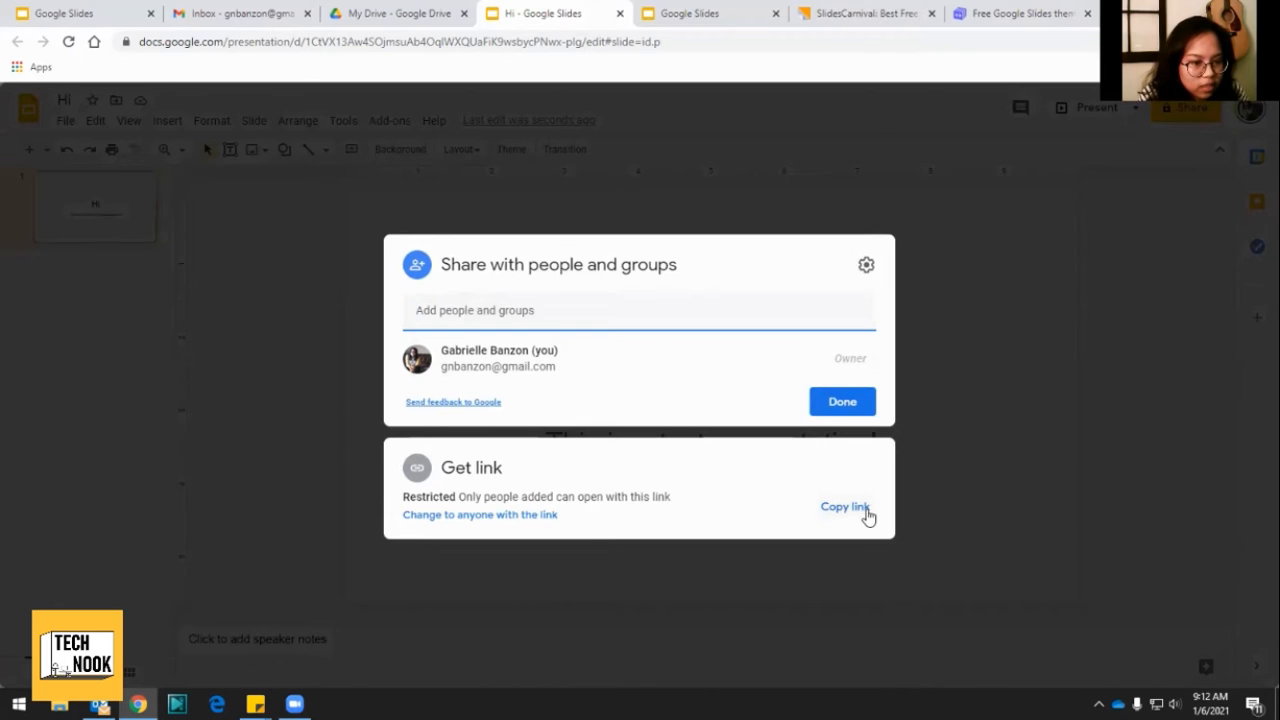
click(844, 506)
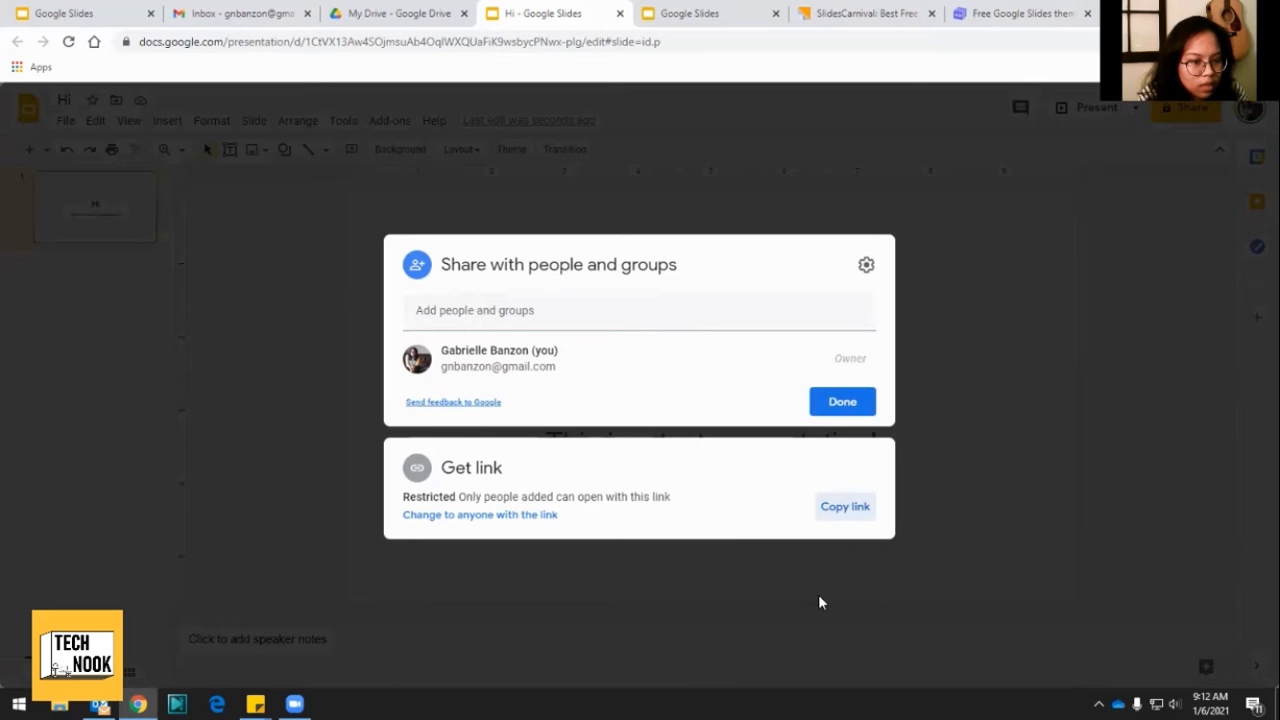
mouse_move(544, 518)
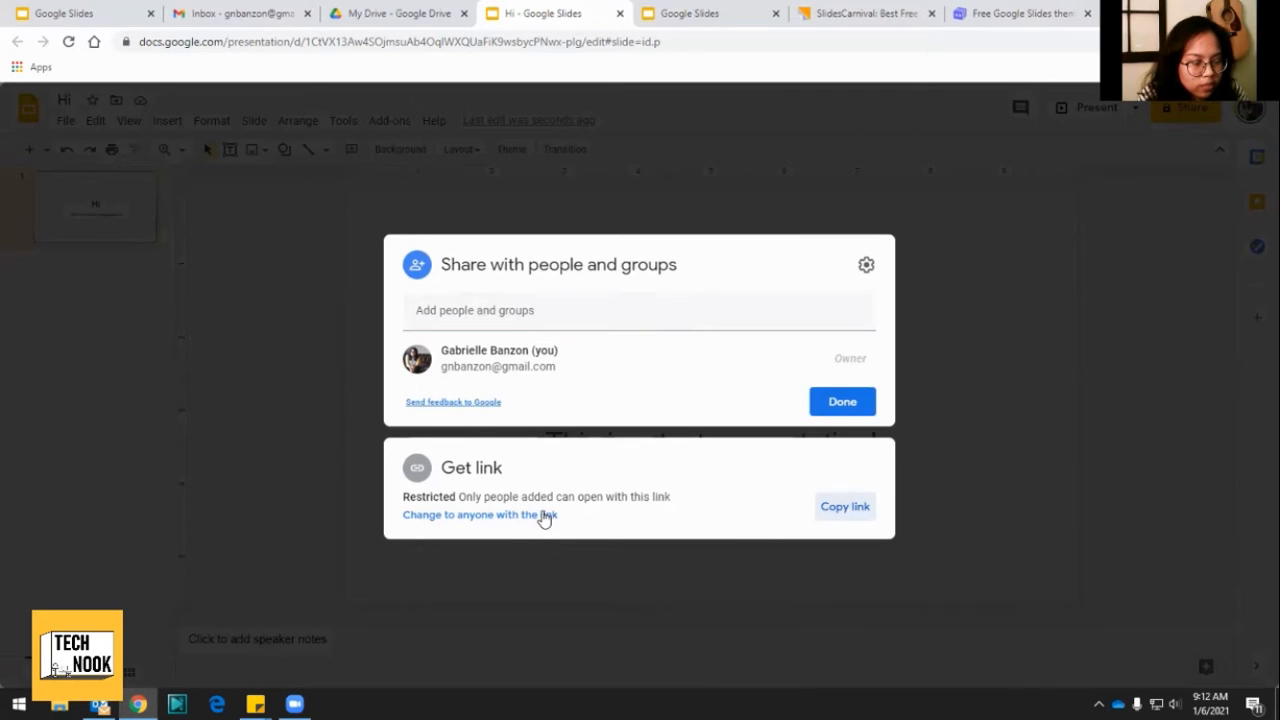
mouse_move(508, 520)
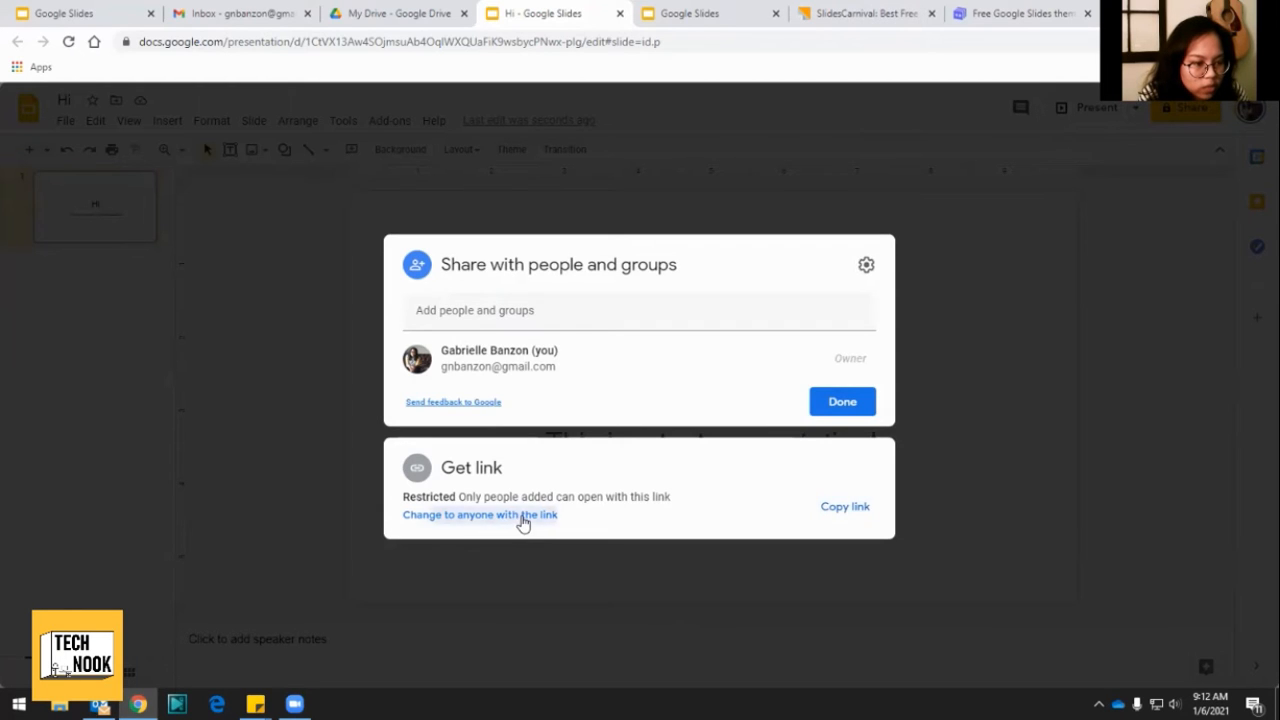
click(480, 514)
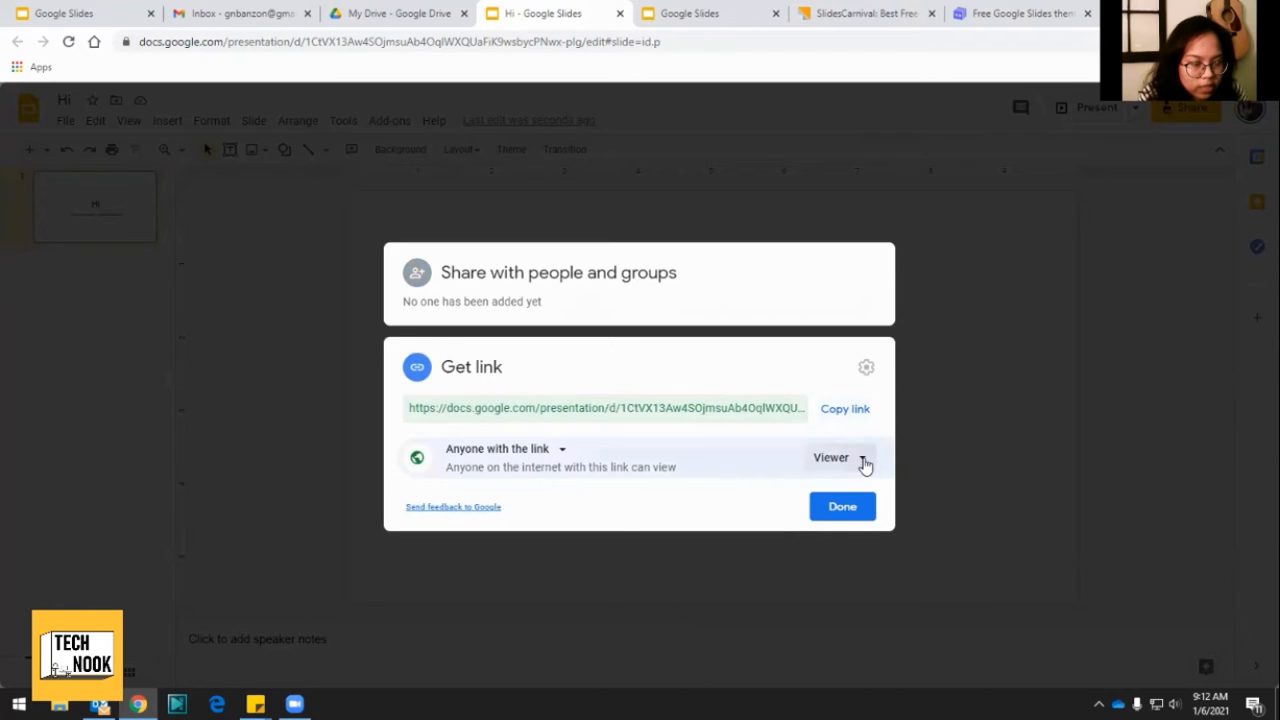
click(838, 456)
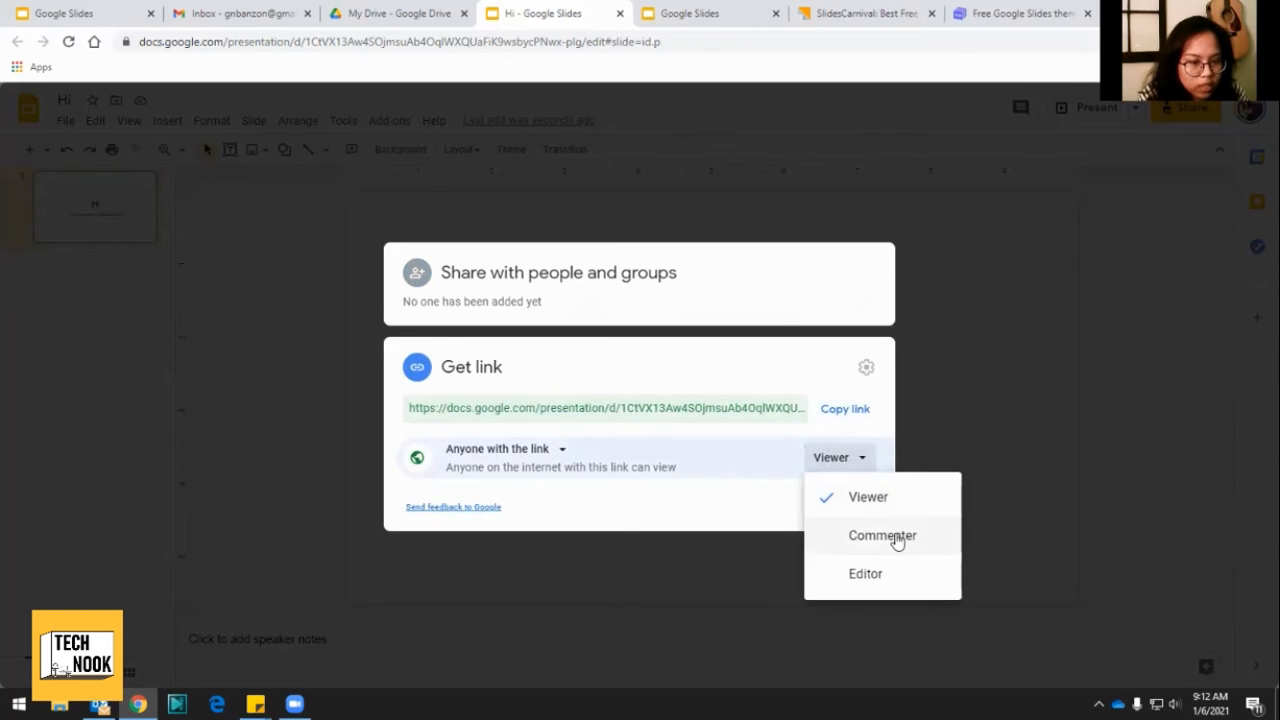
mouse_move(884, 580)
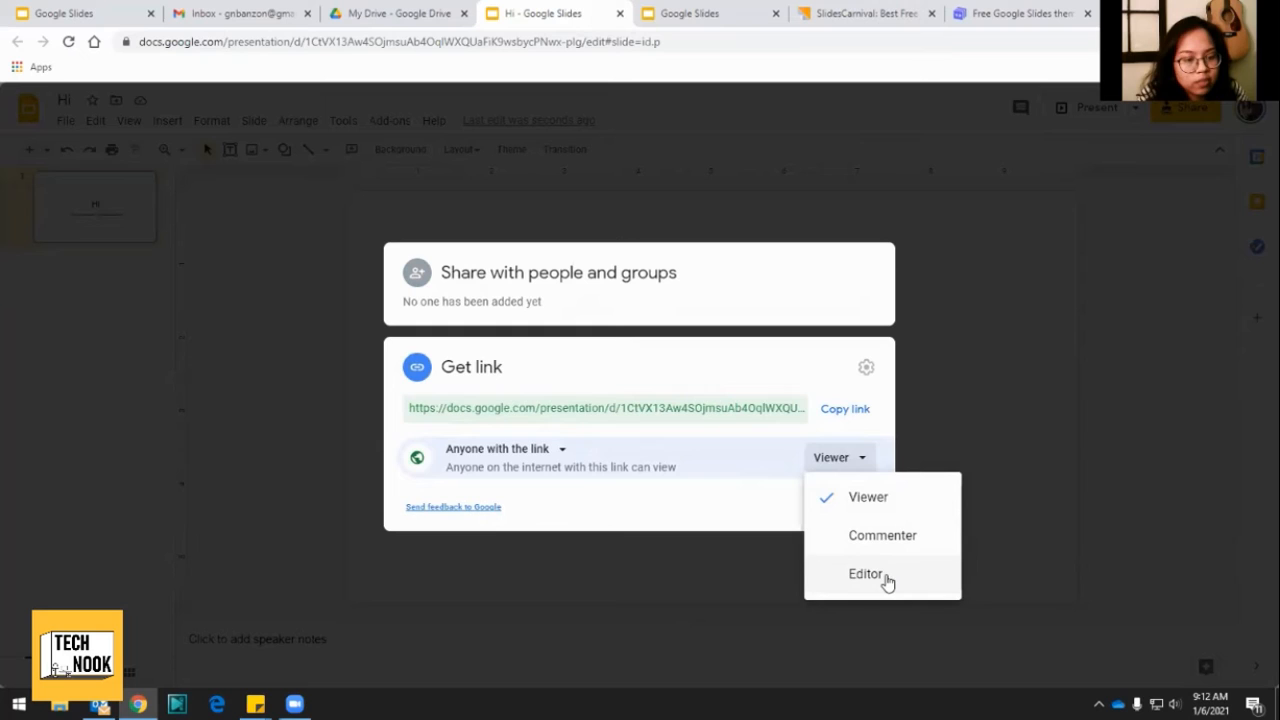
click(864, 572)
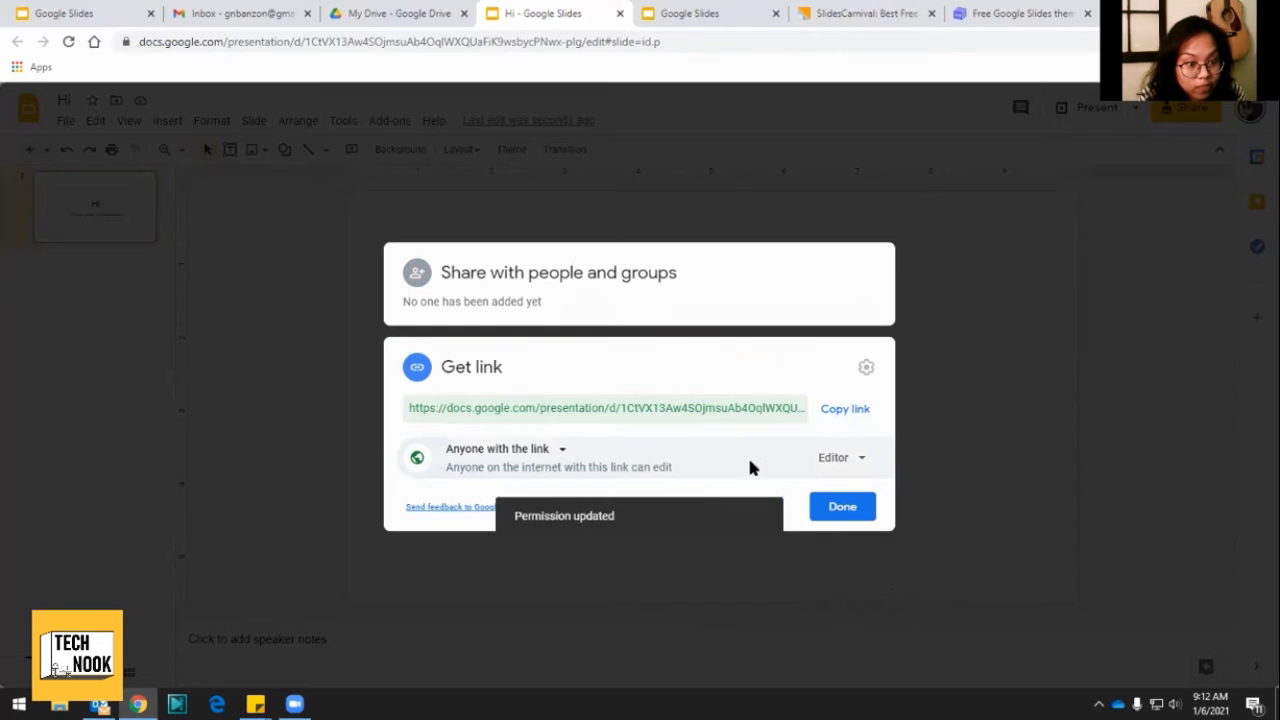
click(844, 408)
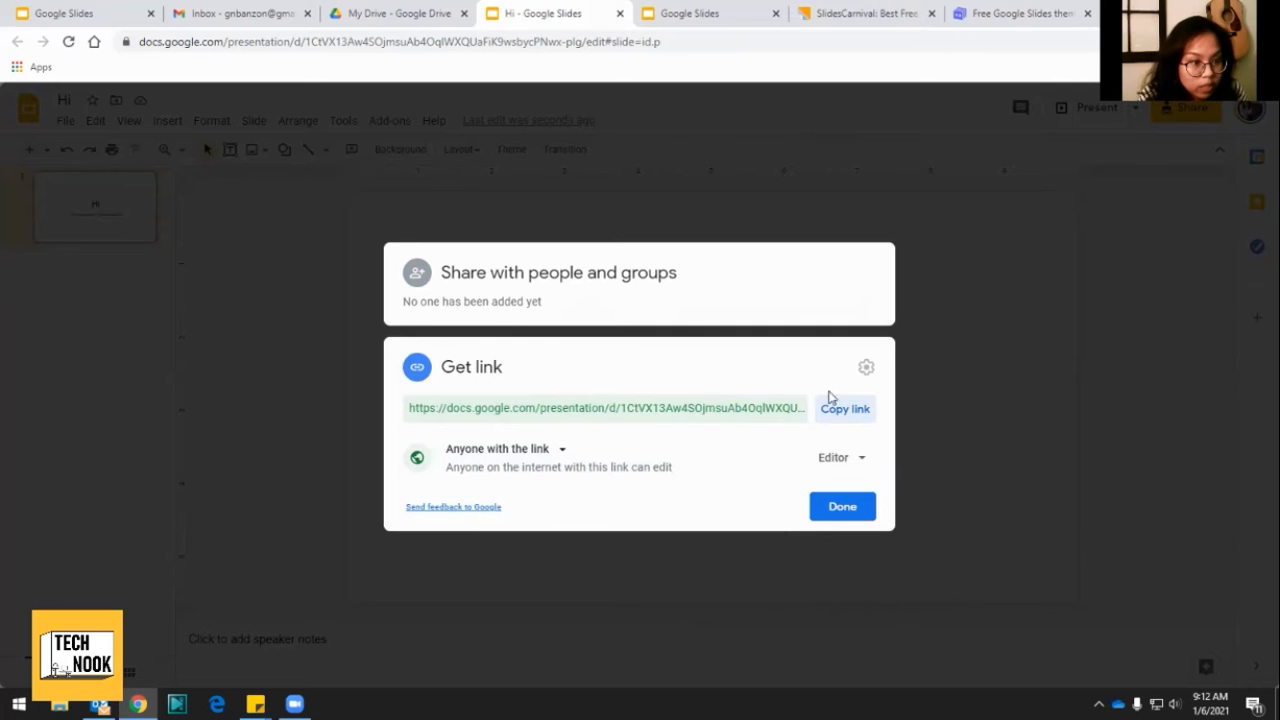
click(842, 506)
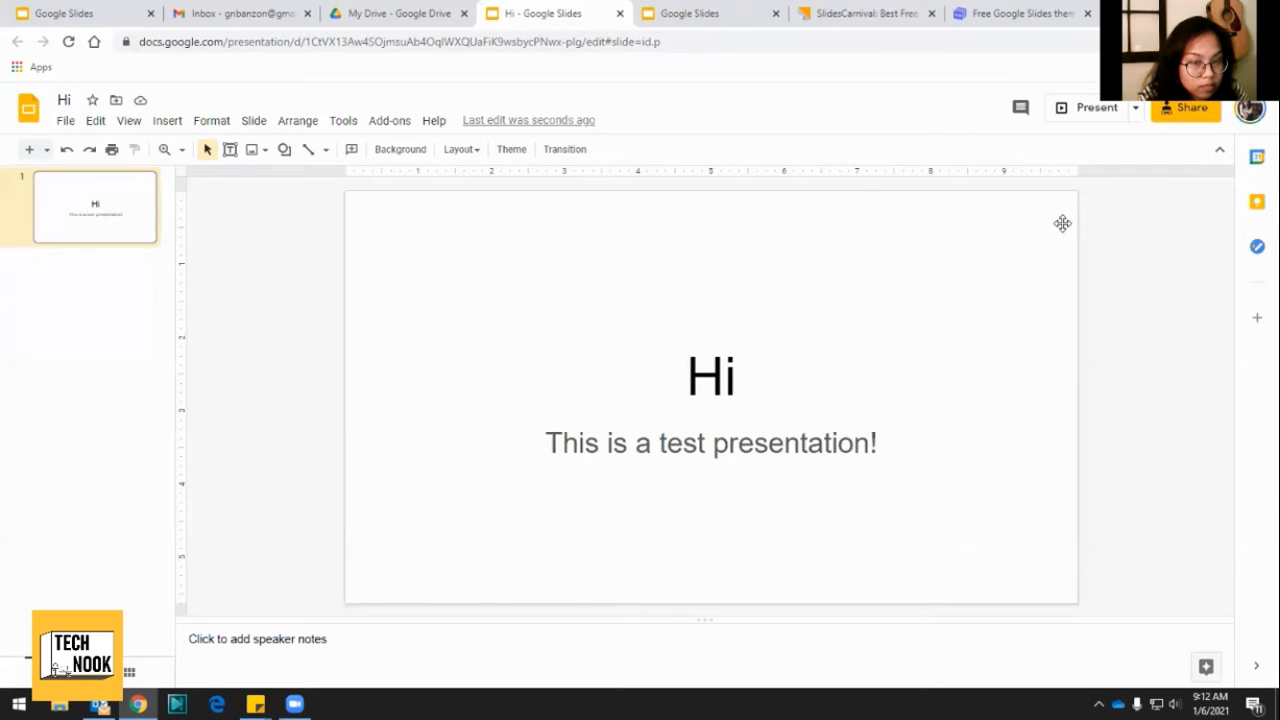
mouse_move(1130, 238)
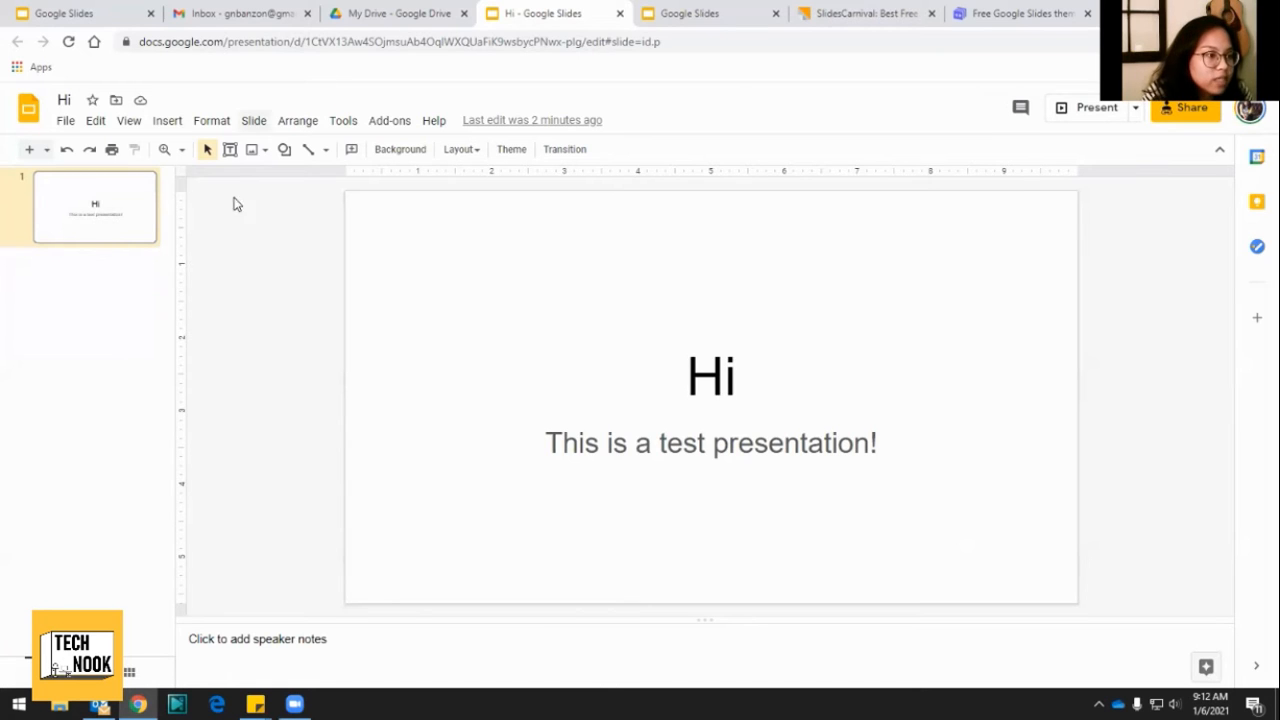
mouse_move(266, 304)
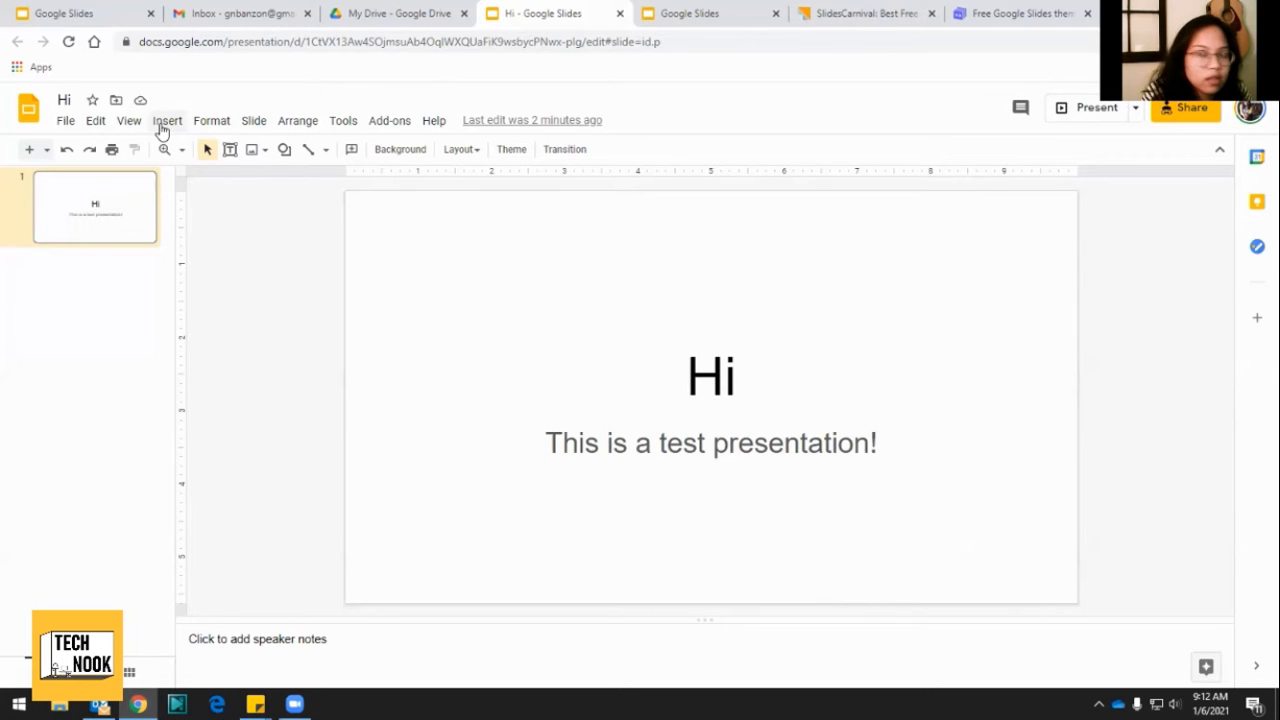
Bring up the Insert menu's content options on the Hi presentation.
click(168, 120)
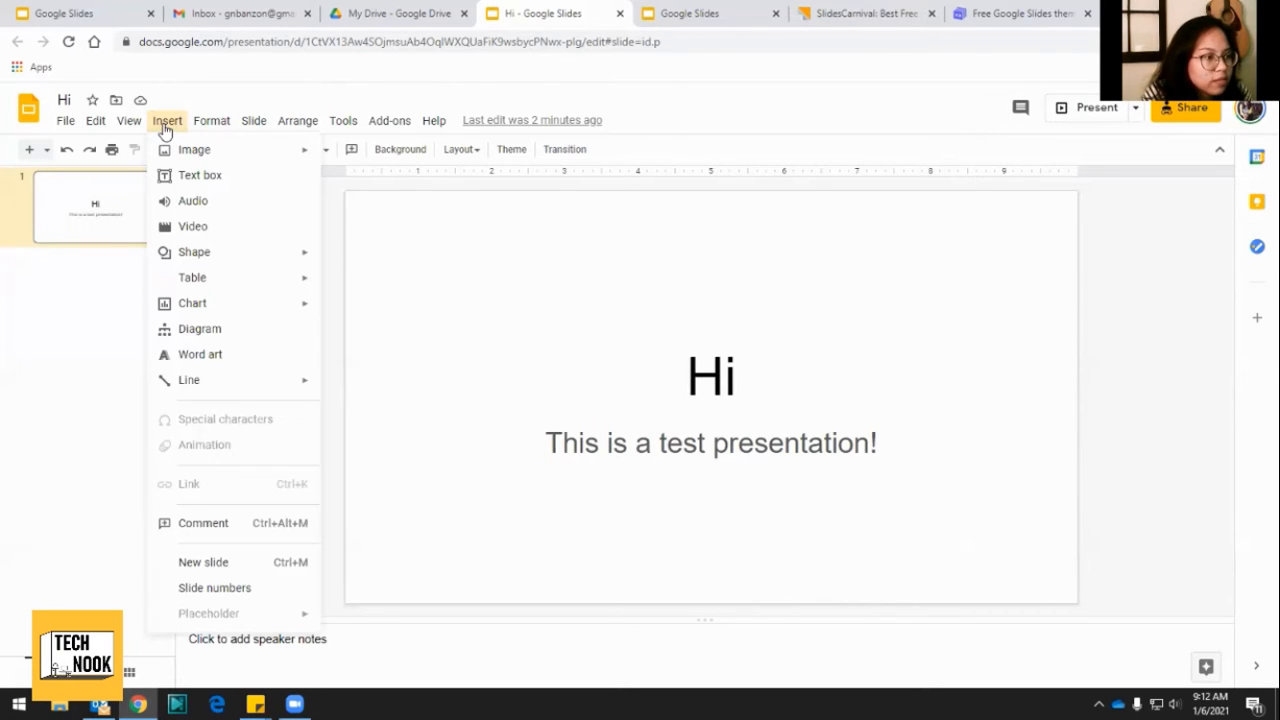
mouse_move(220, 200)
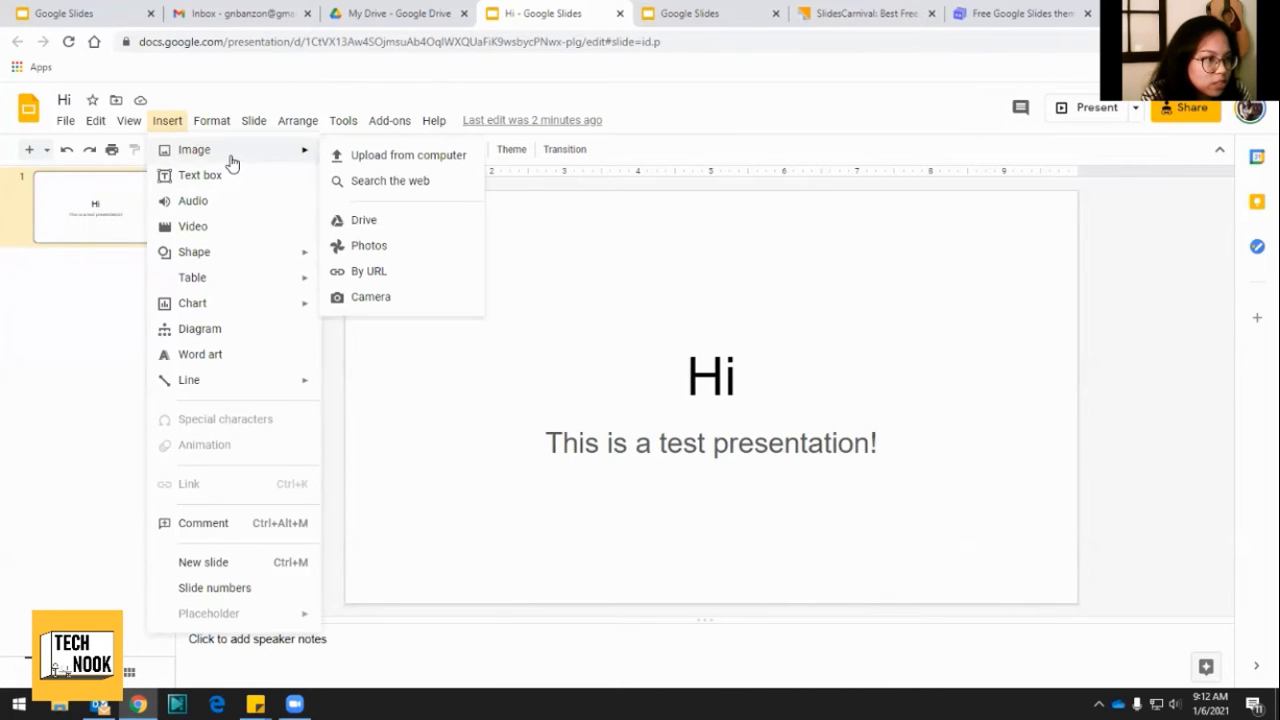
mouse_move(448, 160)
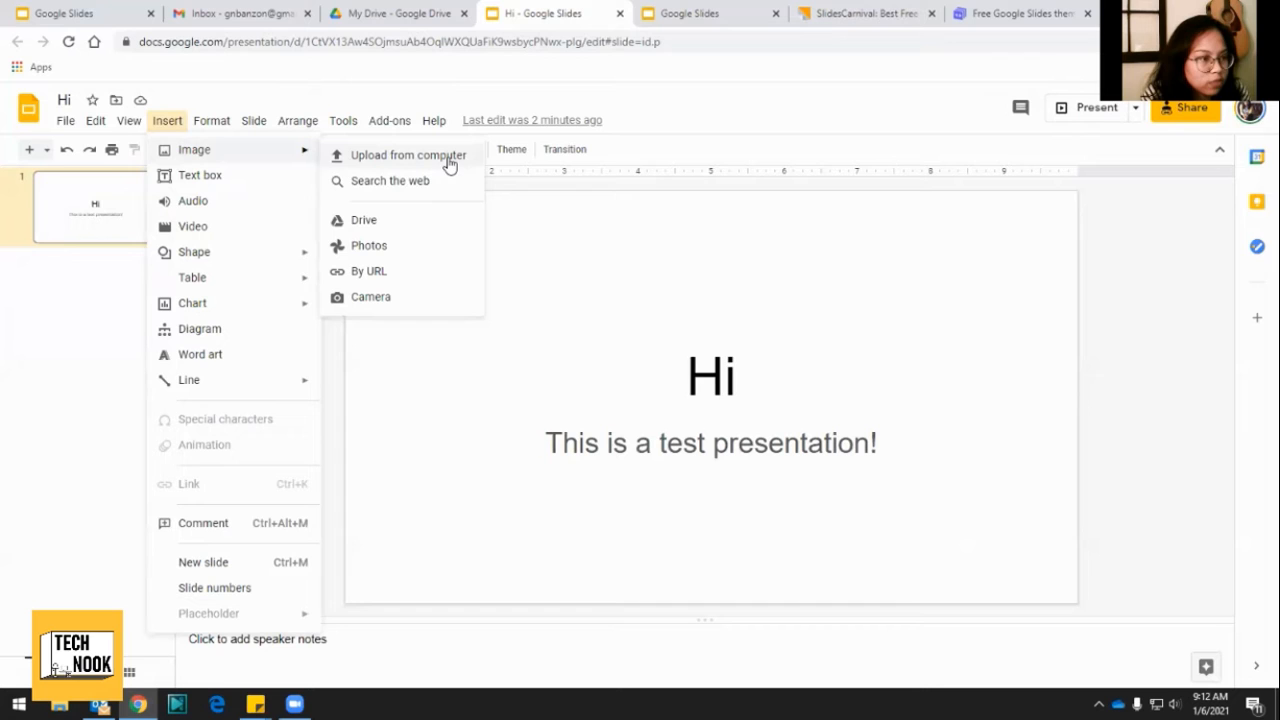
mouse_move(420, 188)
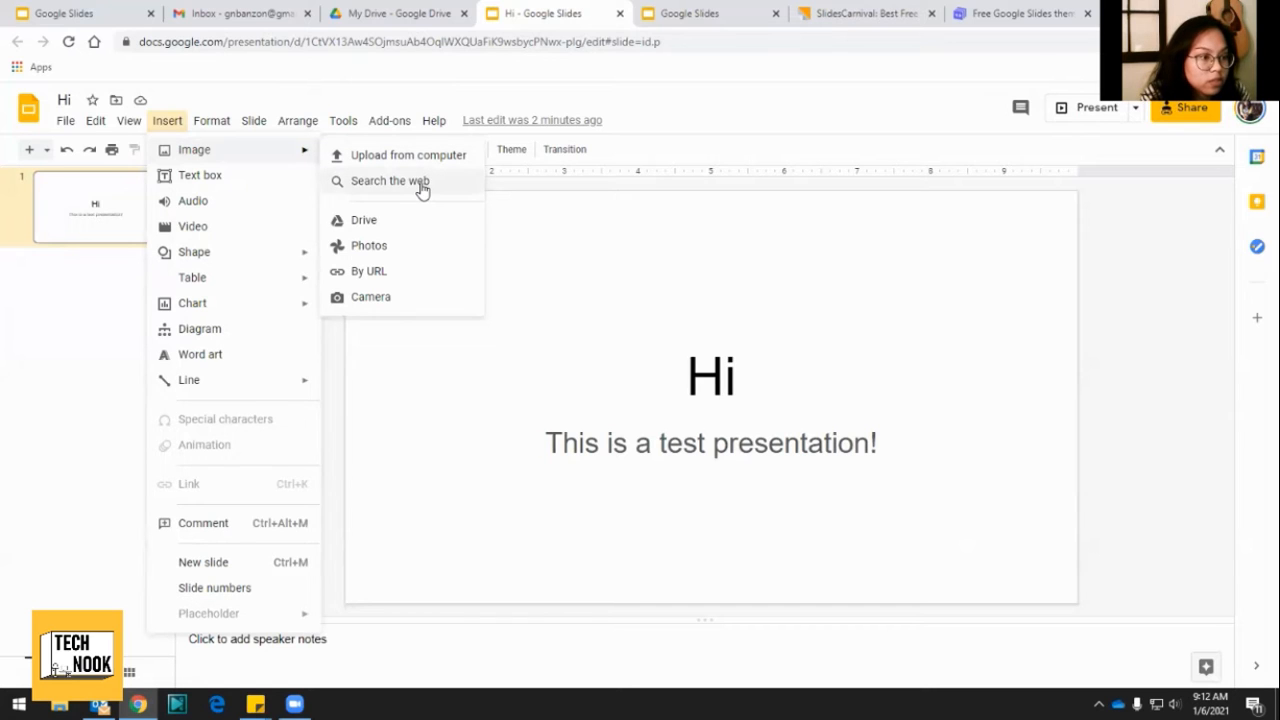
Insert the first 'smiley face' web image search result onto the Hi slide.
click(388, 180)
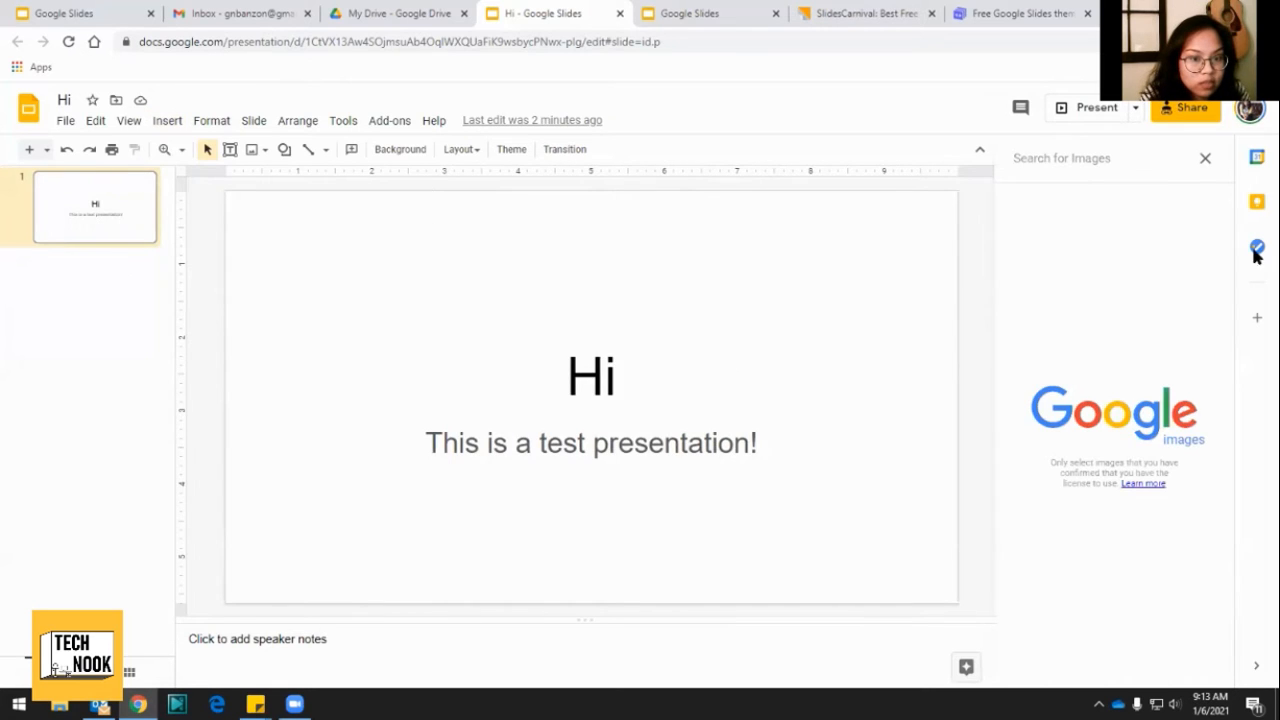
mouse_move(968, 288)
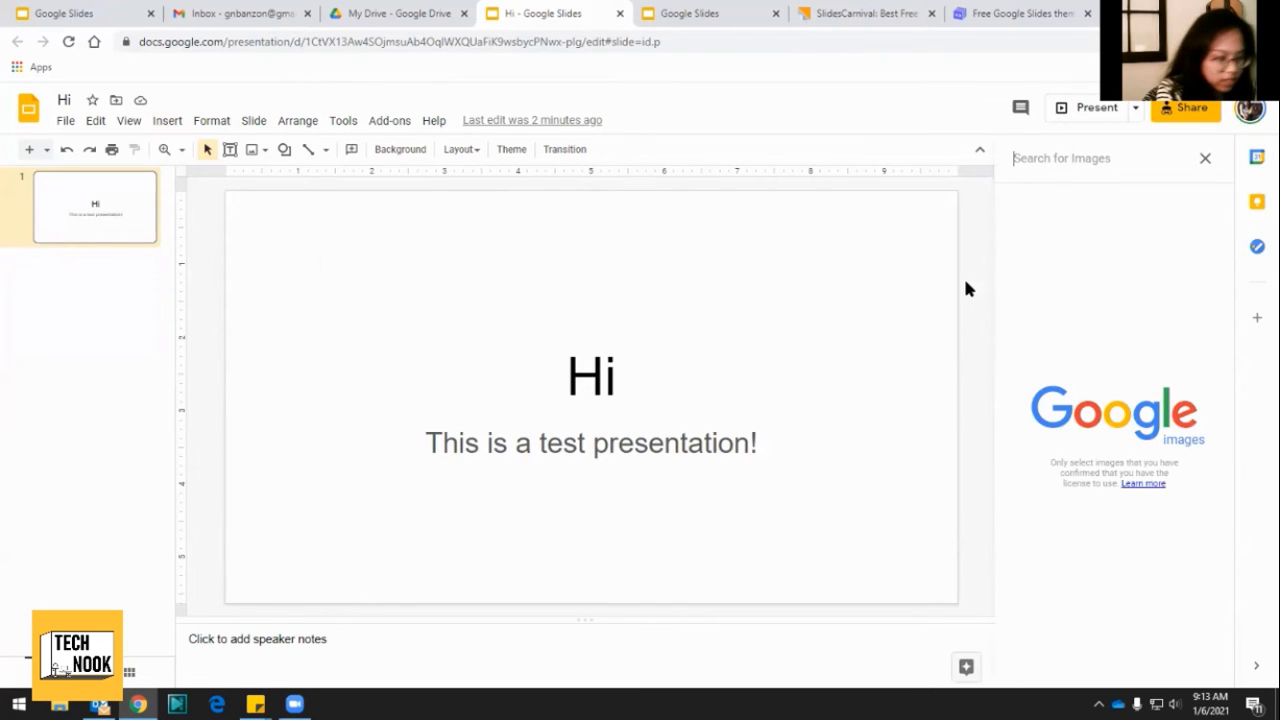
text(smiley face)
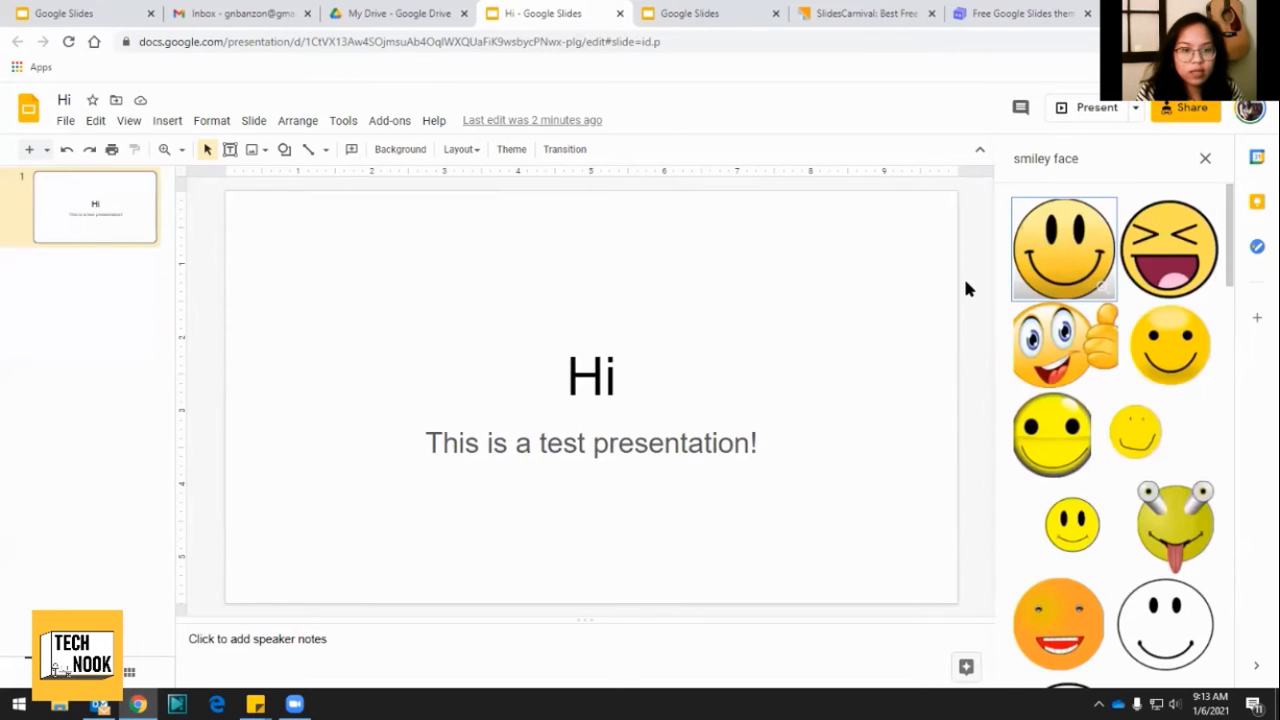
mouse_move(1064, 250)
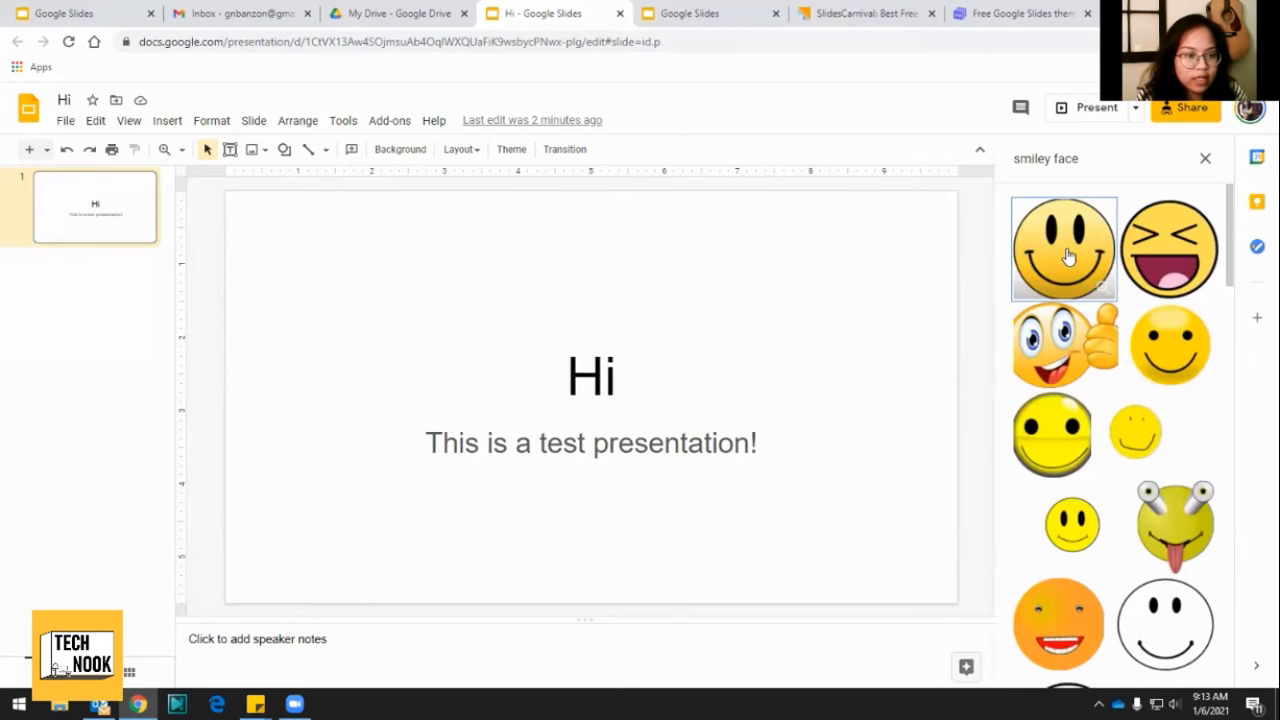
click(1064, 248)
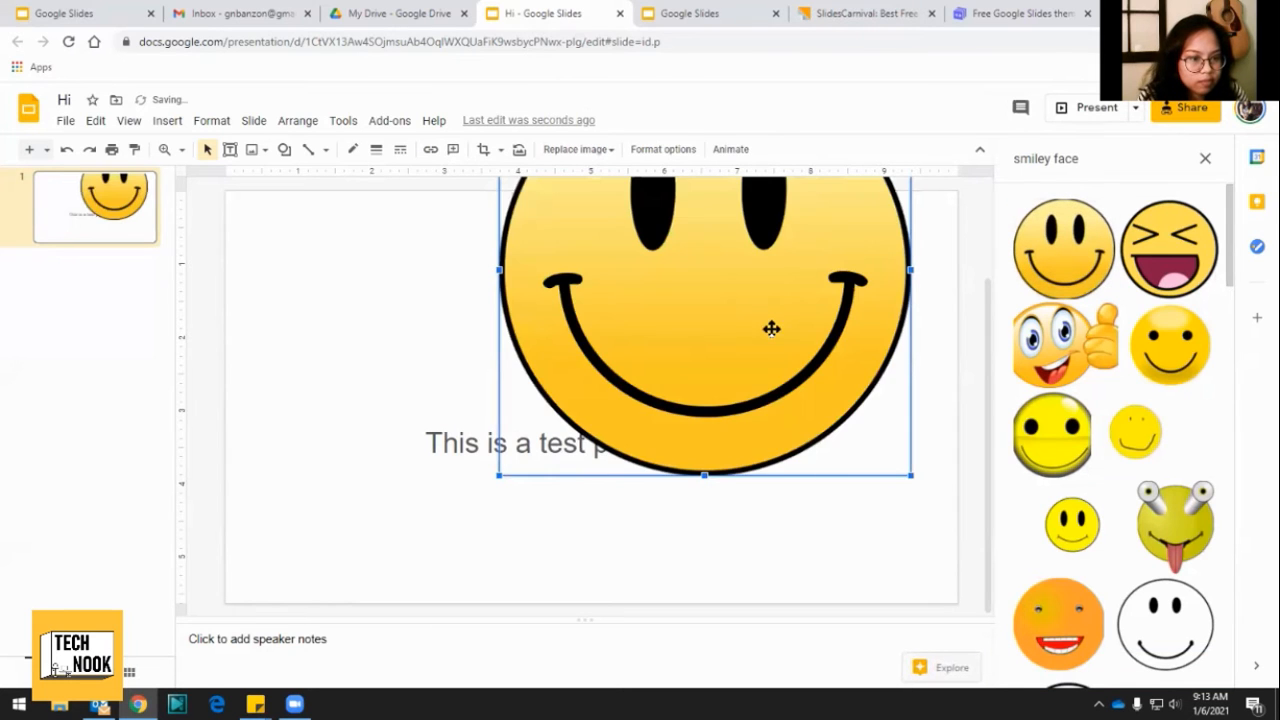
Shrink the smiley image, move it to the top-right corner and rotate it back upright.
drag(772, 328, 684, 452)
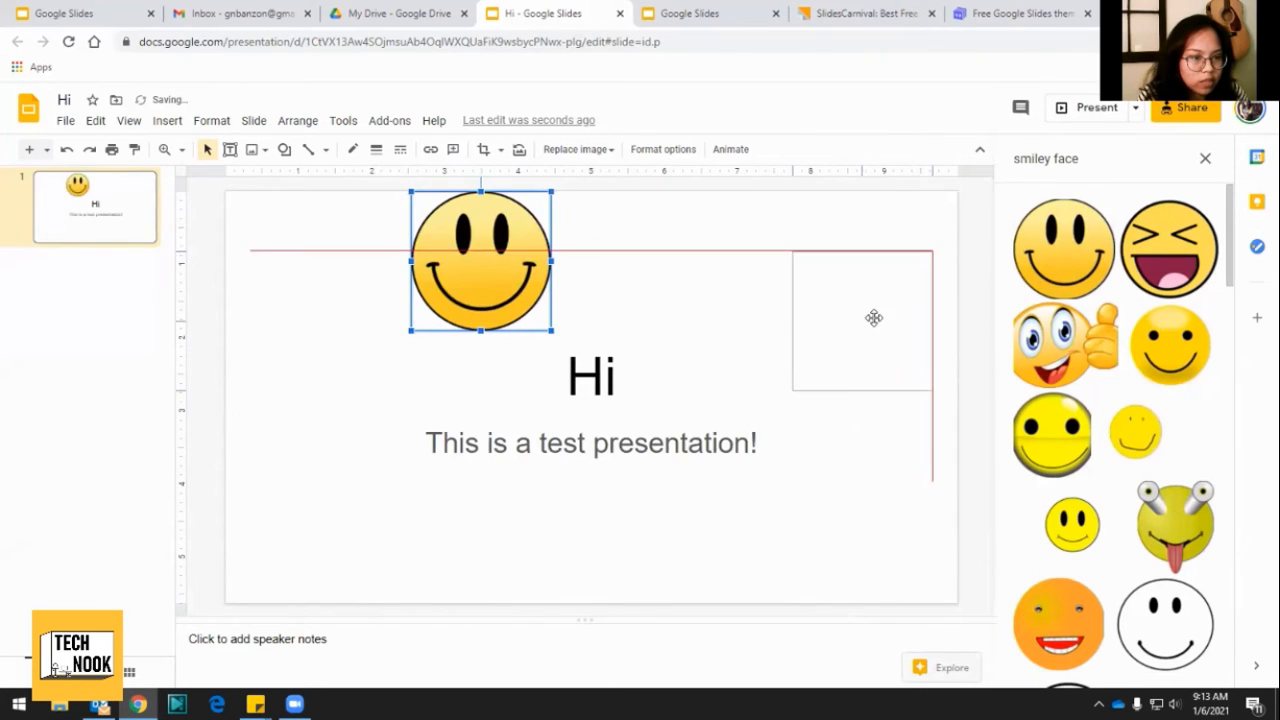
drag(480, 260, 852, 296)
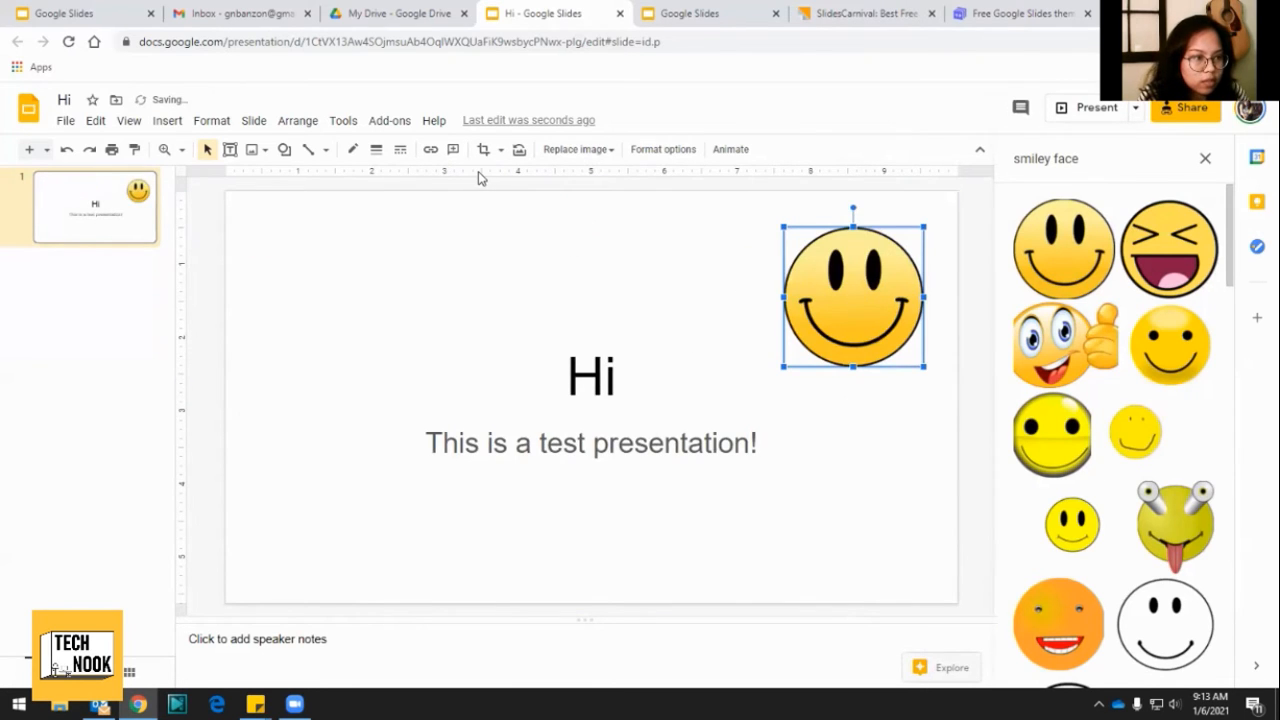
mouse_move(520, 148)
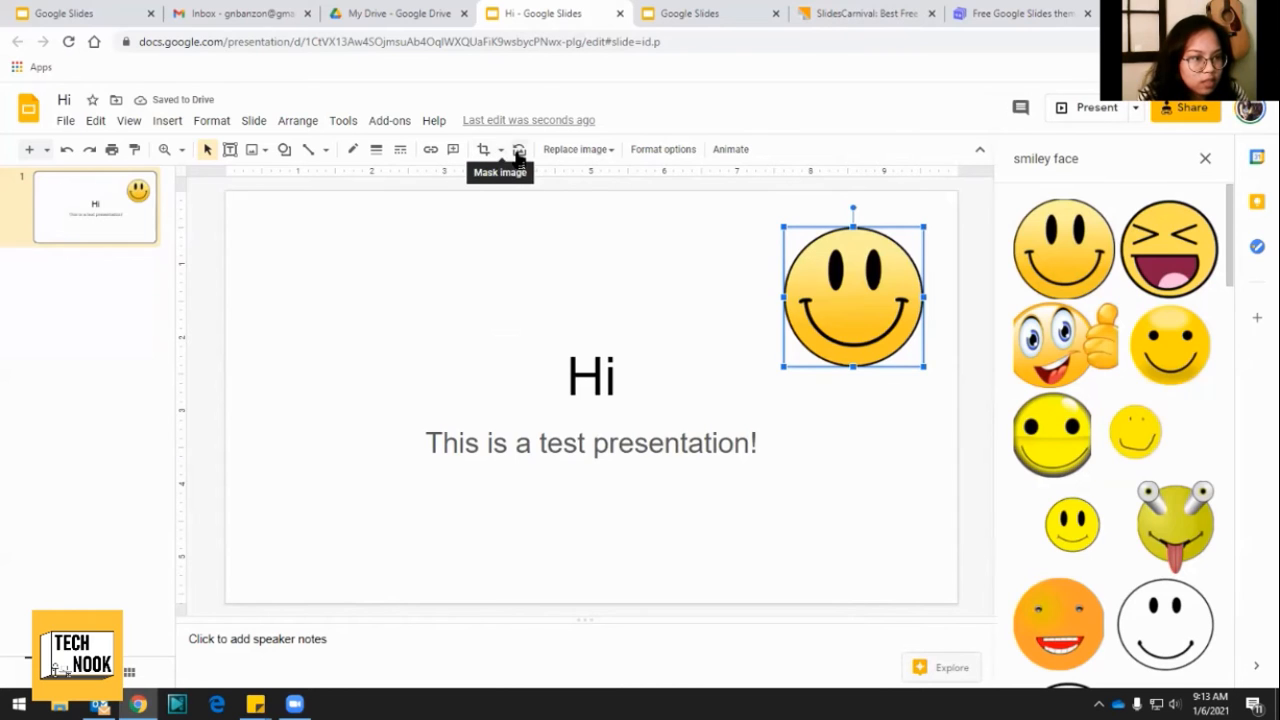
mouse_move(860, 212)
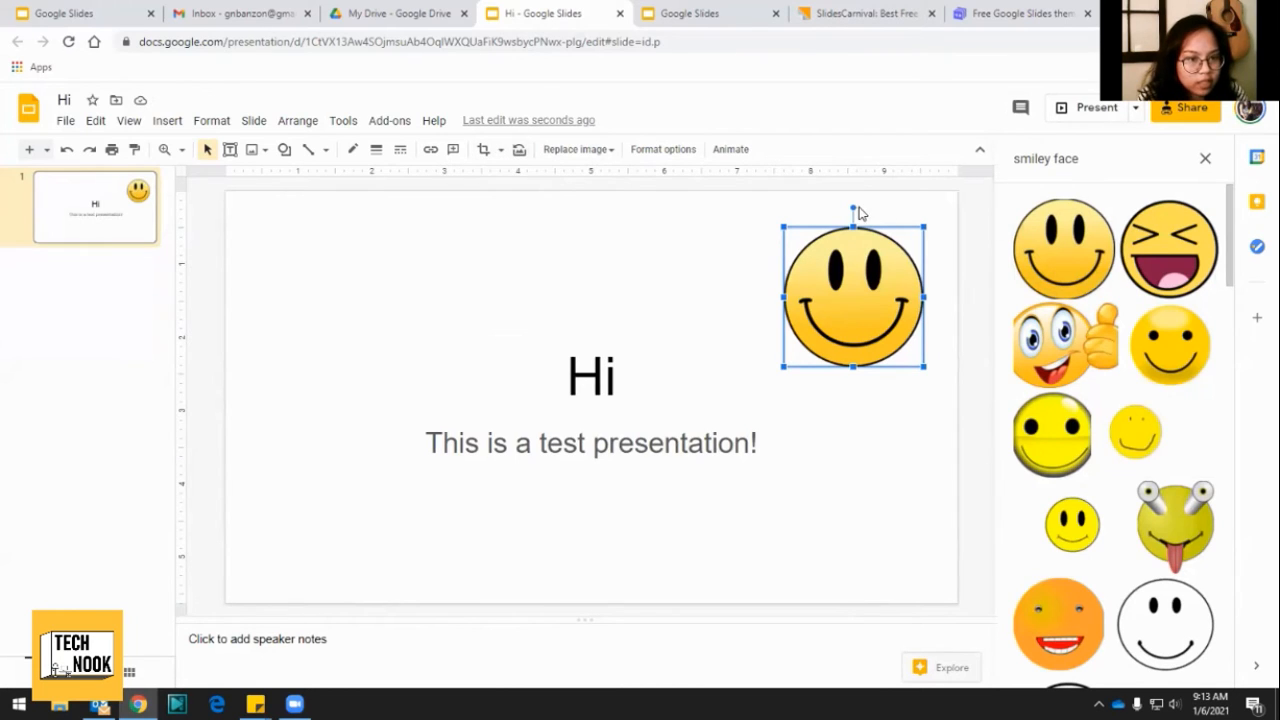
mouse_move(852, 210)
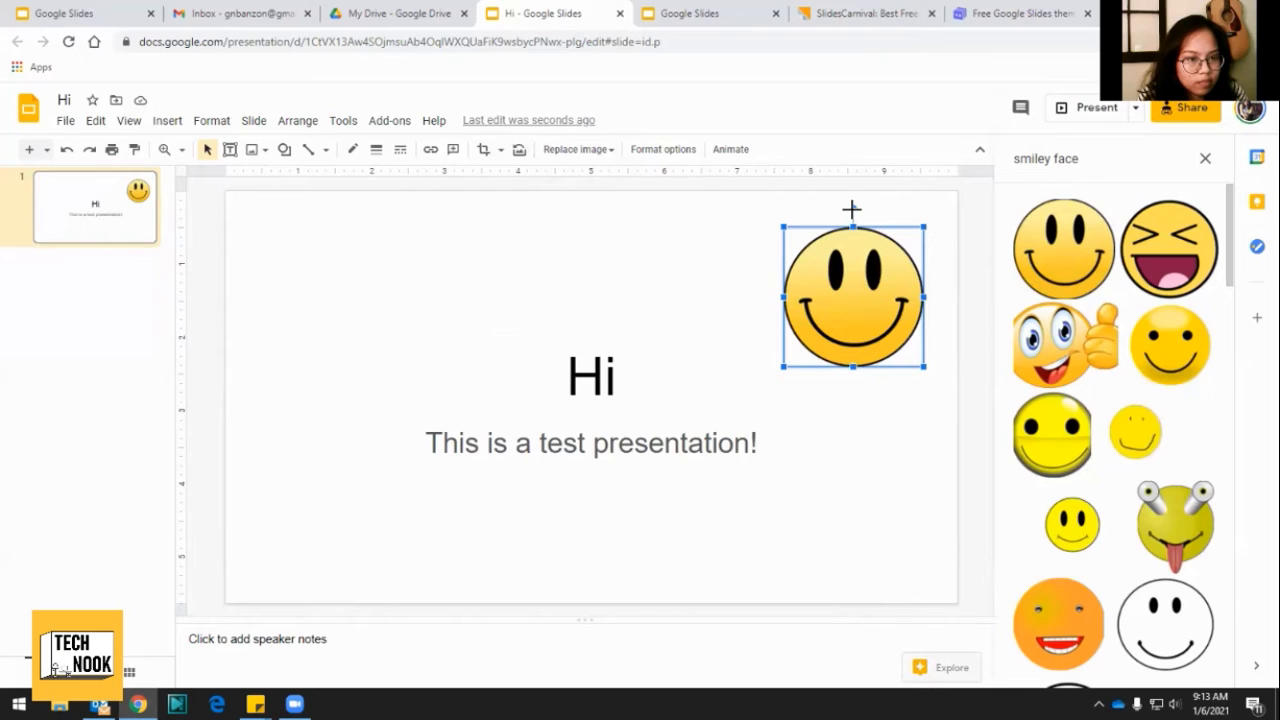
drag(852, 208, 748, 316)
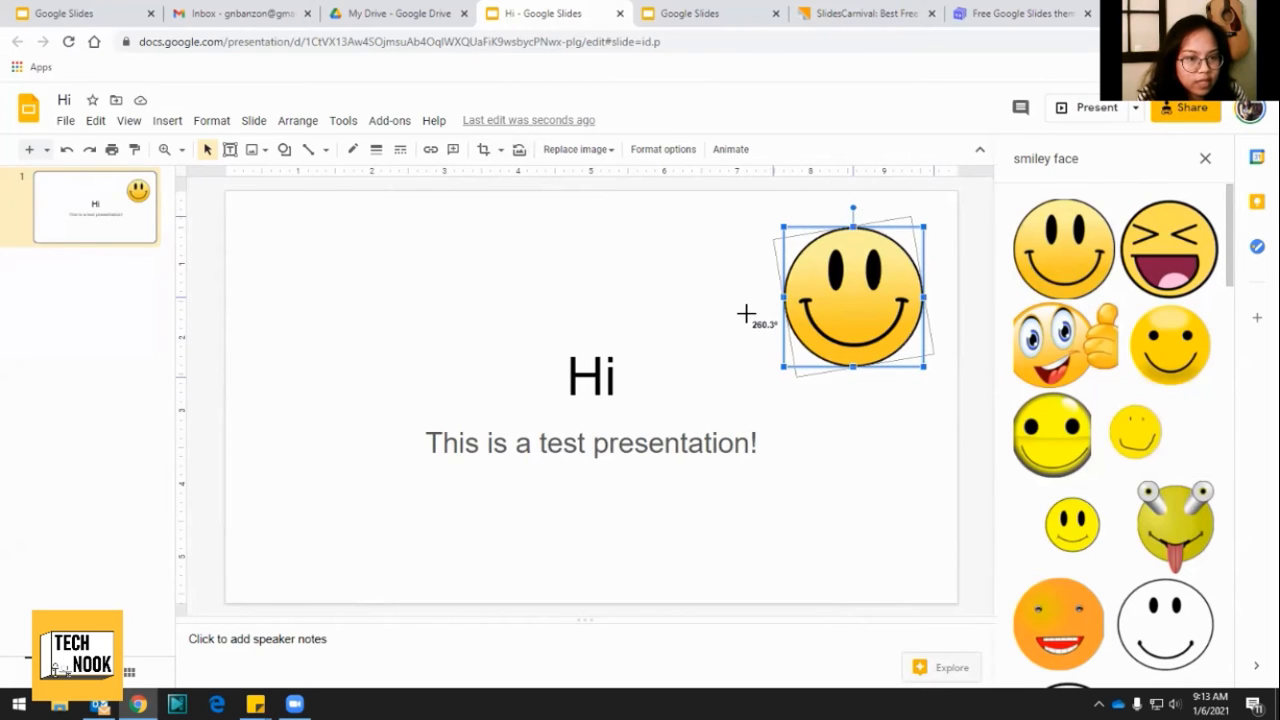
drag(744, 316, 768, 224)
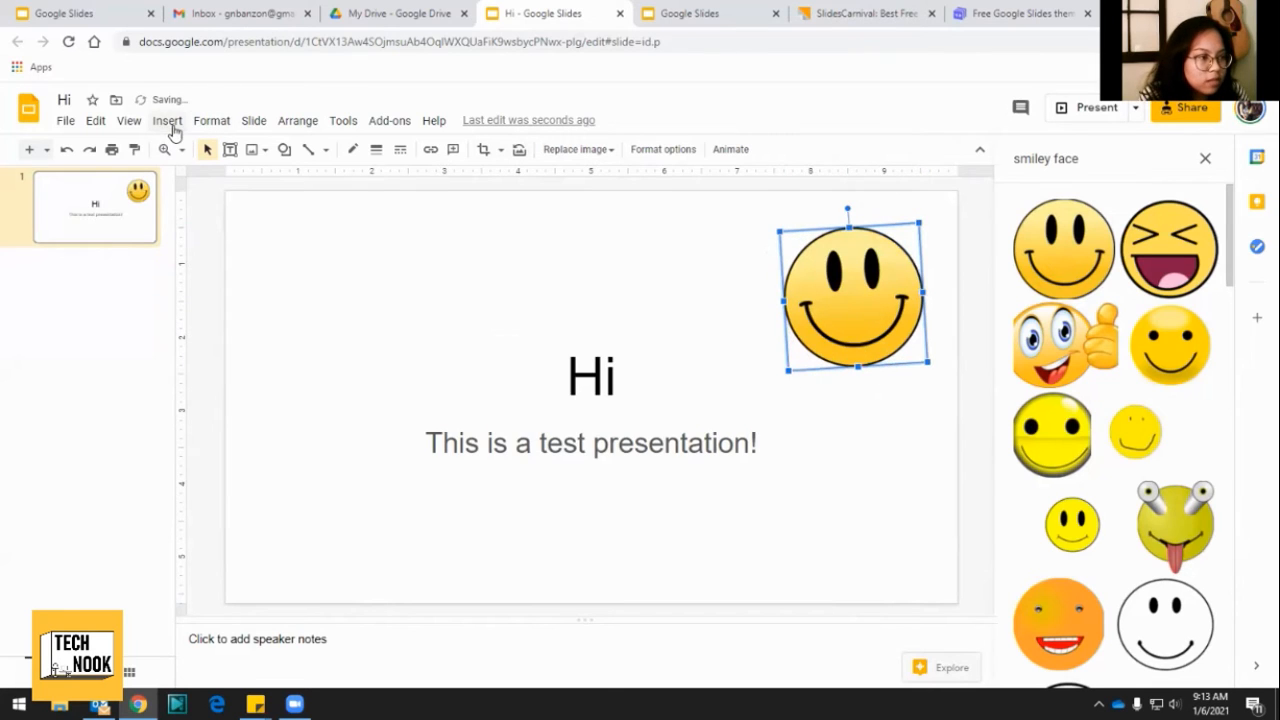
Start inserting a video, glancing at the By URL option before returning to YouTube search.
click(168, 120)
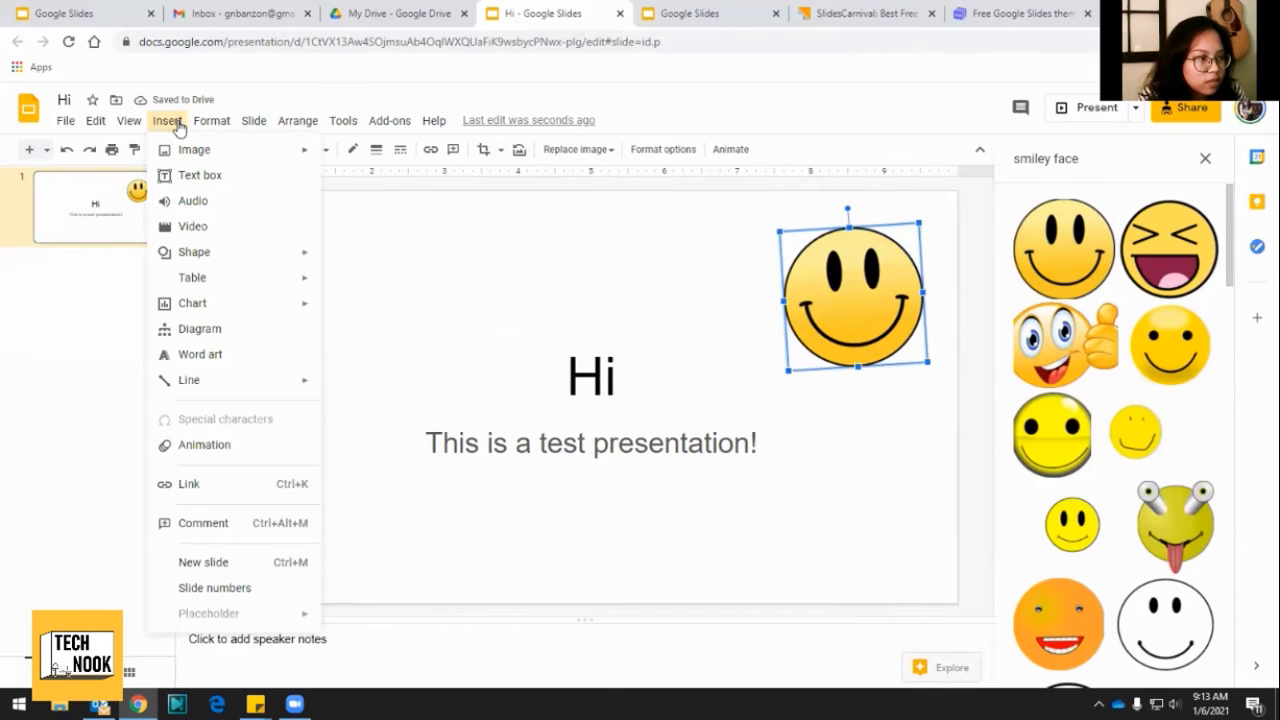
click(192, 226)
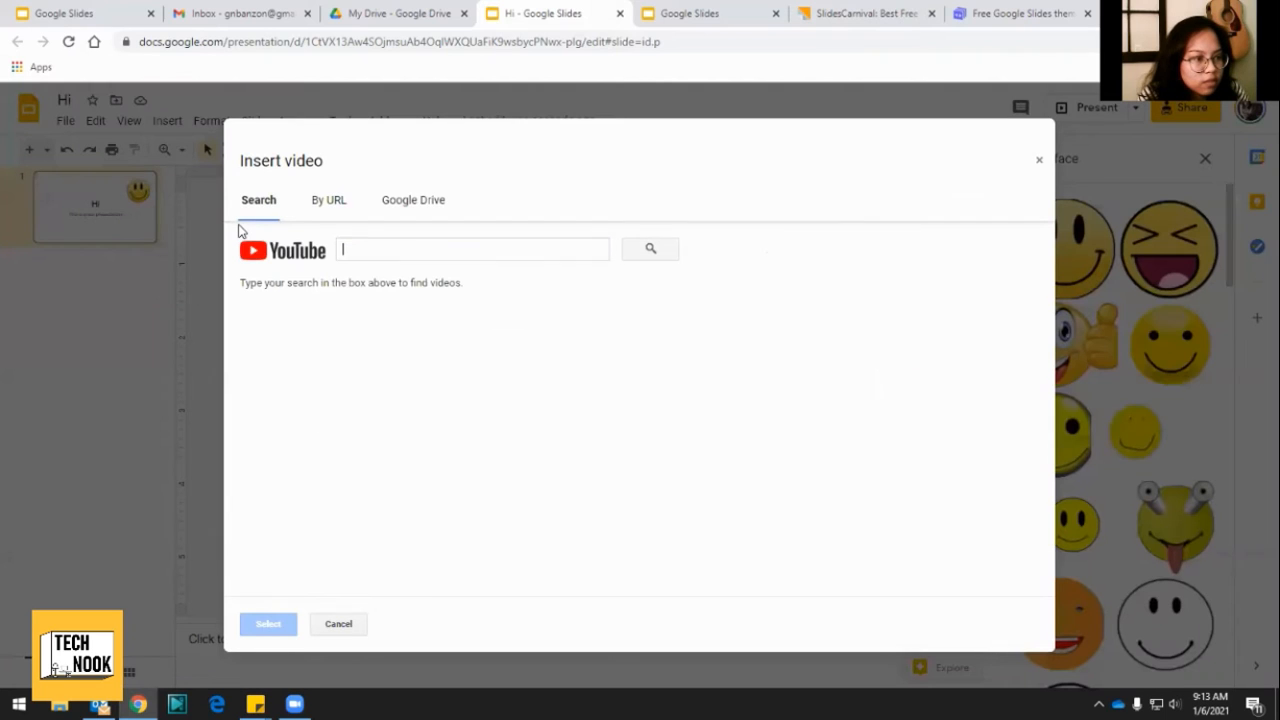
click(472, 248)
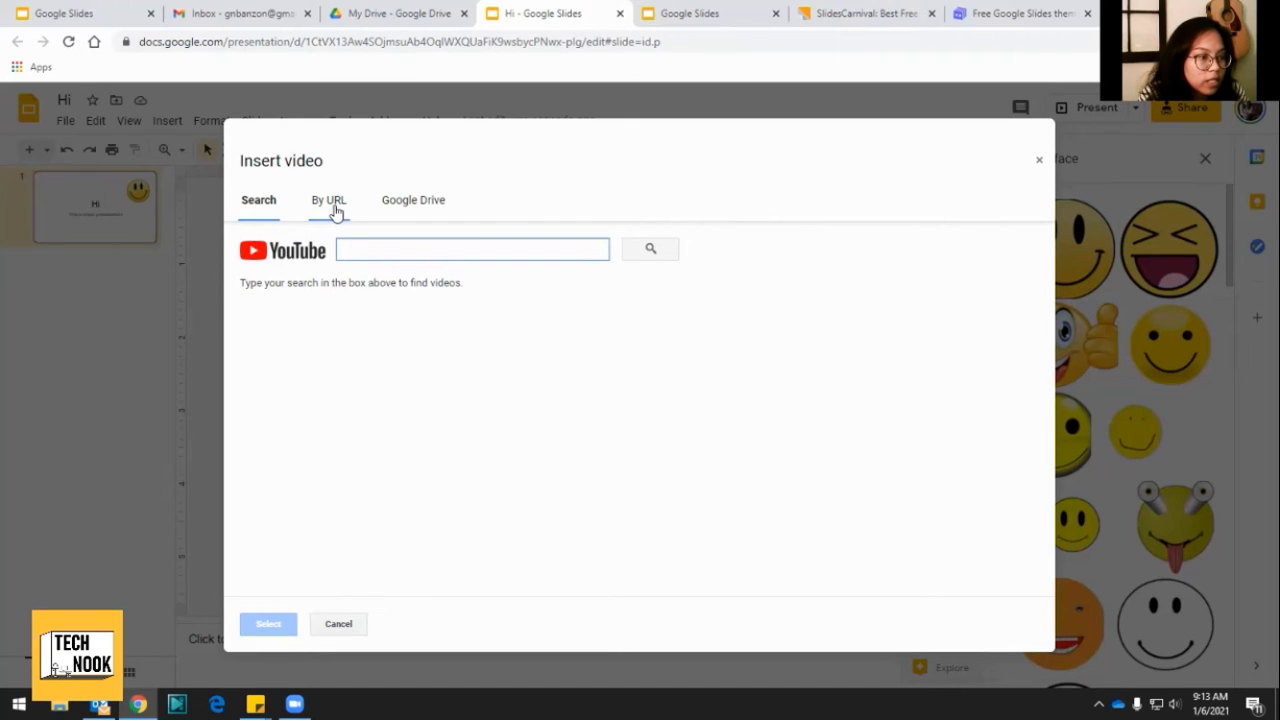
click(328, 200)
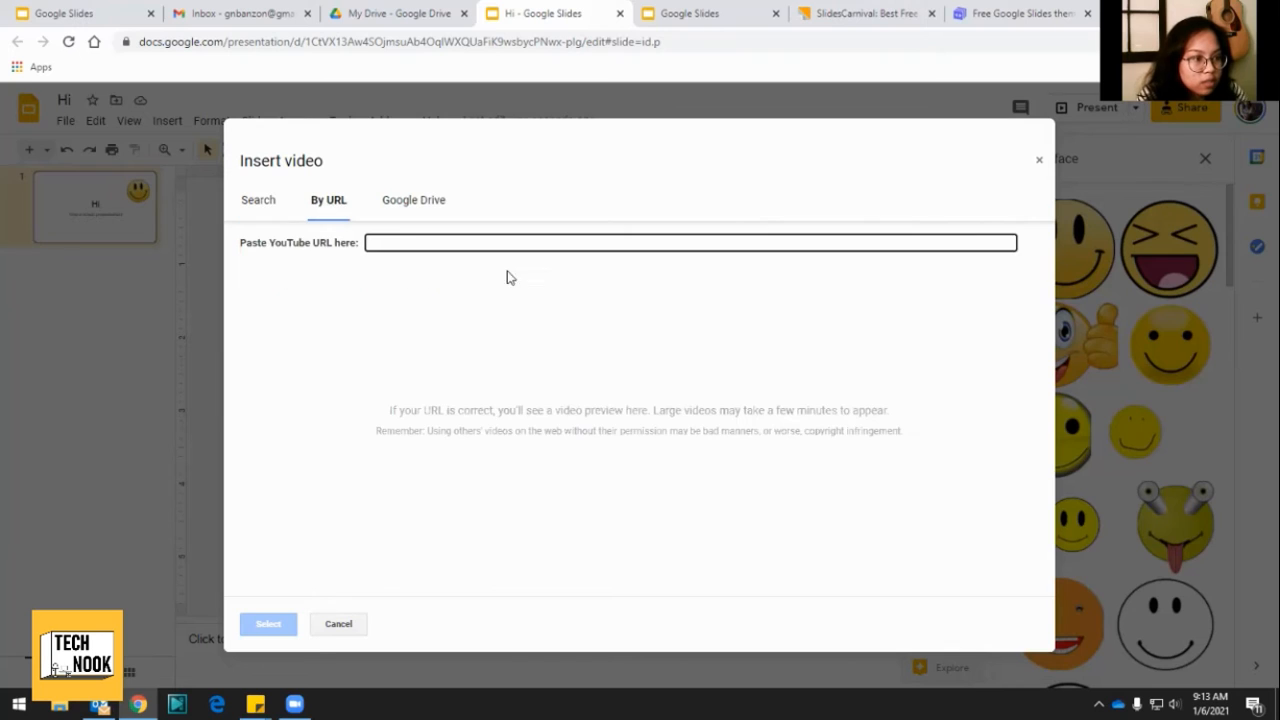
mouse_move(288, 204)
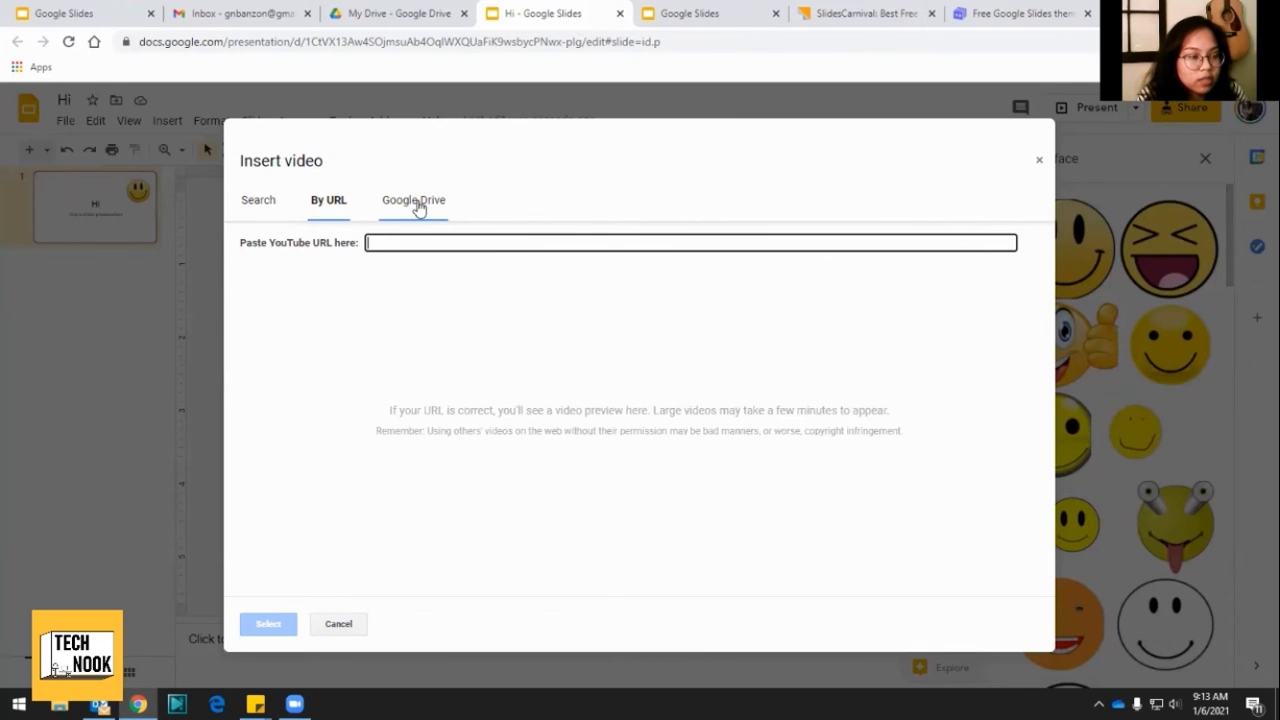
click(258, 200)
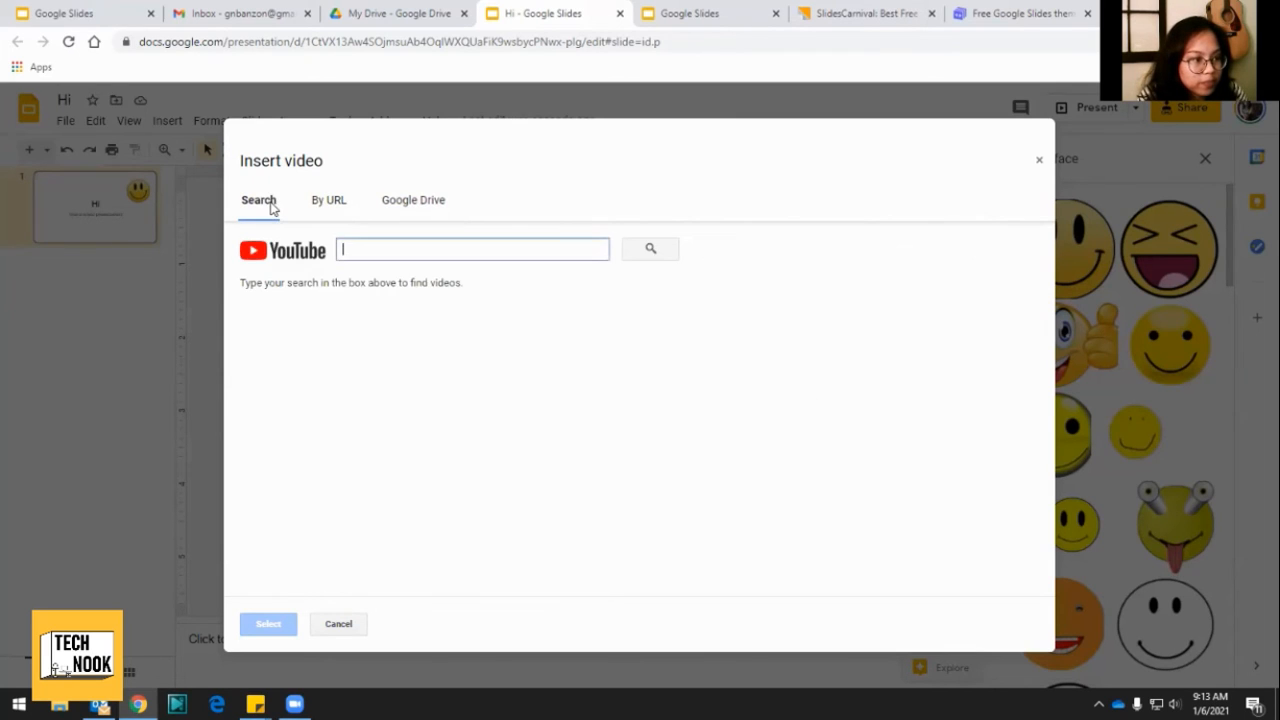
mouse_move(588, 290)
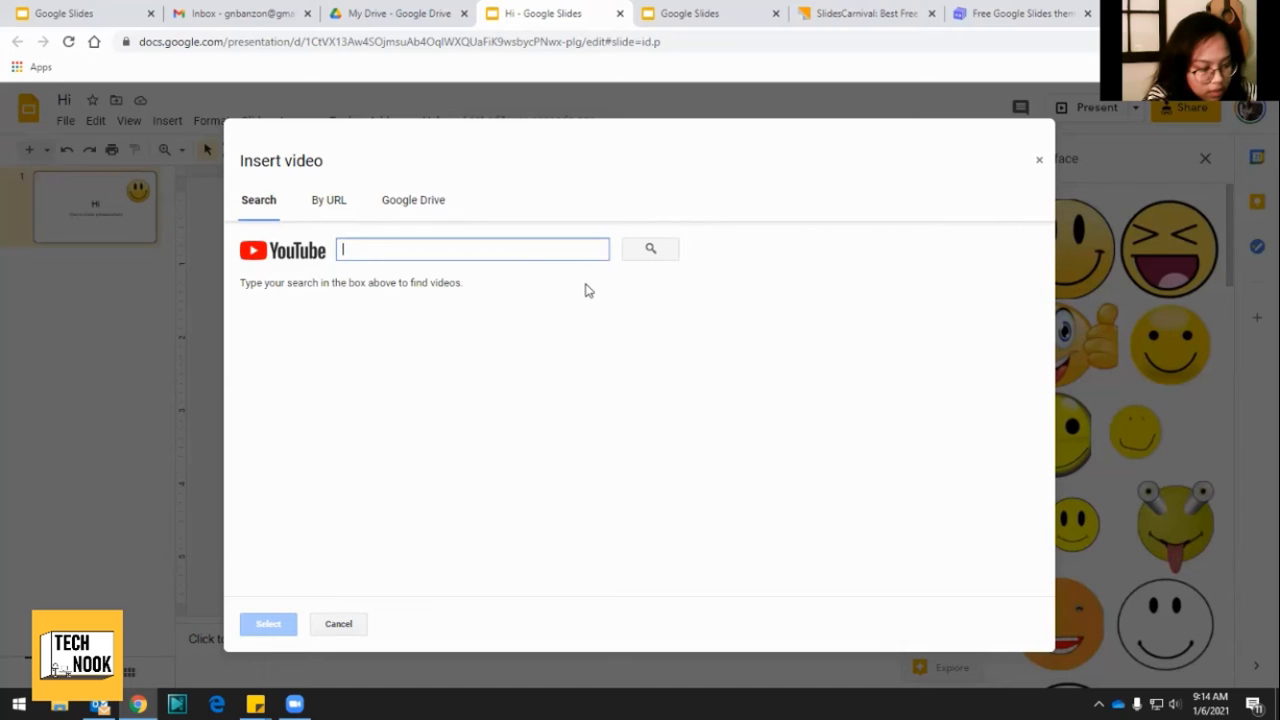
Search YouTube for 'tech nook music therapy' in the video dialog.
text(tech nook music therap)
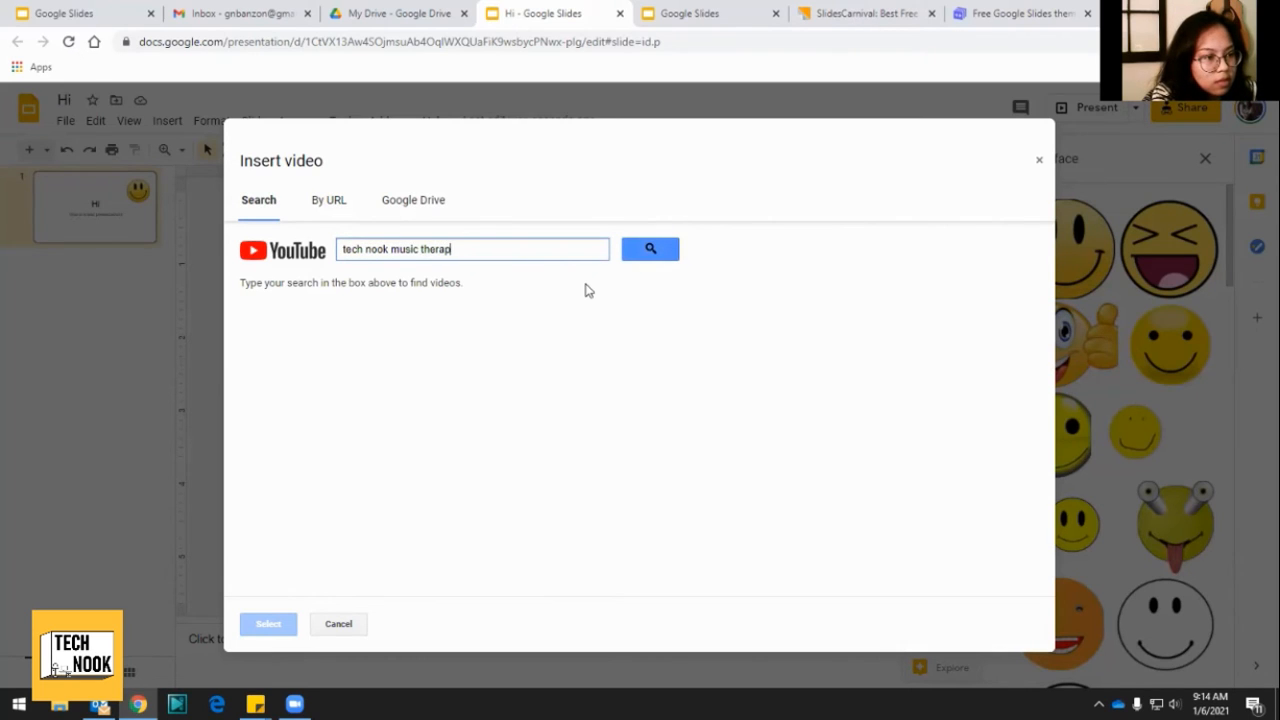
click(650, 248)
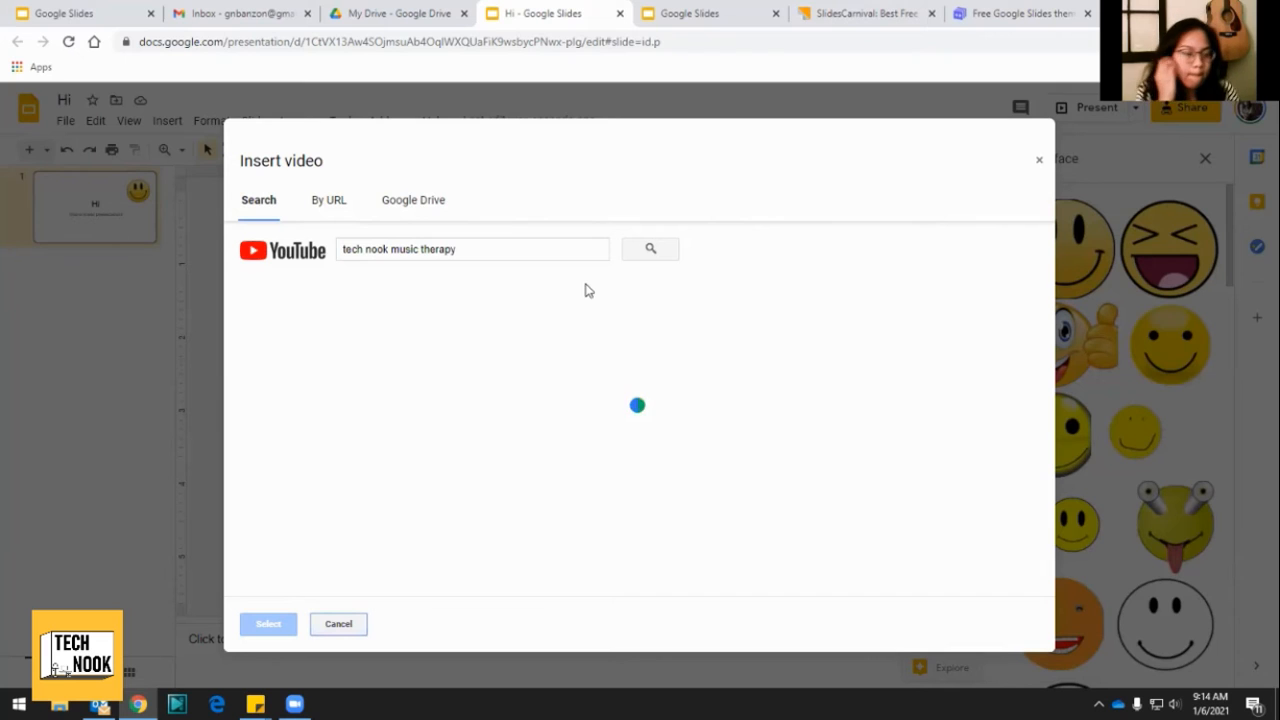
click(648, 248)
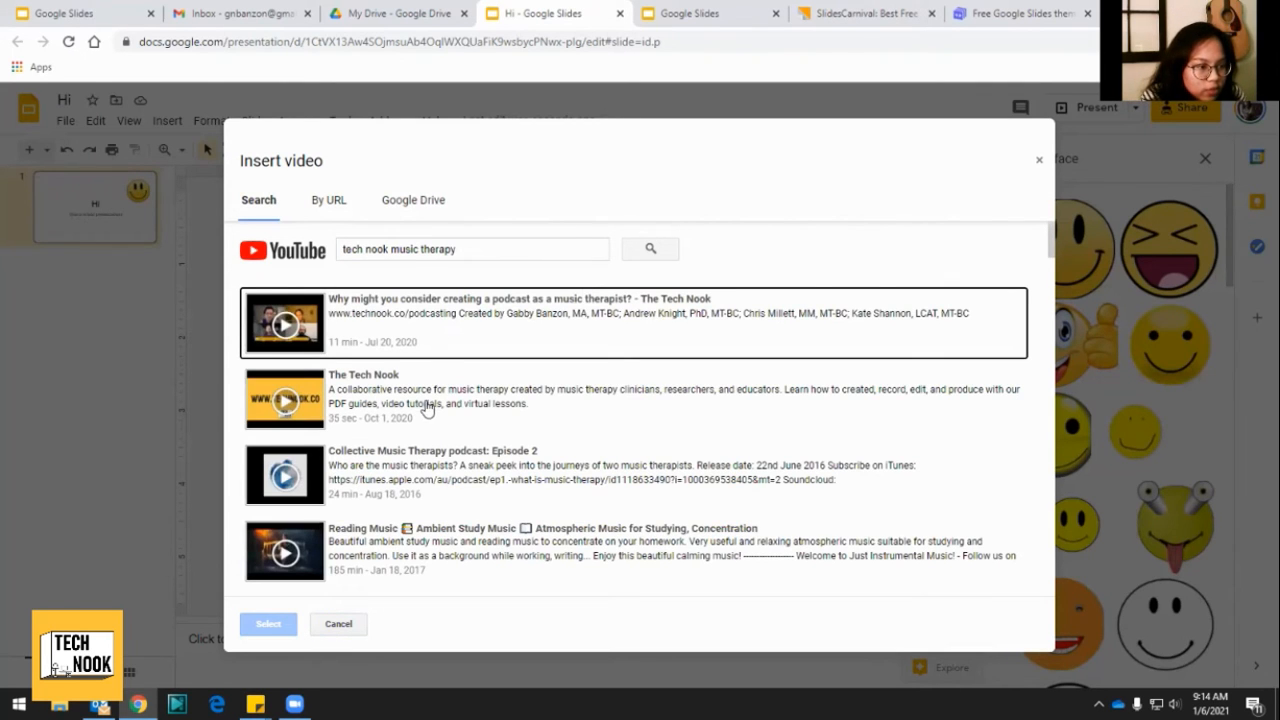
Insert The Tech Nook video, shrink it into the top-left corner, keeping Play (on click).
click(268, 624)
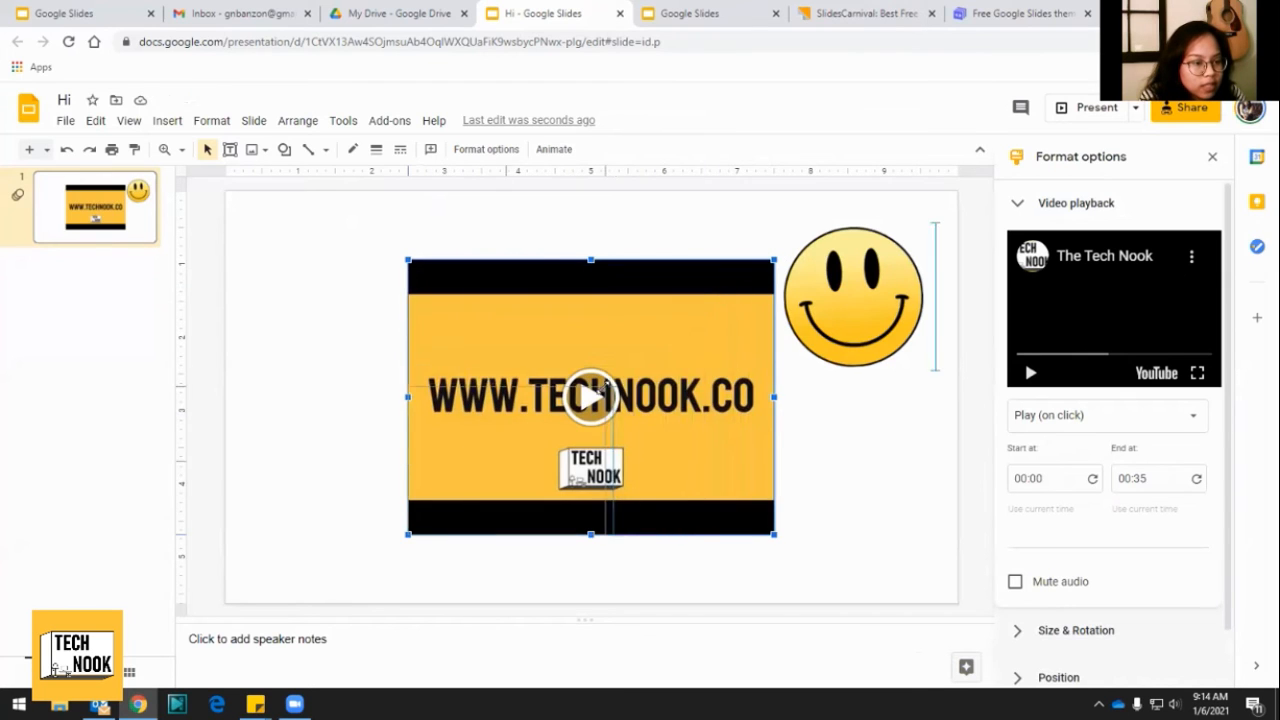
drag(590, 396, 504, 460)
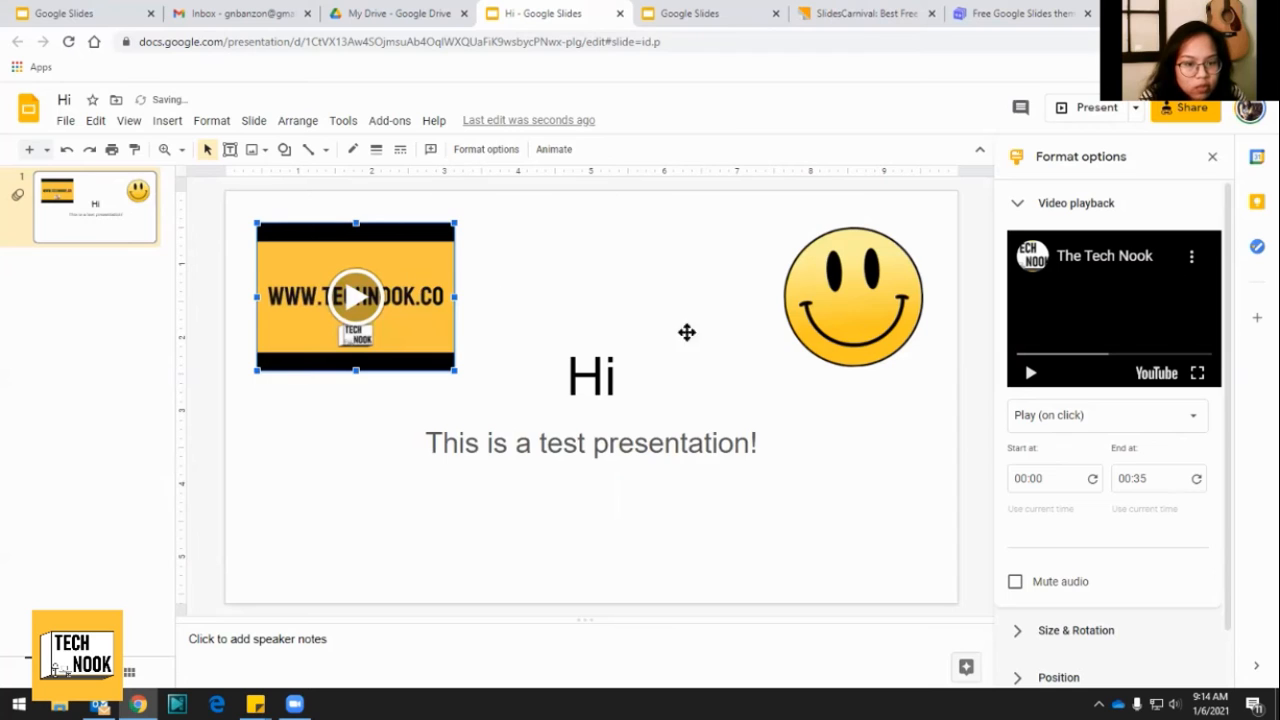
mouse_move(1046, 432)
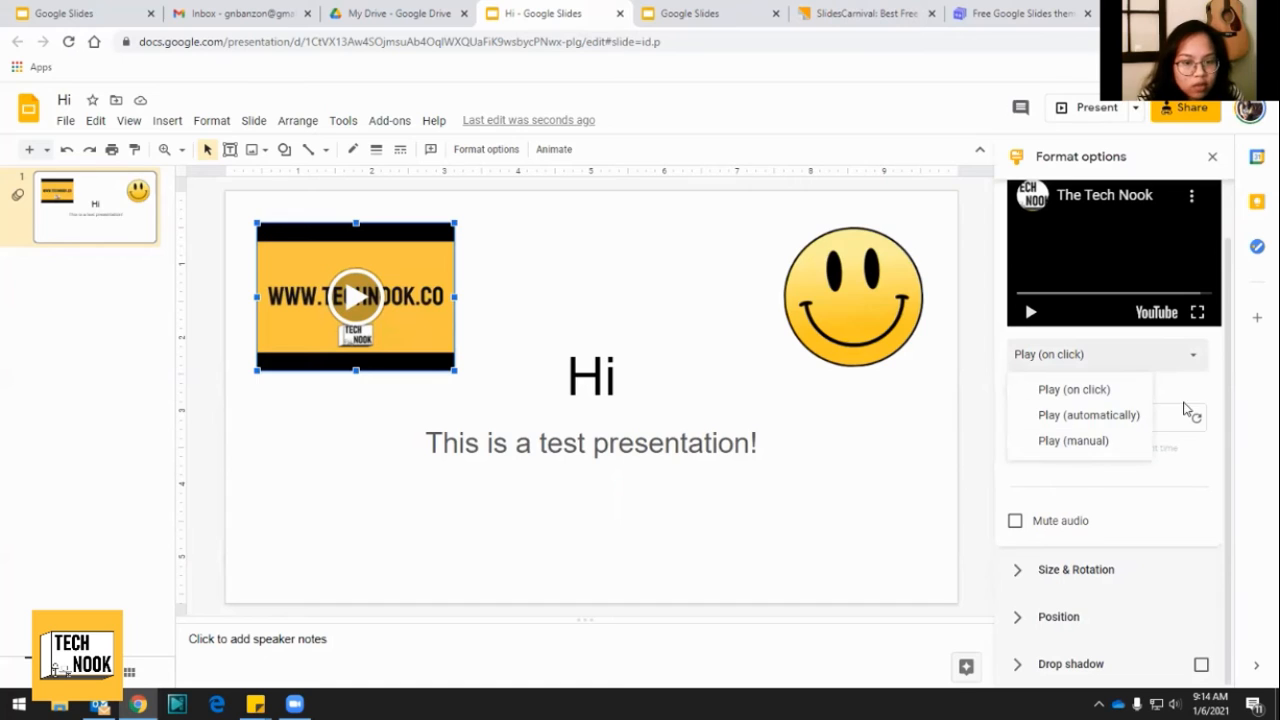
click(1072, 388)
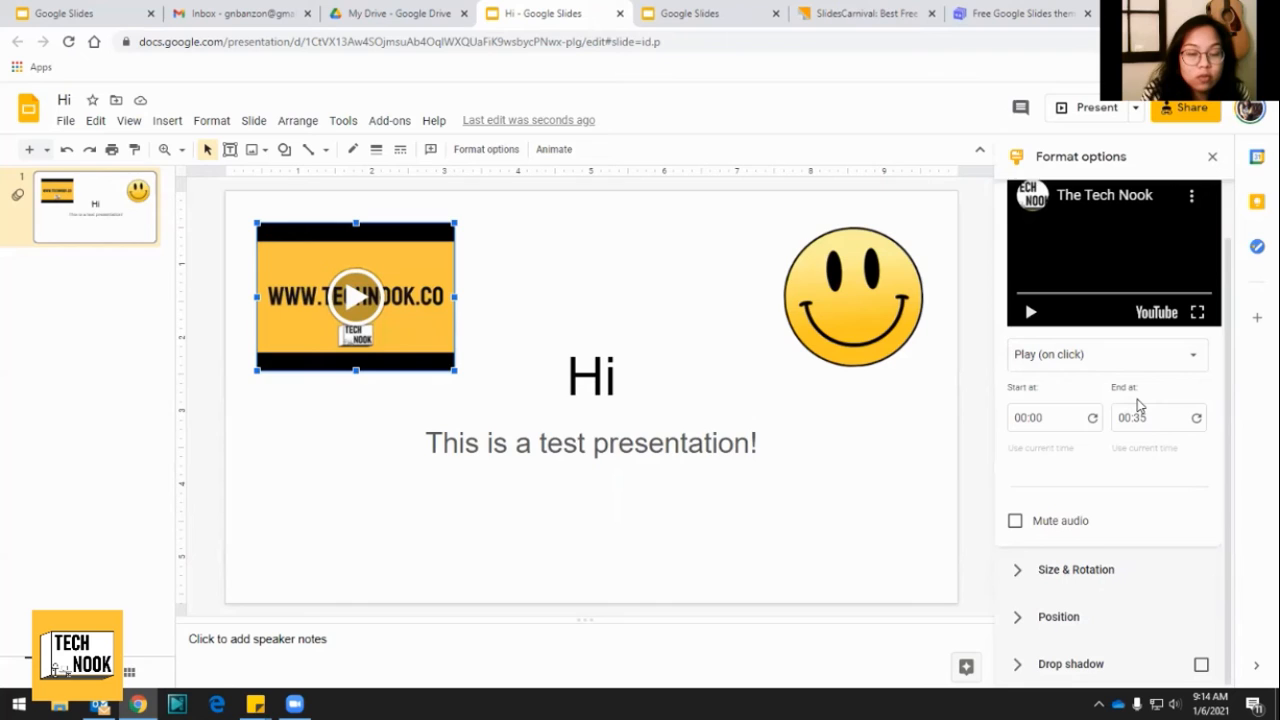
mouse_move(976, 92)
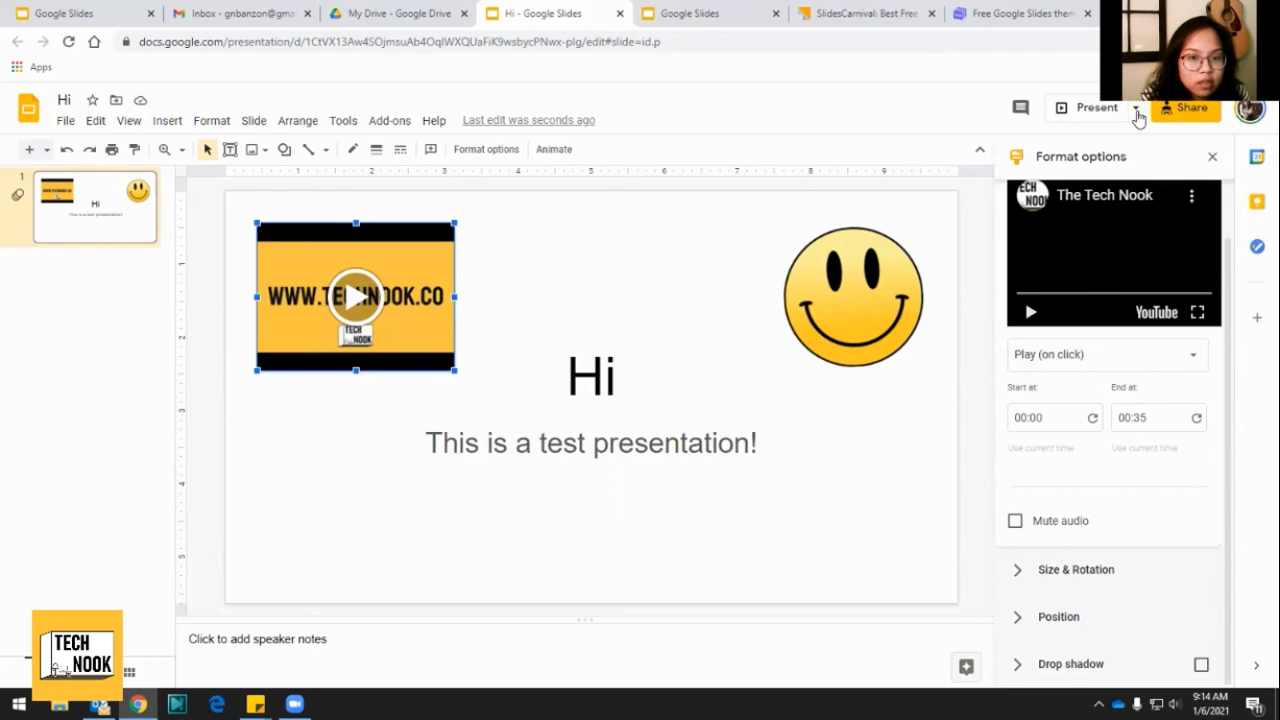
Start presenting the Hi slide in Presenter view from the Present dropdown.
click(1136, 112)
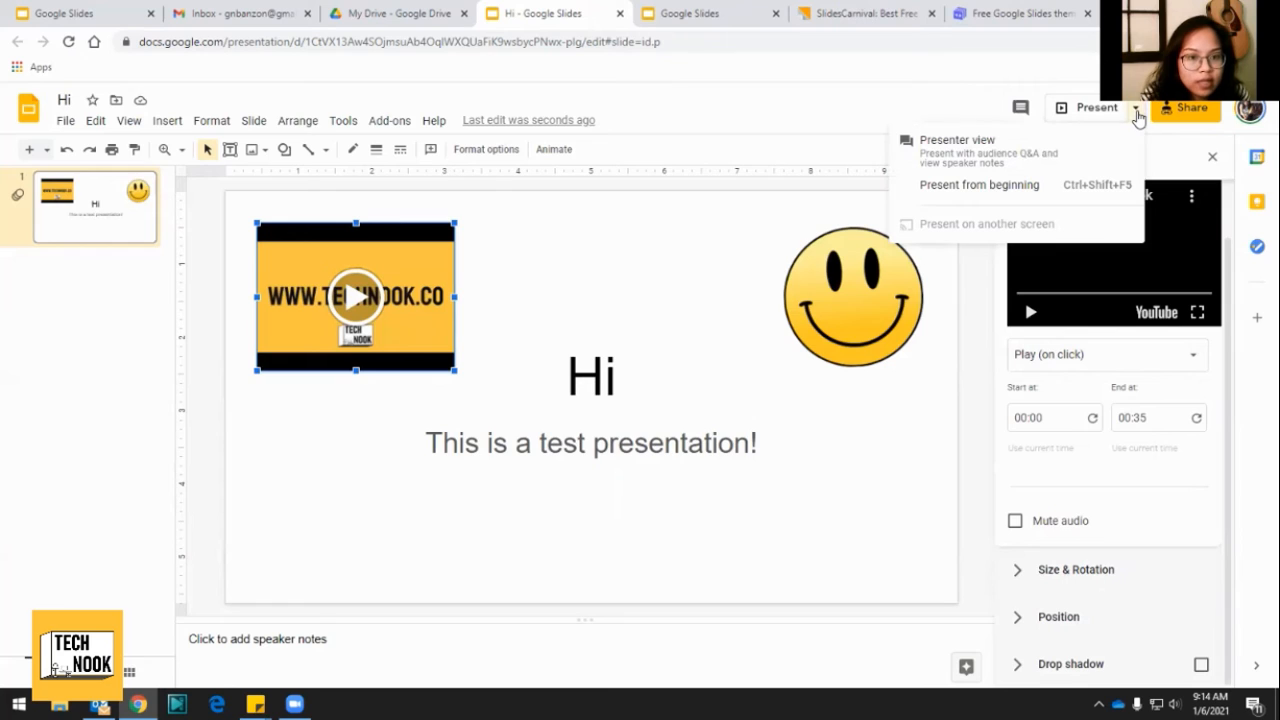
mouse_move(1072, 112)
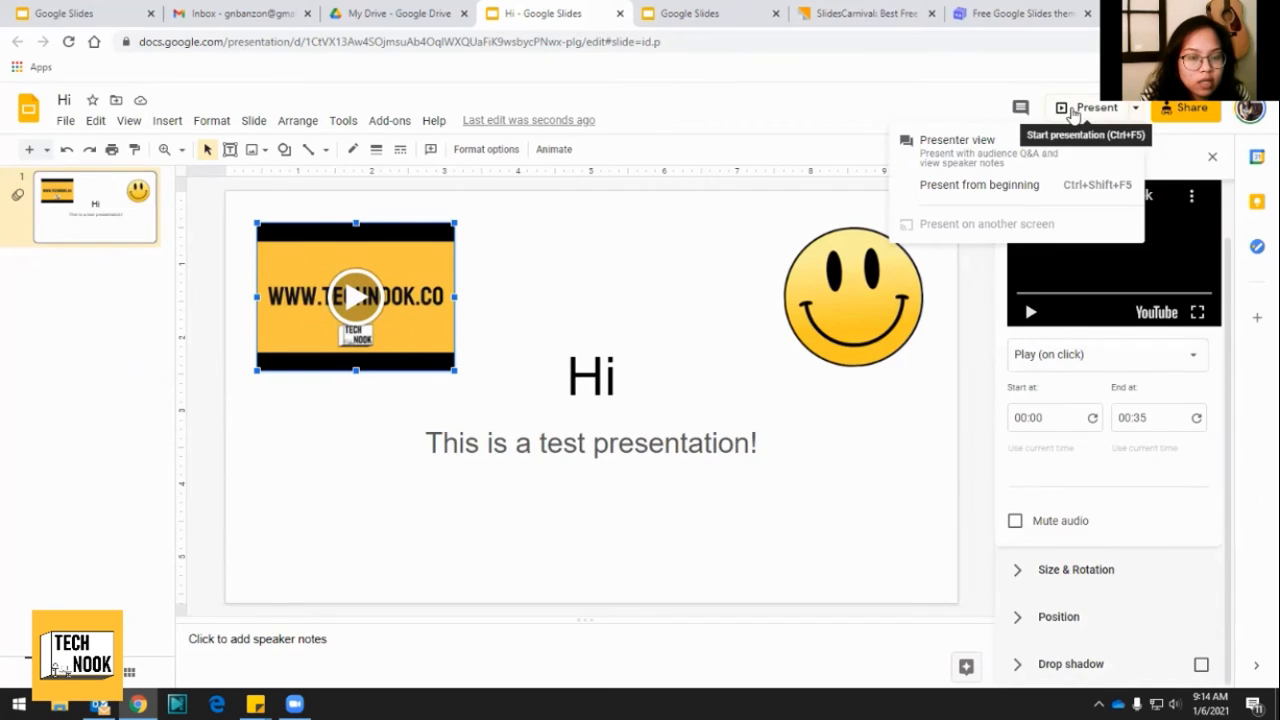
mouse_move(960, 150)
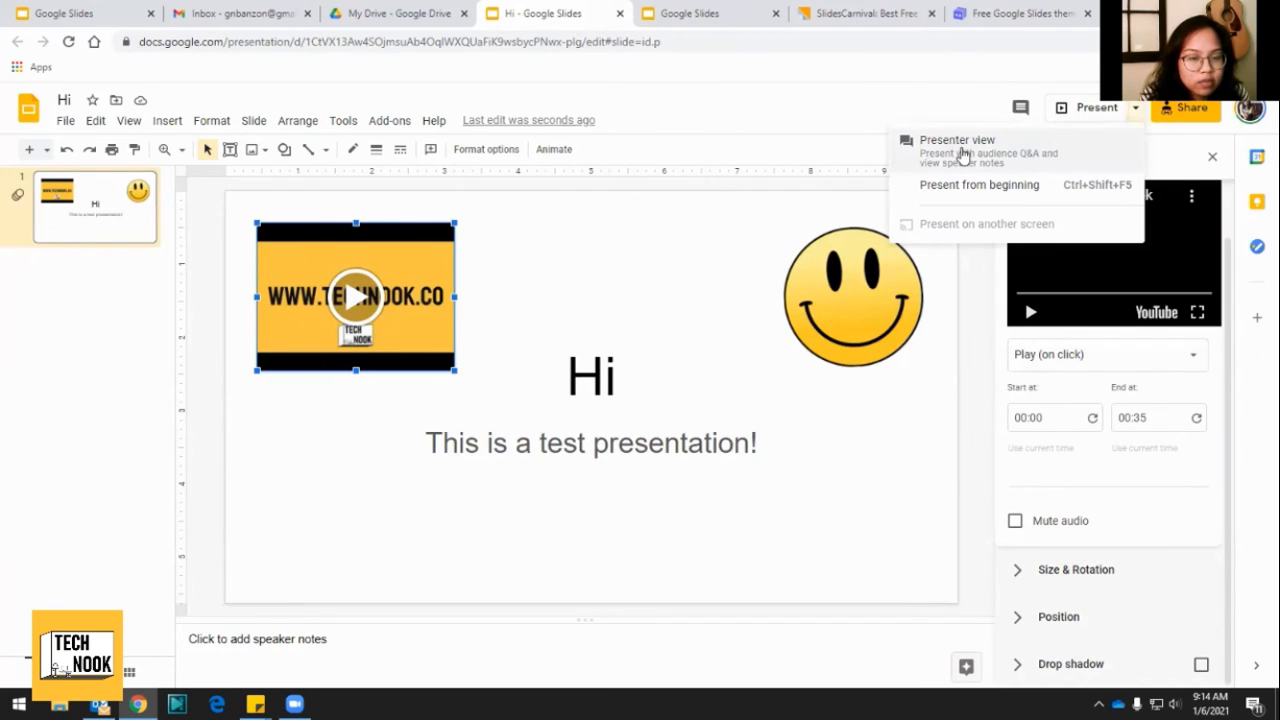
click(956, 140)
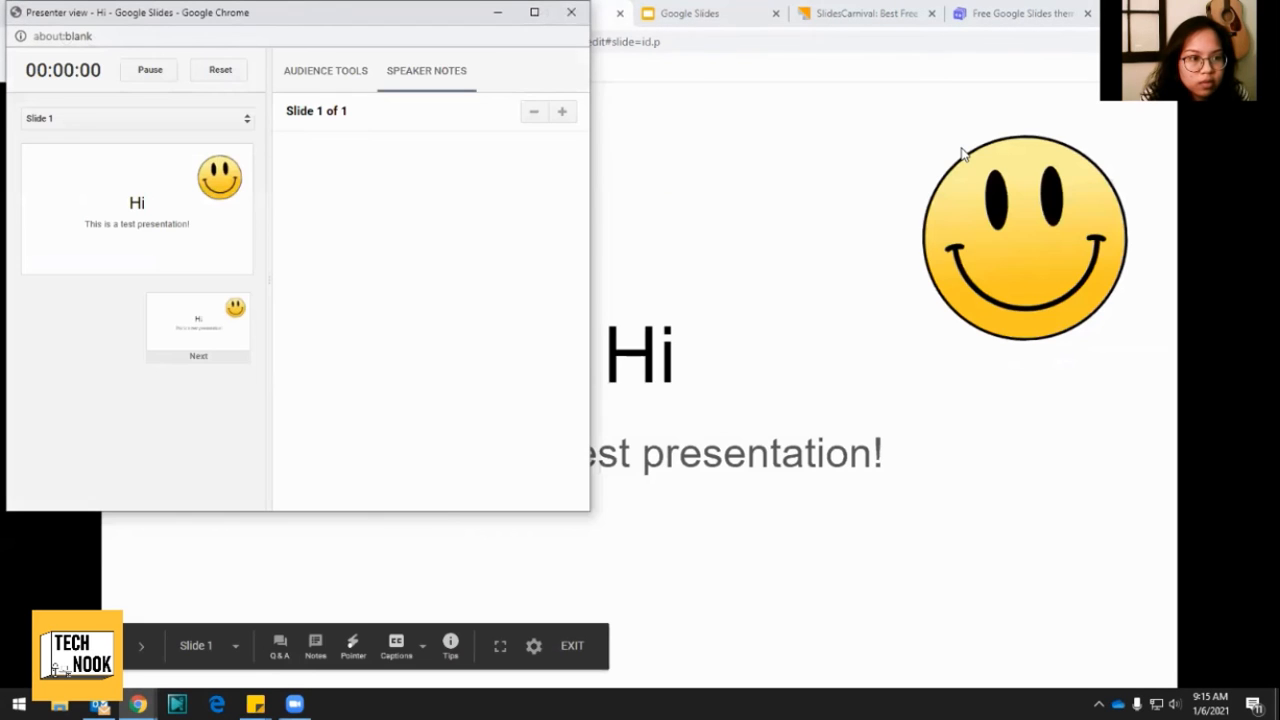
mouse_move(430, 276)
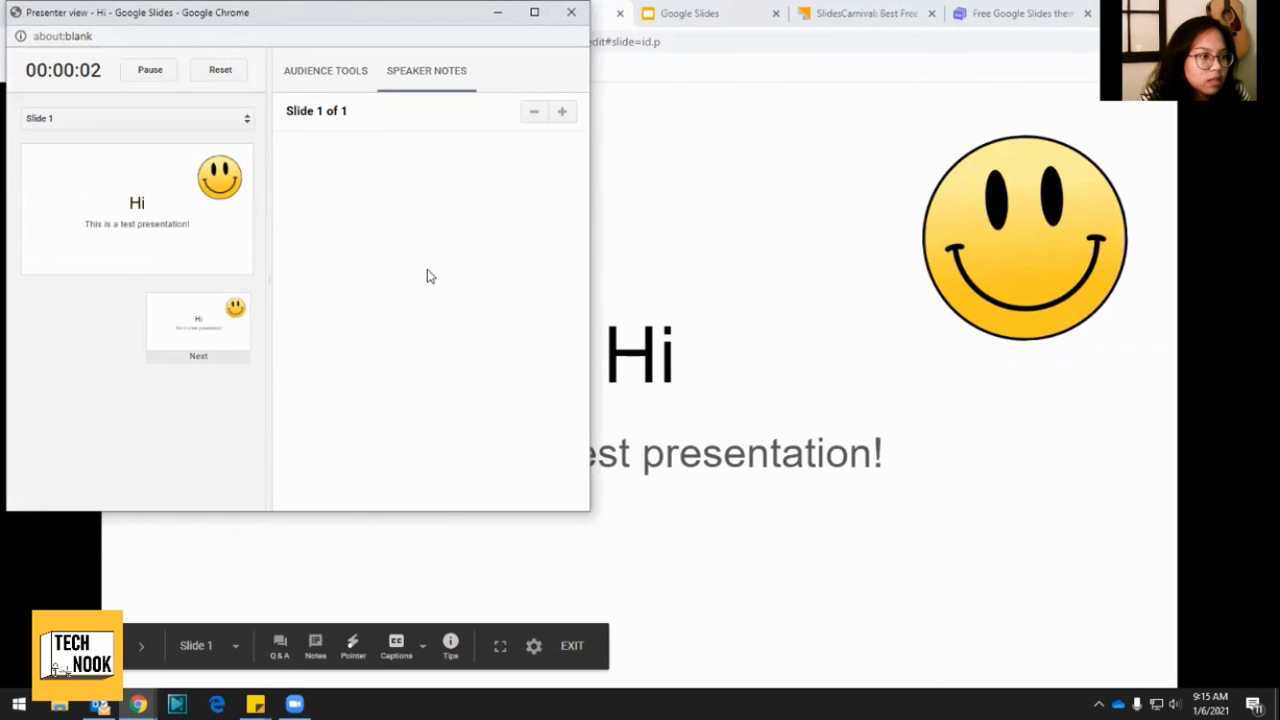
mouse_move(292, 236)
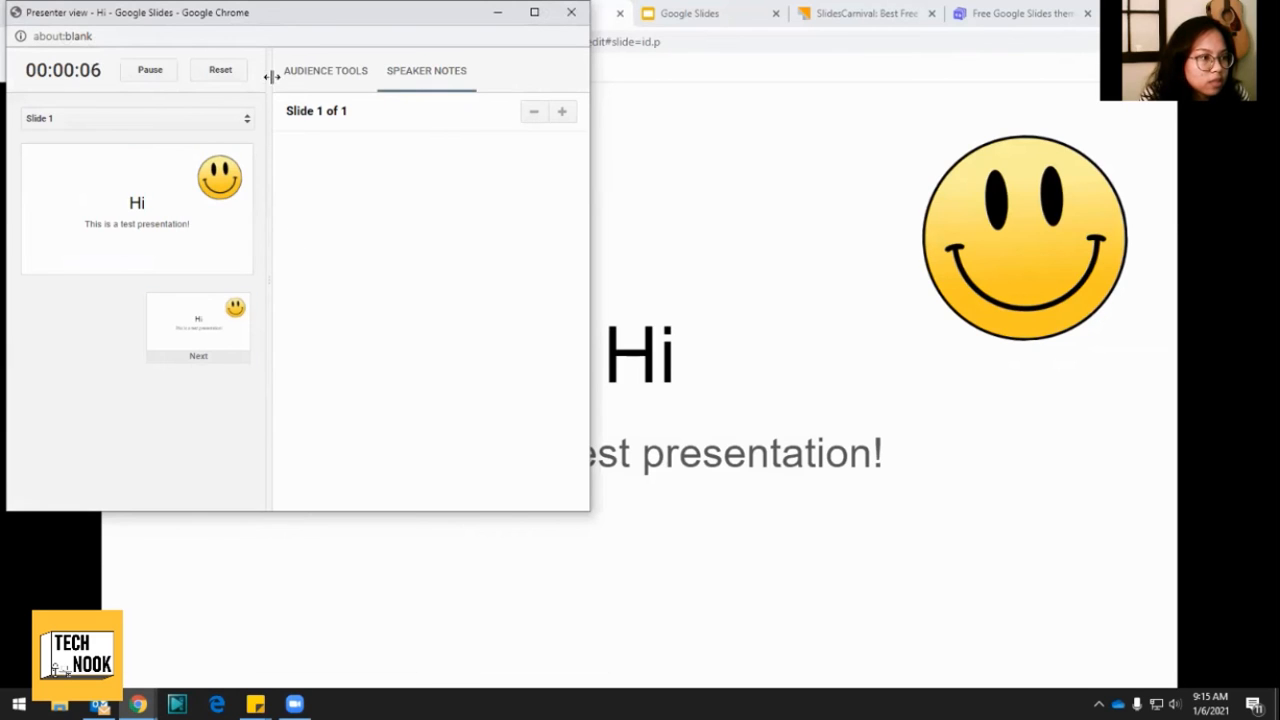
mouse_move(258, 130)
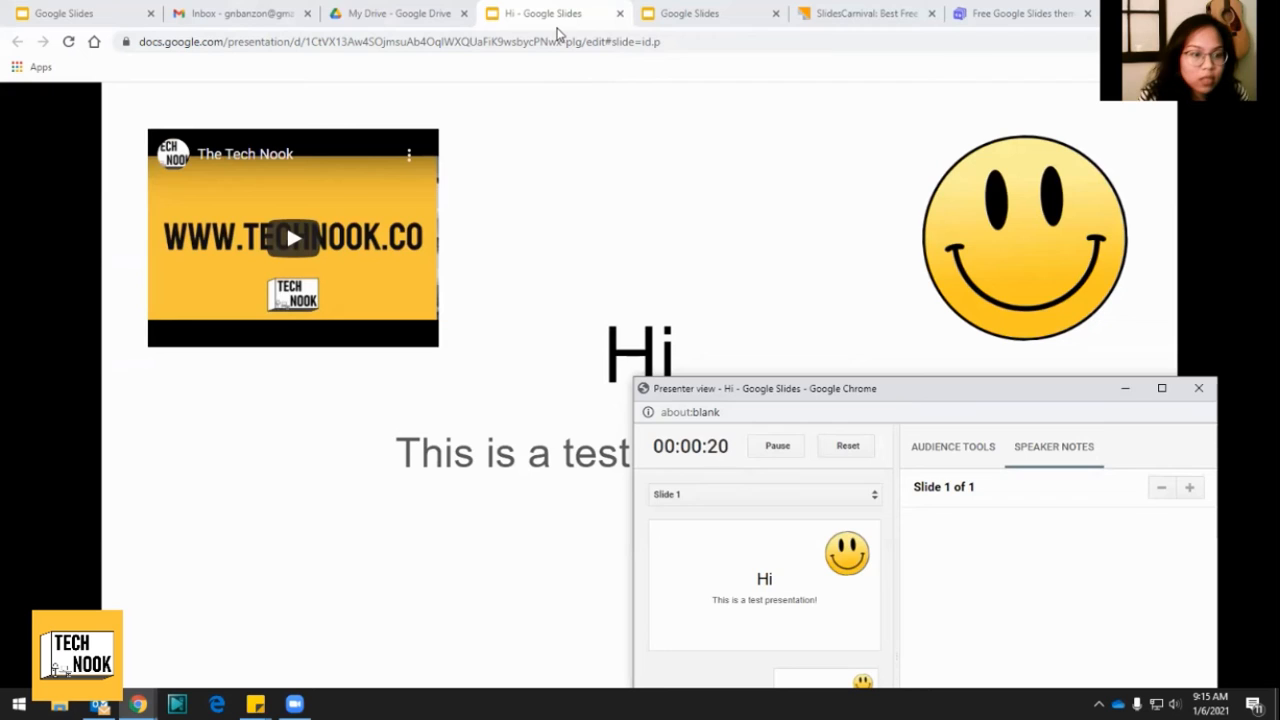
mouse_move(904, 400)
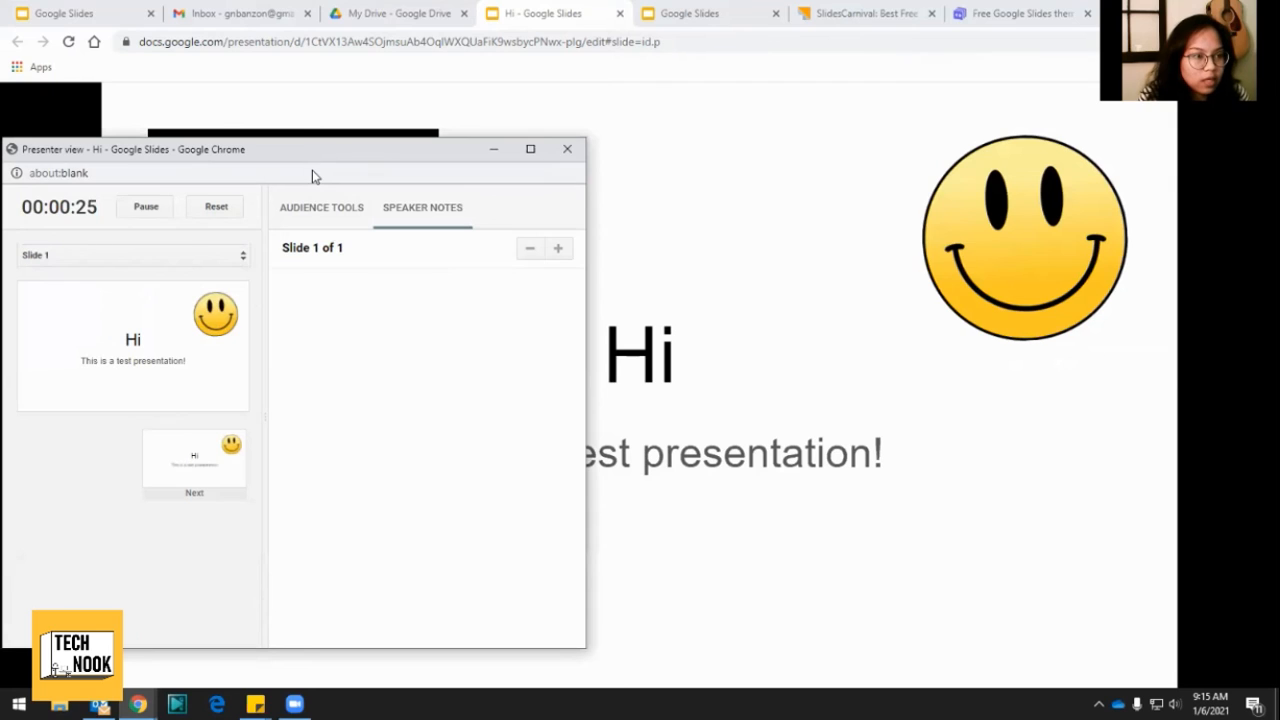
mouse_move(560, 128)
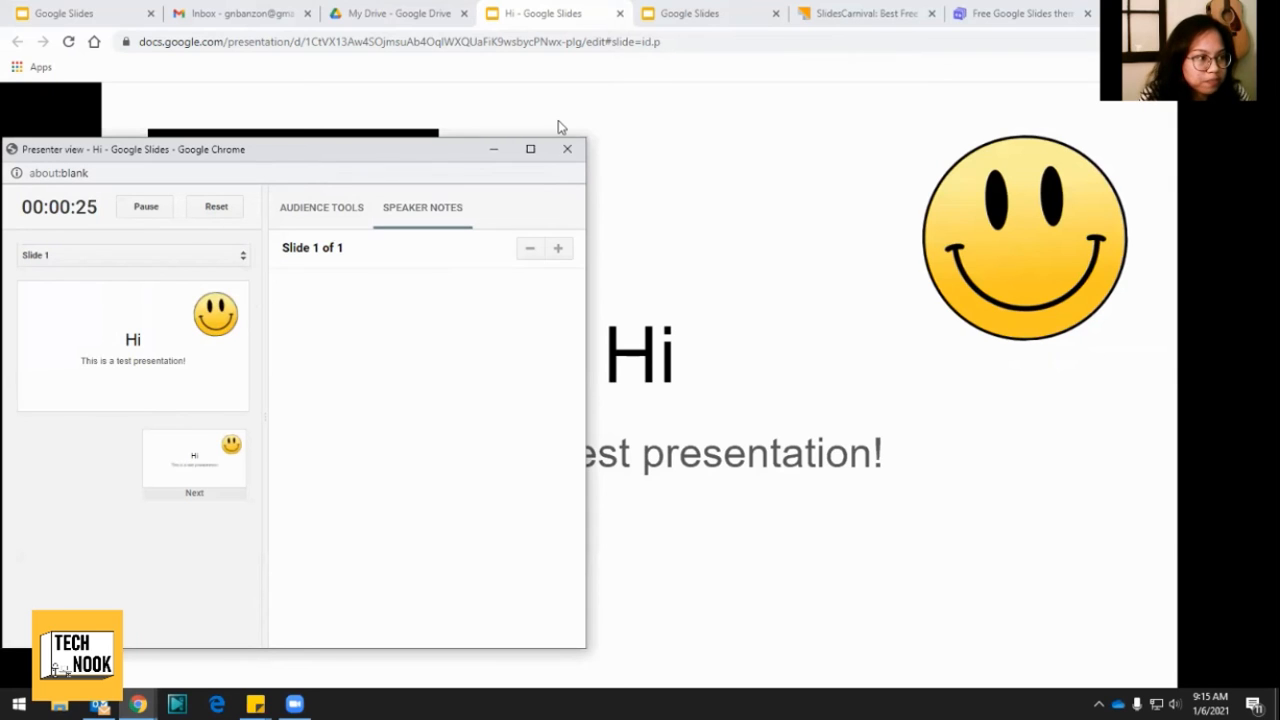
Drag the Presenter view window aside so the full Hi slide shows.
drag(290, 148, 1060, 368)
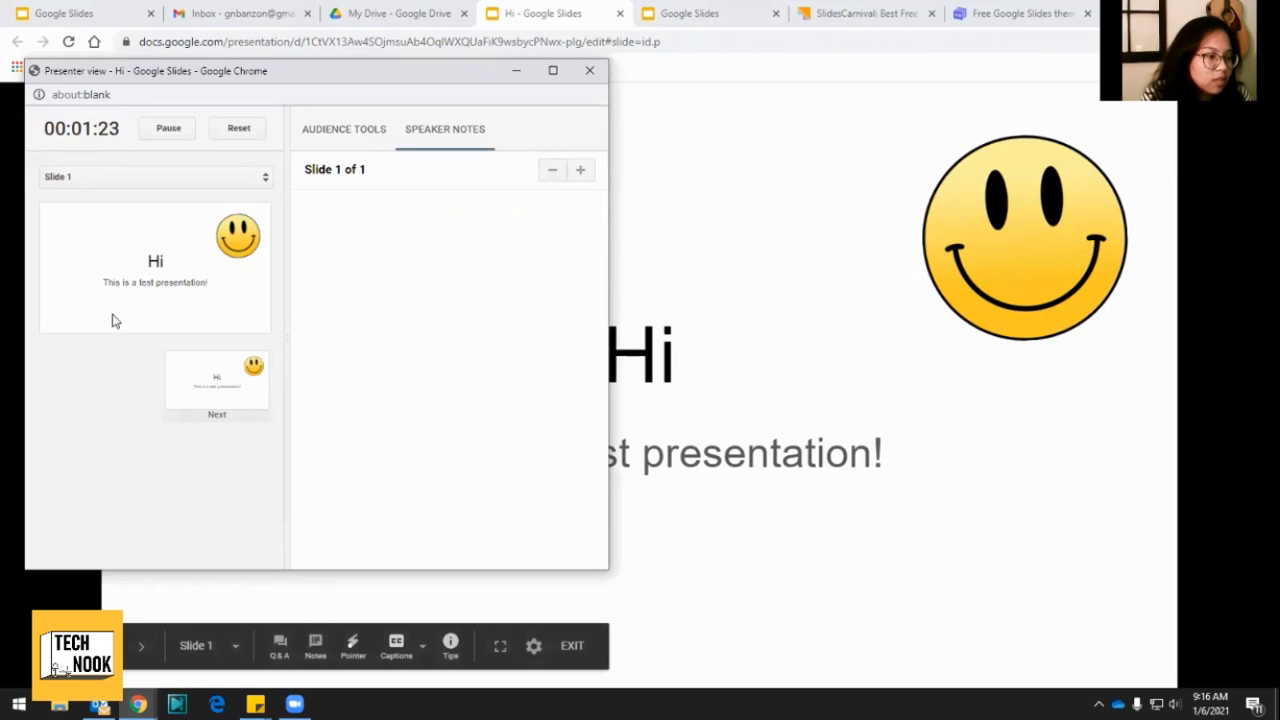
mouse_move(968, 200)
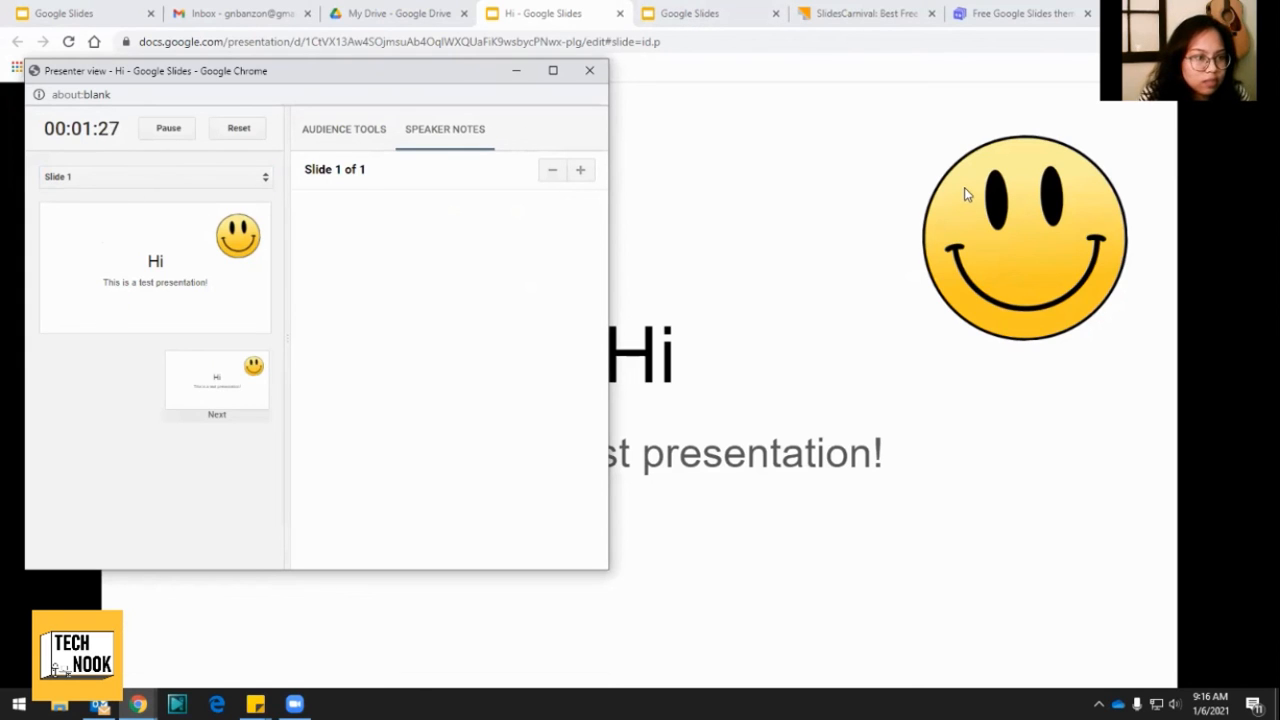
mouse_move(458, 80)
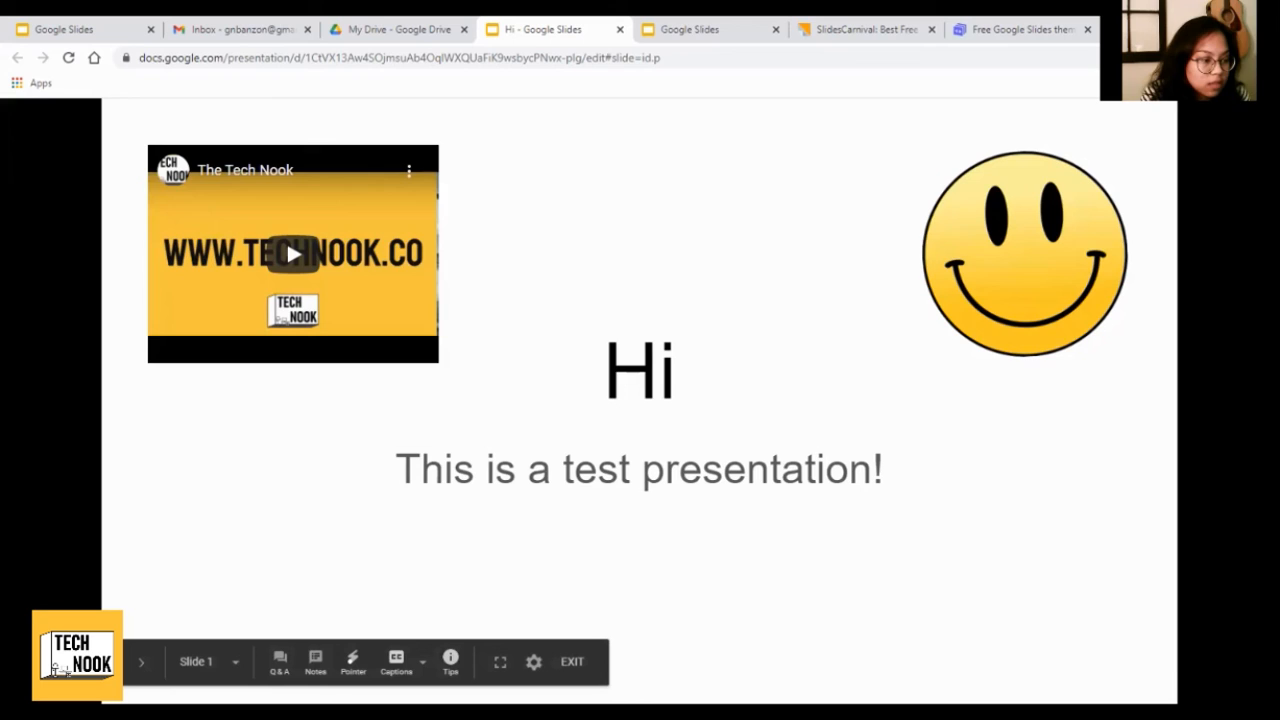
mouse_move(176, 632)
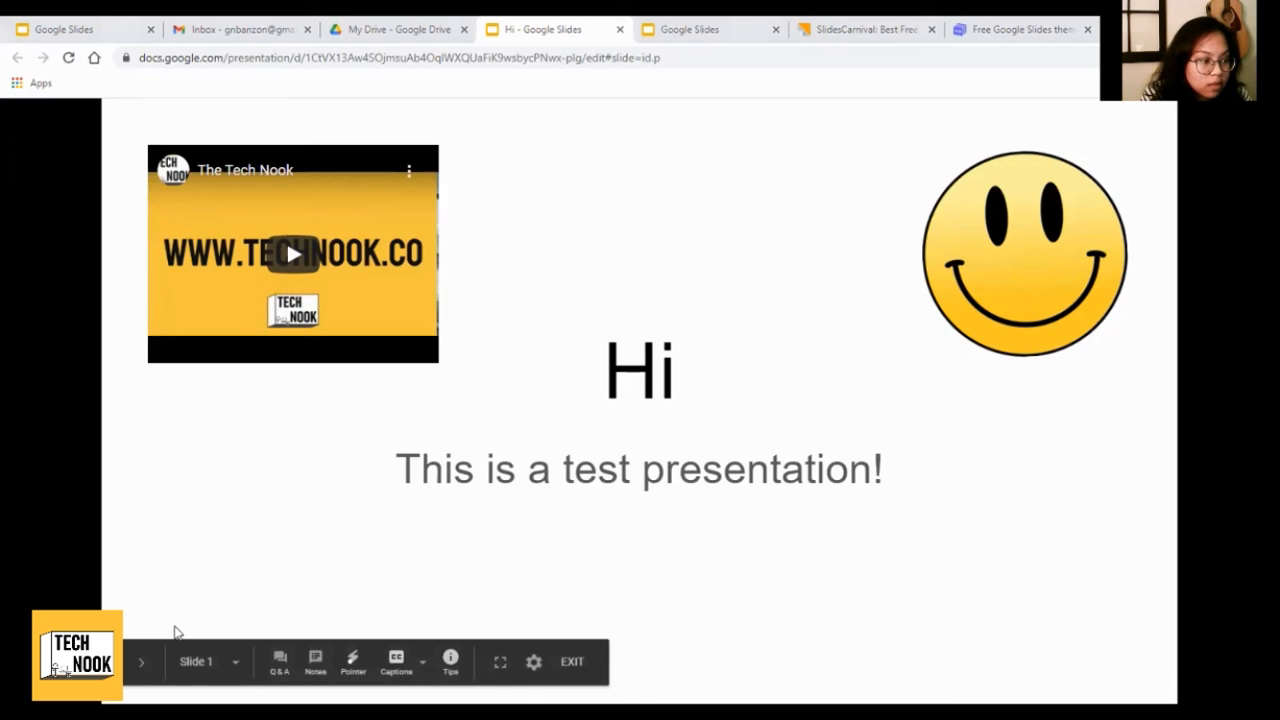
mouse_move(1144, 264)
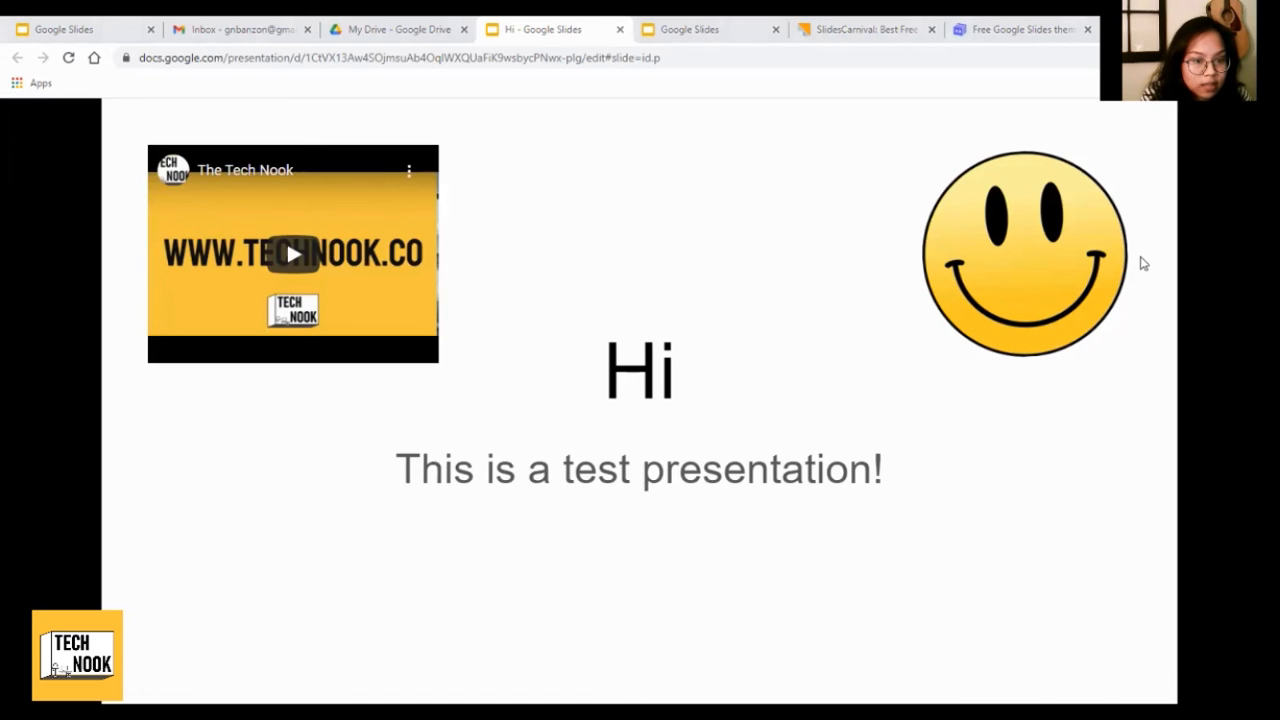